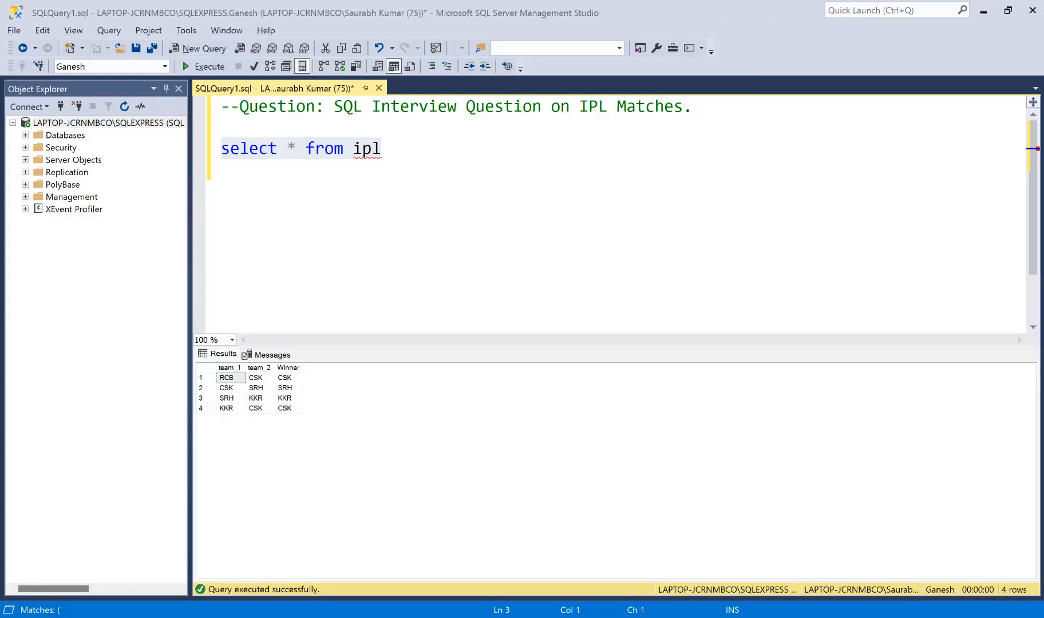
{"action": "mouse_move", "coordinate": [640, 178]}
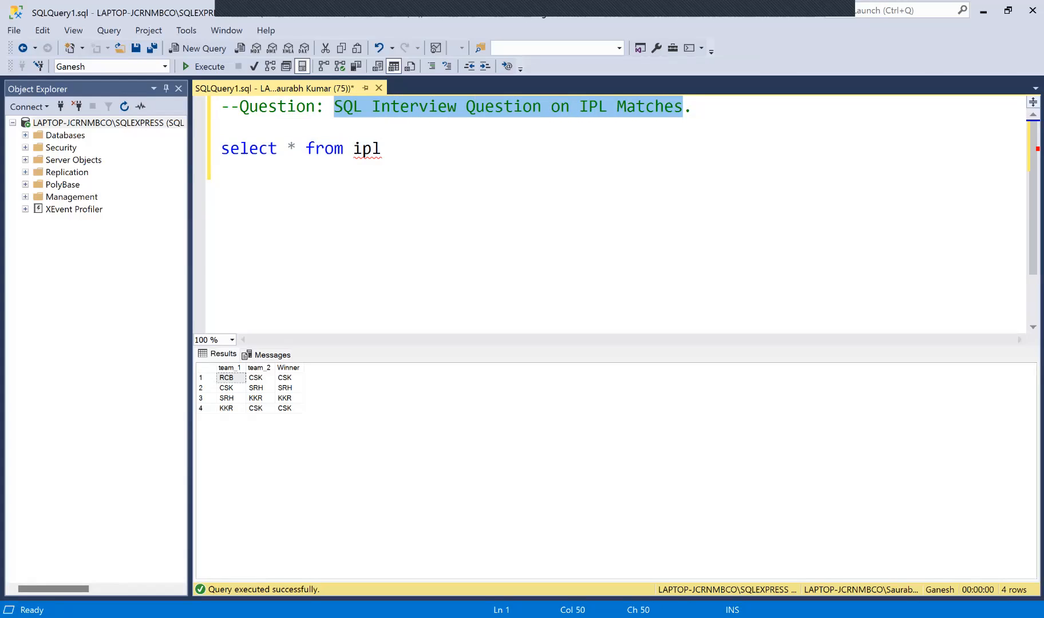
{"action": "mouse_move", "coordinate": [628, 207]}
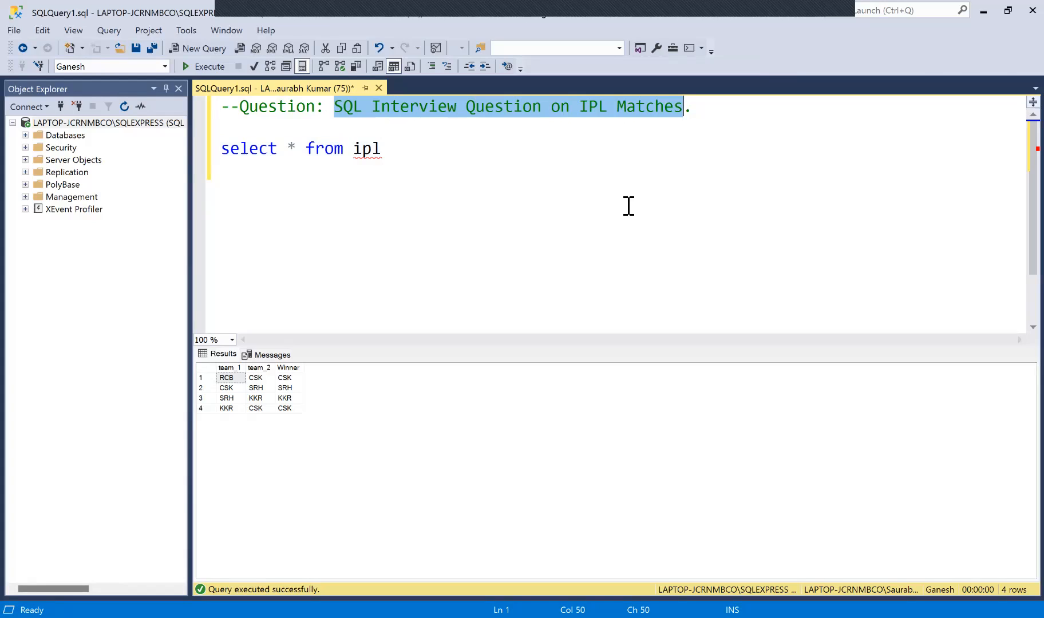
{"action": "mouse_move", "coordinate": [470, 185]}
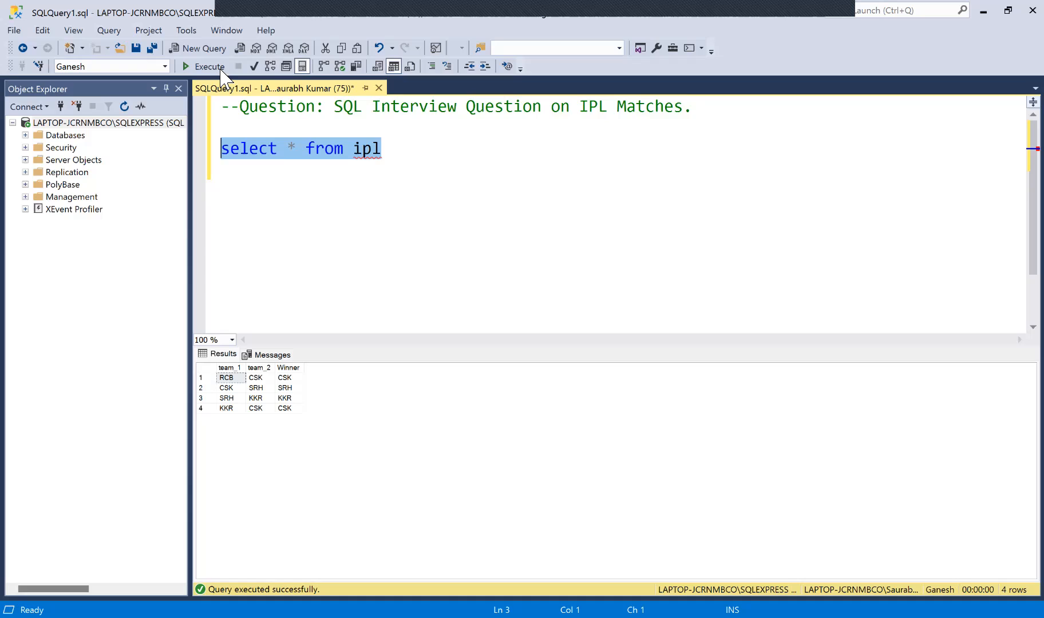
{"action": "mouse_move", "coordinate": [351, 182]}
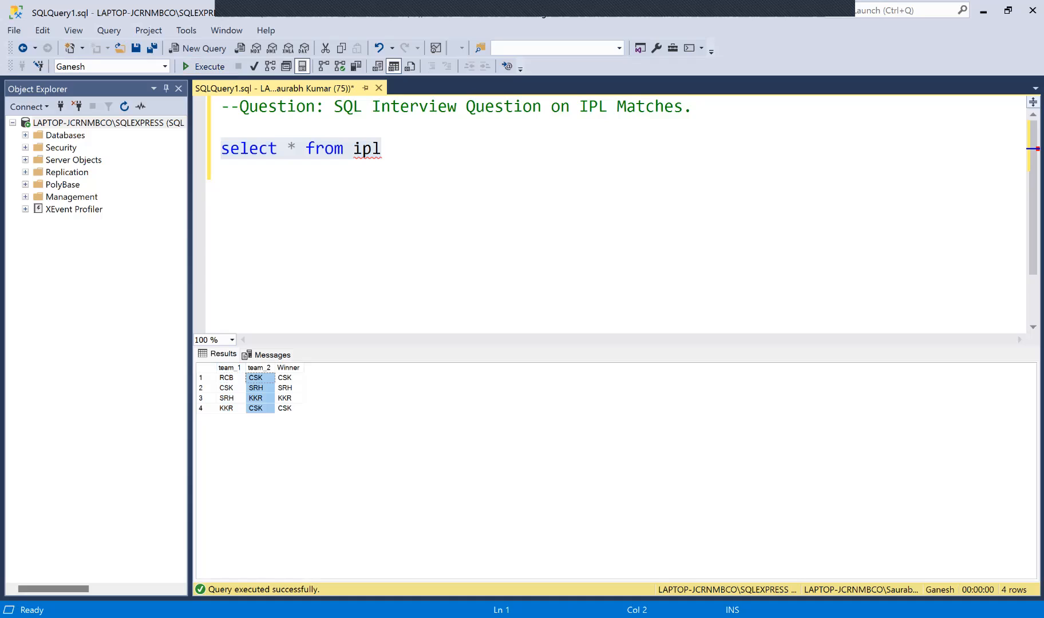
Step: Point out the team_2 and winner values (CSK, KKR) for the first, third and fourth matches
{"action": "left_click", "coordinate": [225, 378]}
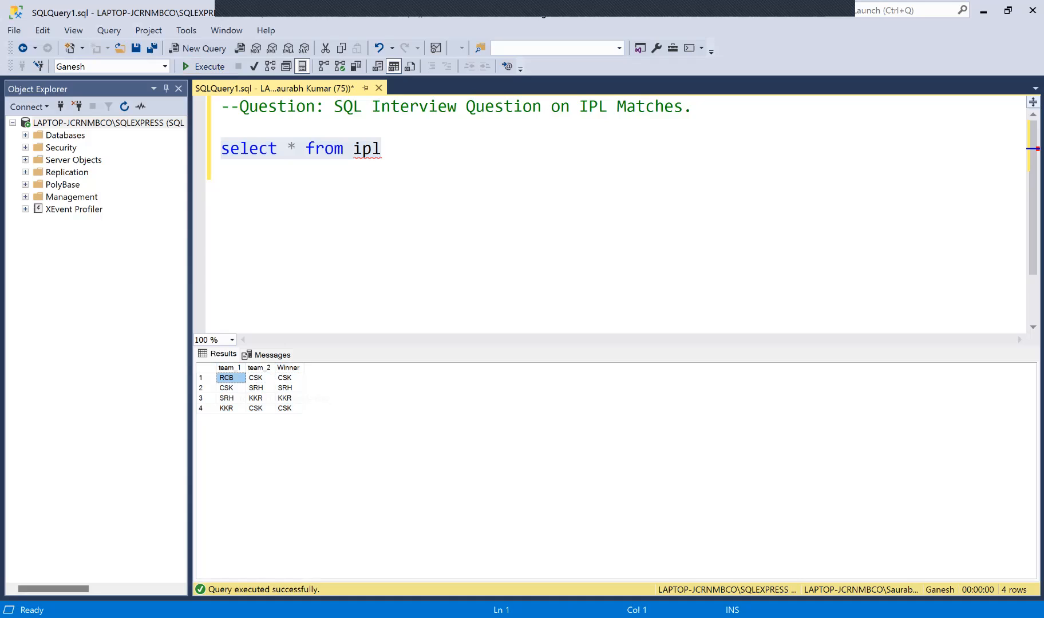
{"action": "left_click", "coordinate": [256, 378]}
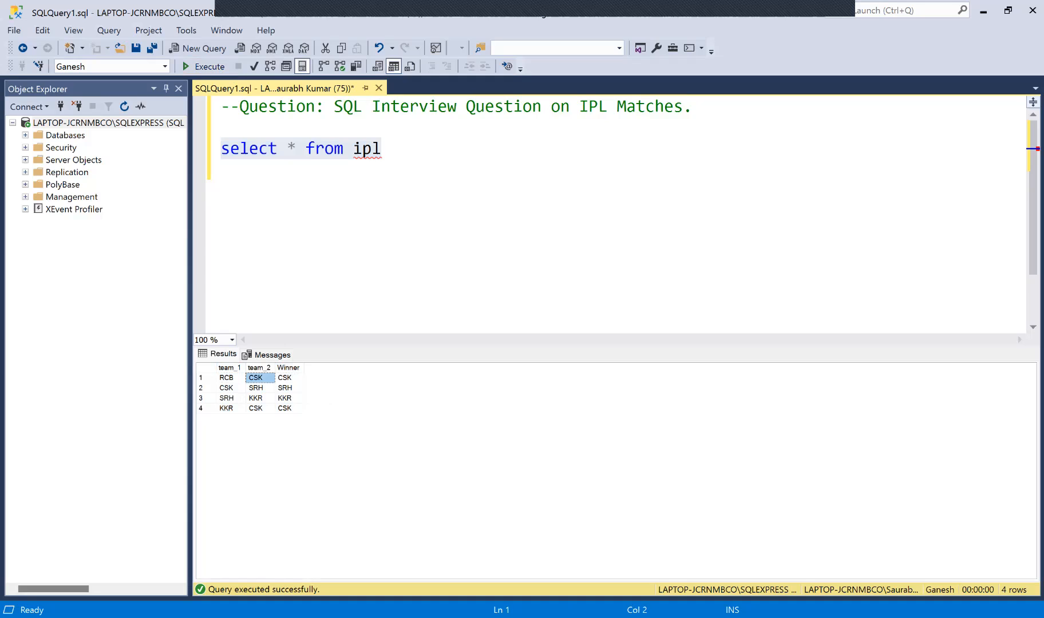
{"action": "left_click", "coordinate": [285, 378]}
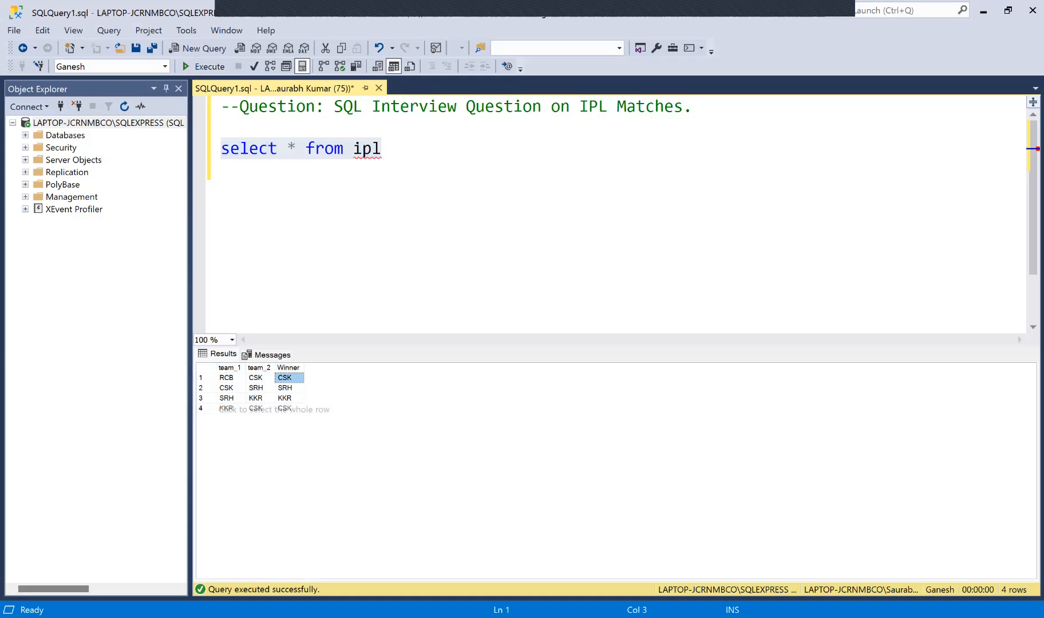
{"action": "left_click", "coordinate": [226, 407]}
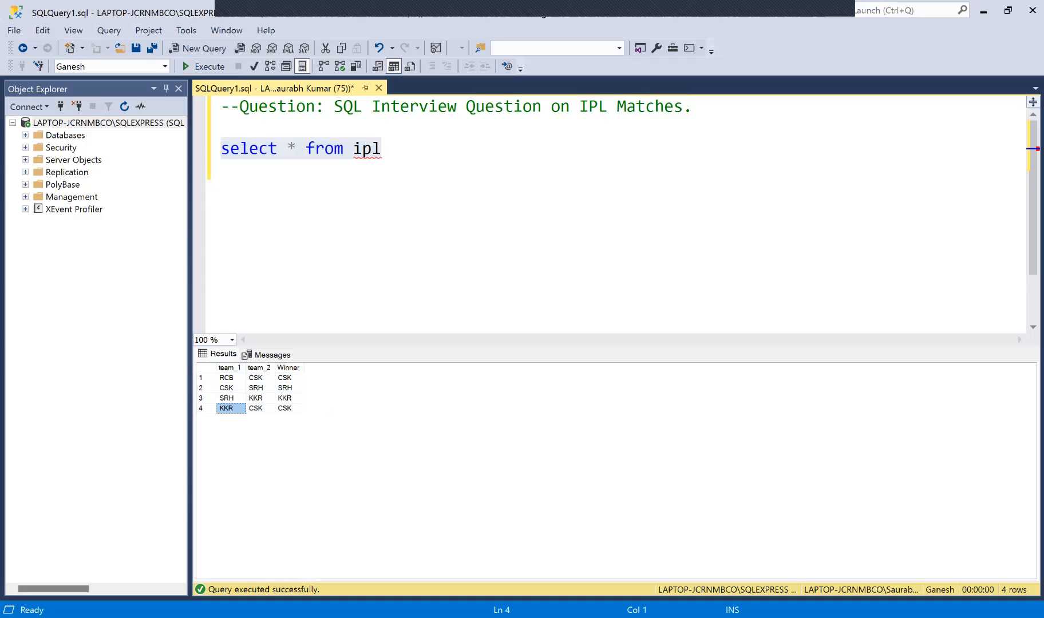
{"action": "left_click", "coordinate": [255, 408]}
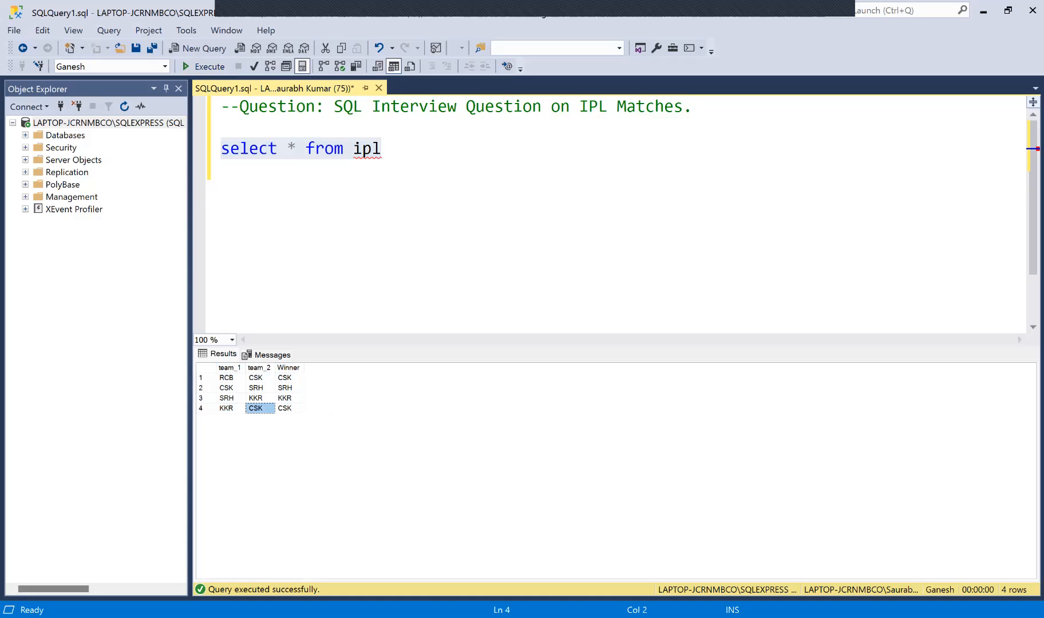
{"action": "left_click", "coordinate": [285, 407]}
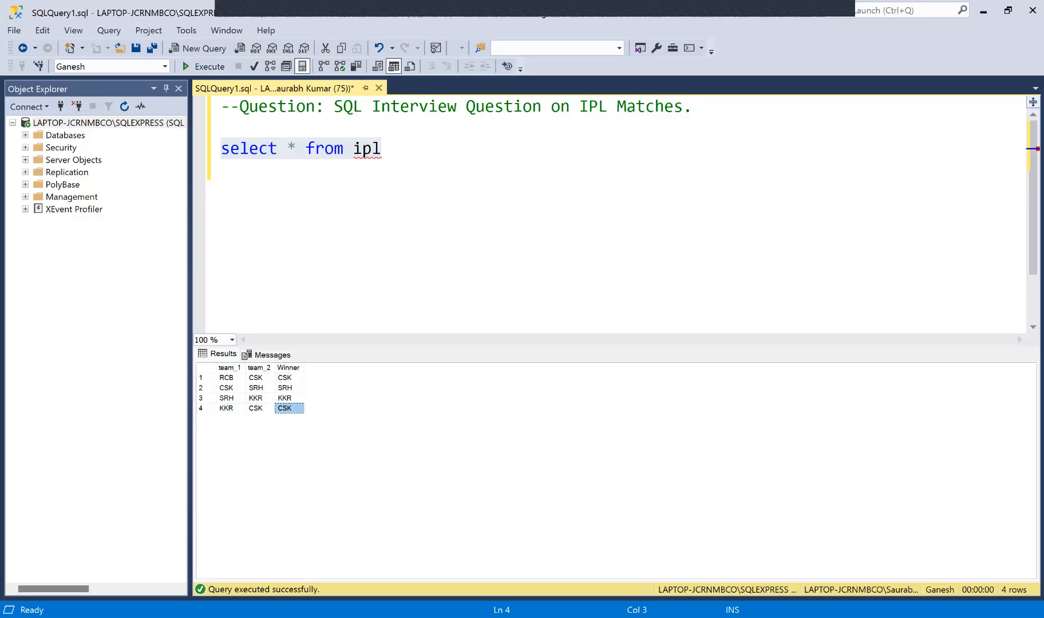
{"action": "left_click", "coordinate": [256, 398]}
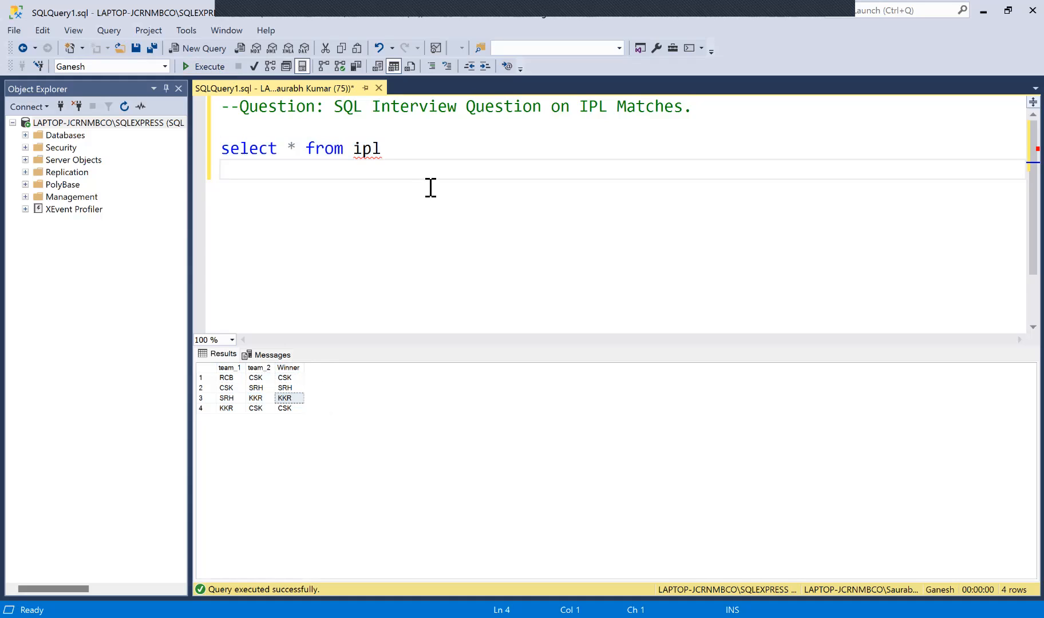
{"action": "mouse_move", "coordinate": [448, 176]}
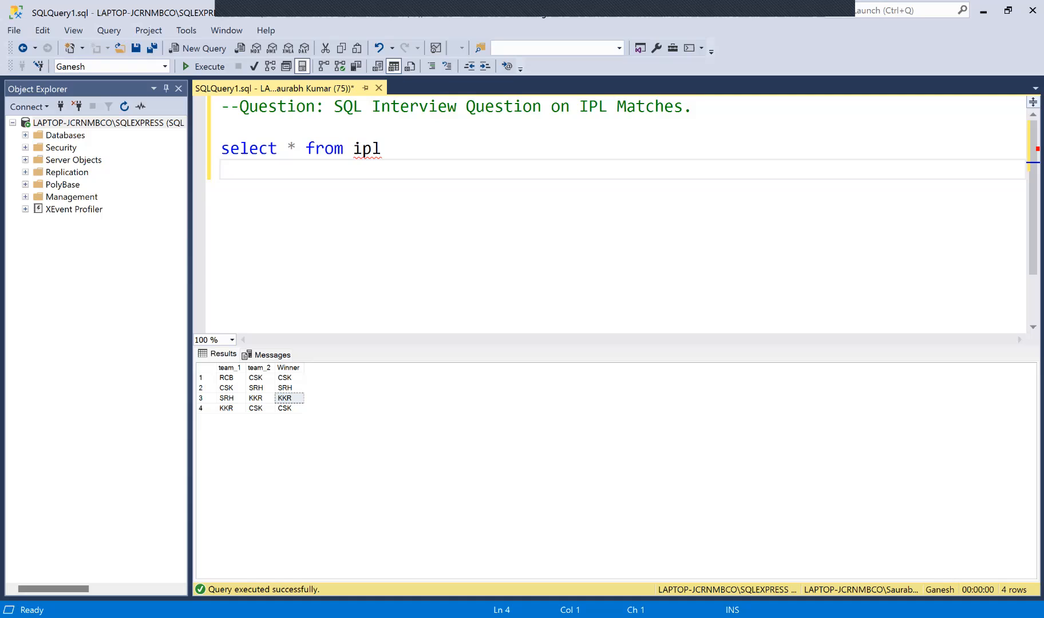
{"action": "mouse_move", "coordinate": [307, 297]}
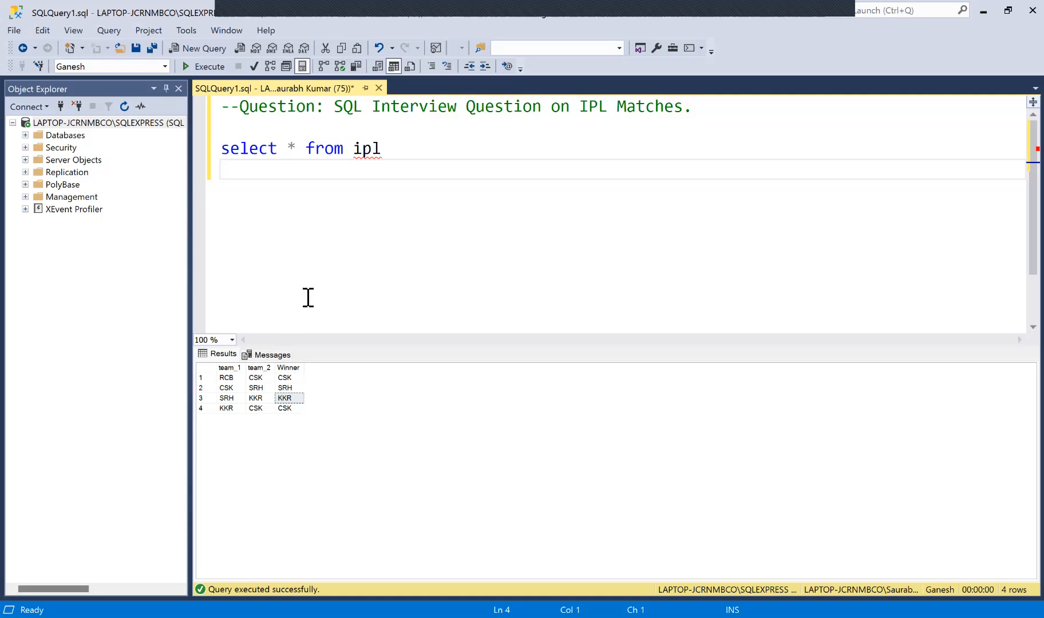
Step: Place the cursor on the empty query line and point at team_1 values RCB, CSK, KKR
{"action": "left_click", "coordinate": [225, 170]}
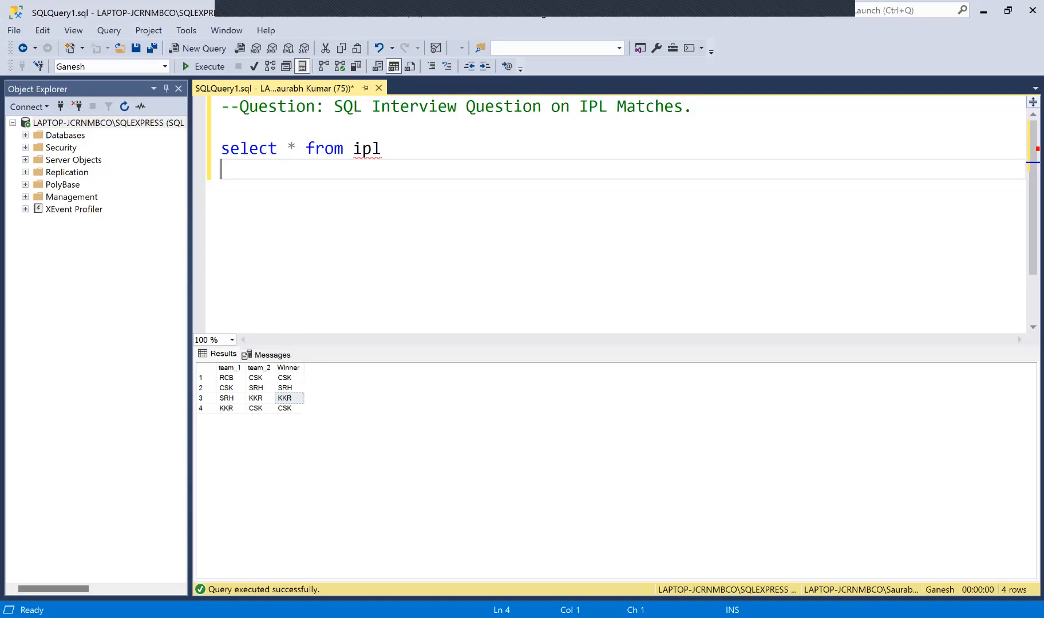
{"action": "left_click", "coordinate": [227, 378]}
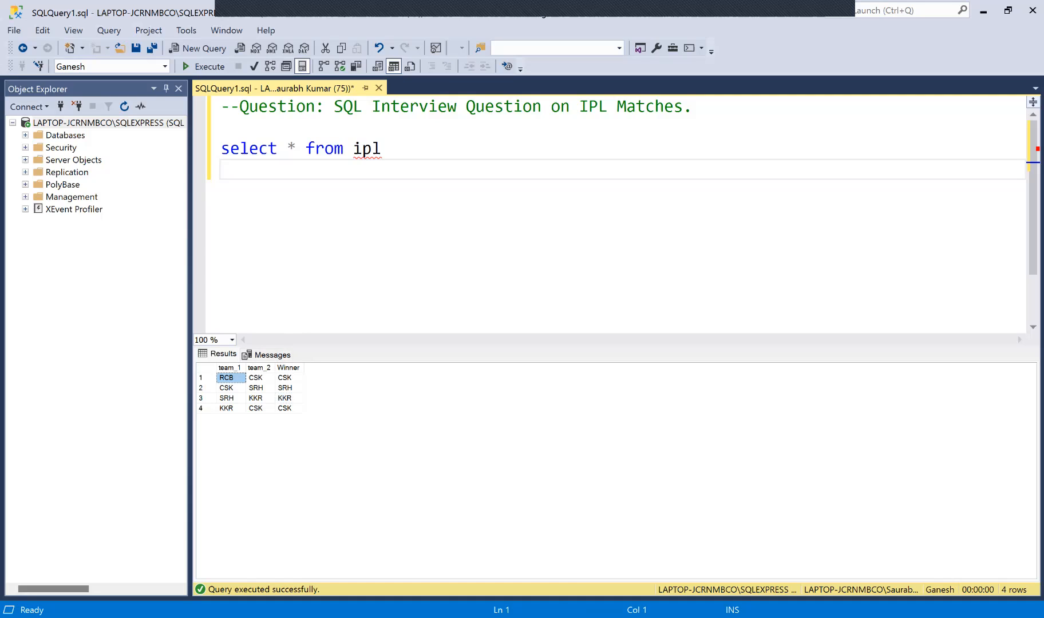
{"action": "left_click", "coordinate": [227, 388]}
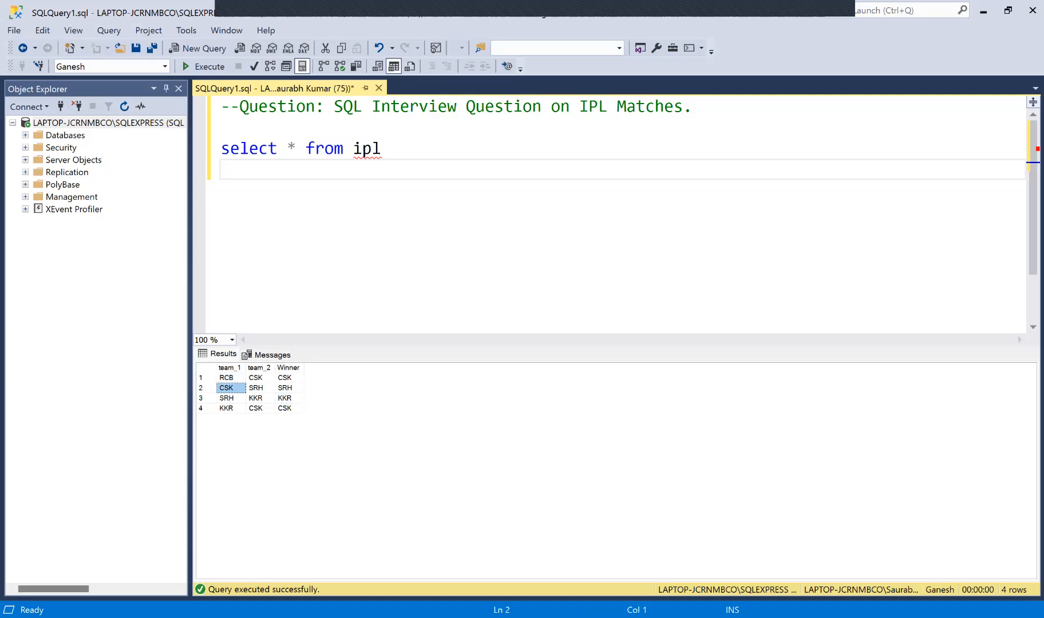
{"action": "left_click", "coordinate": [226, 397]}
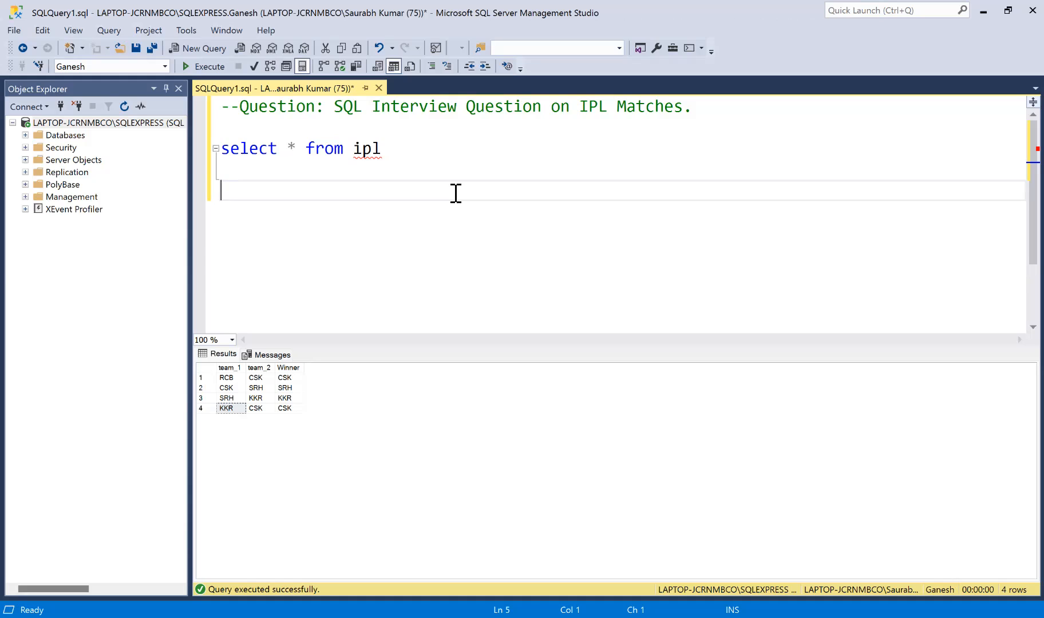
Step: Type 'select team_1 as team,' as the start of the second query
{"action": "type", "text": "select"}
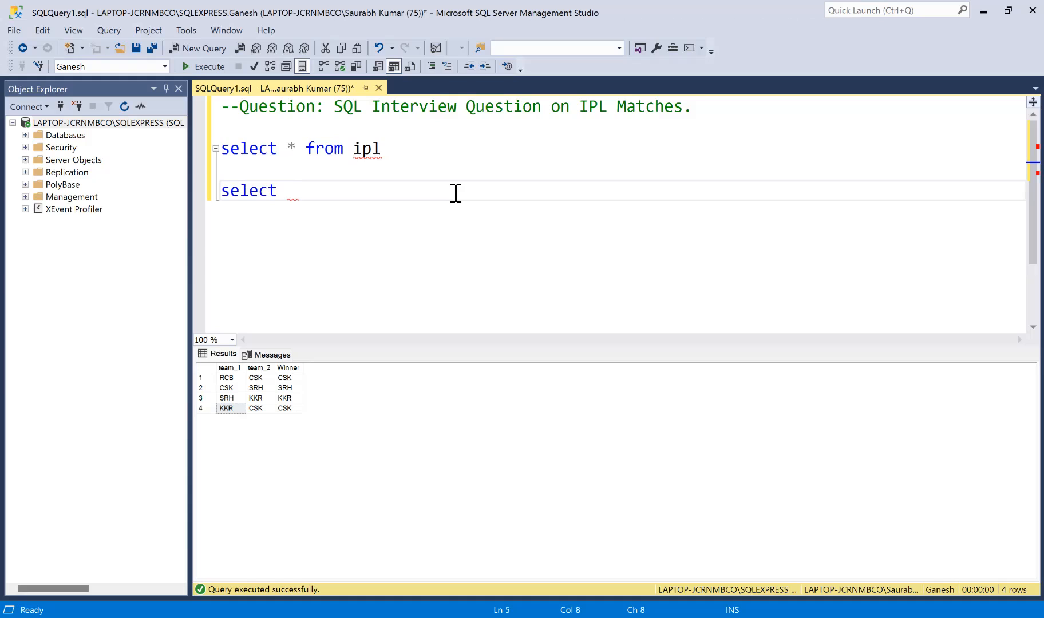
{"action": "type", "text": "t"}
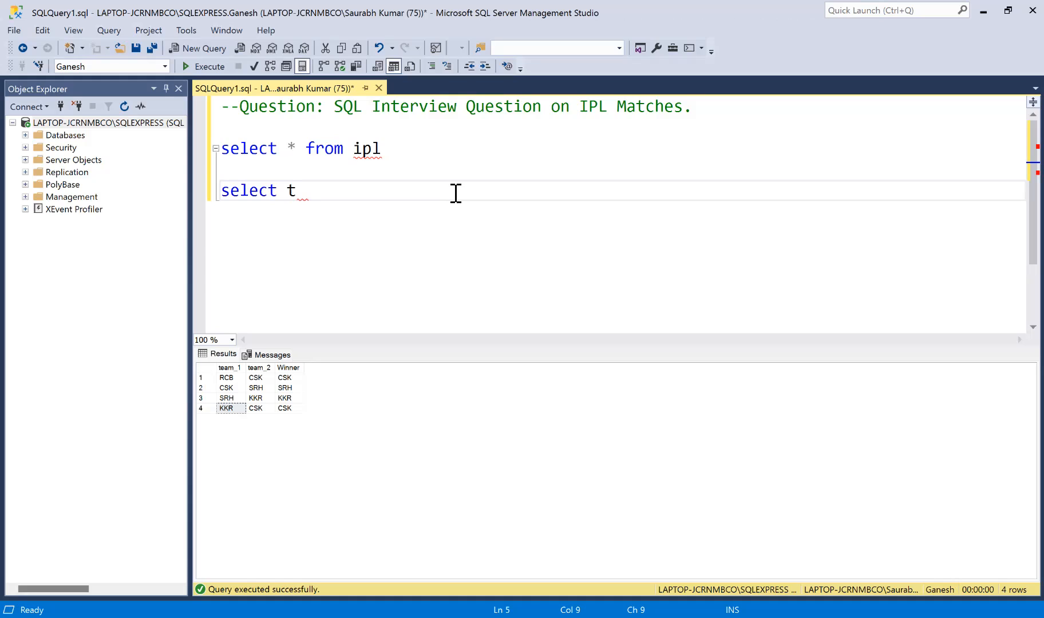
{"action": "type", "text": "eam_1"}
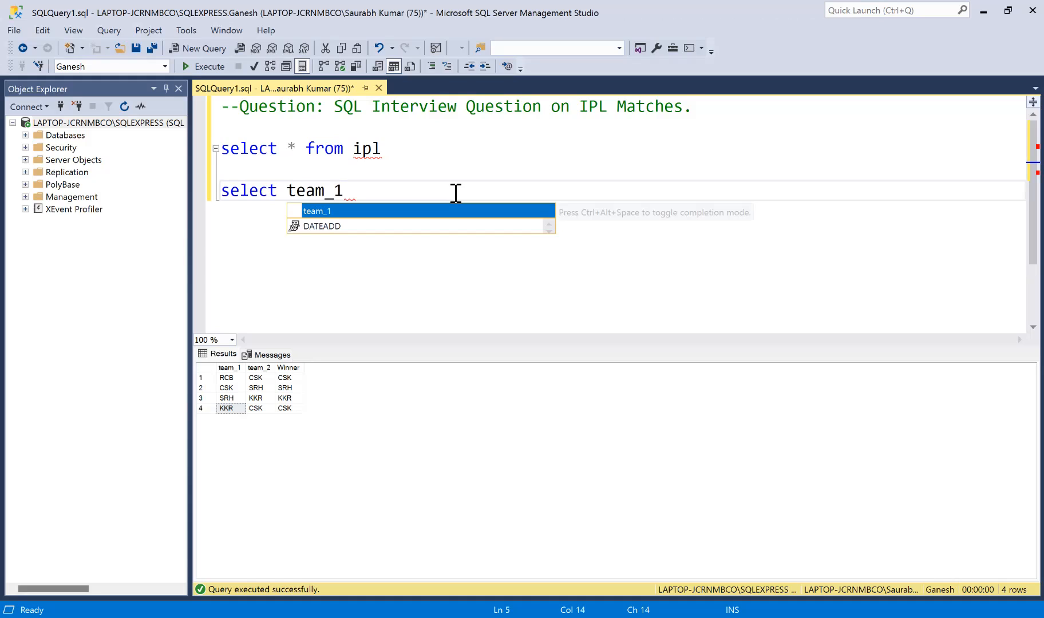
{"action": "type", "text": "as team"}
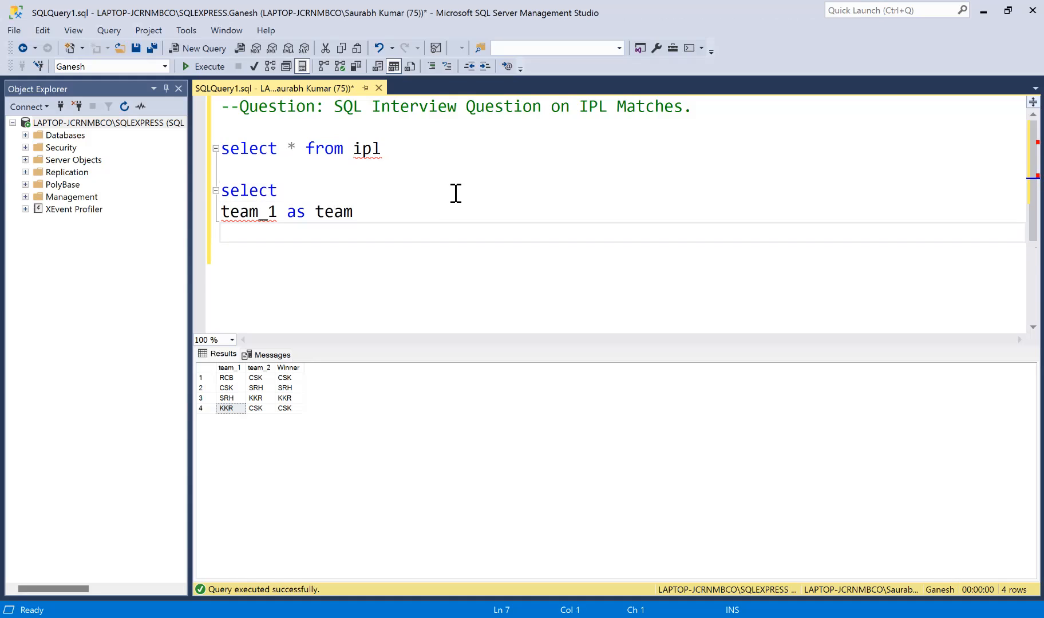
{"action": "type", "text": ","}
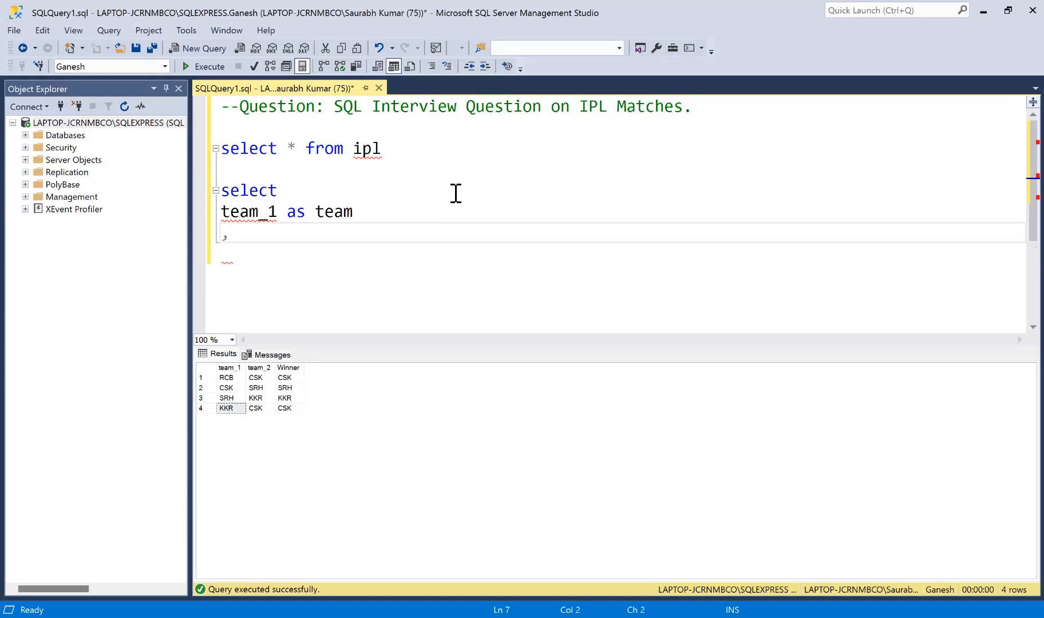
Step: Point at the first match's team_1 RCB and winner CSK, then return to the editor
{"action": "left_click", "coordinate": [226, 378]}
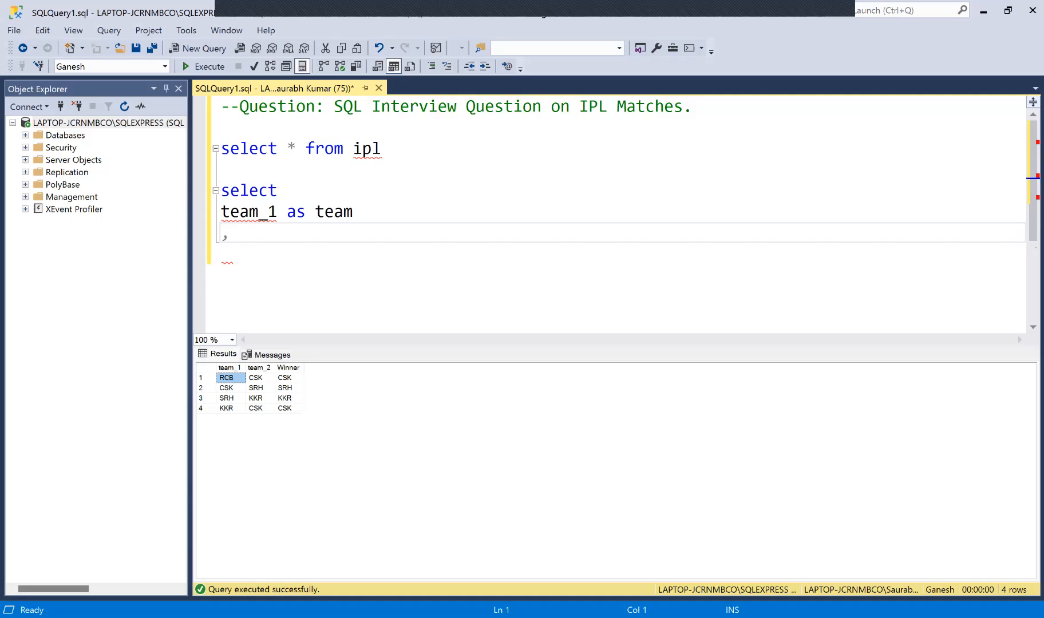
{"action": "left_click", "coordinate": [285, 378]}
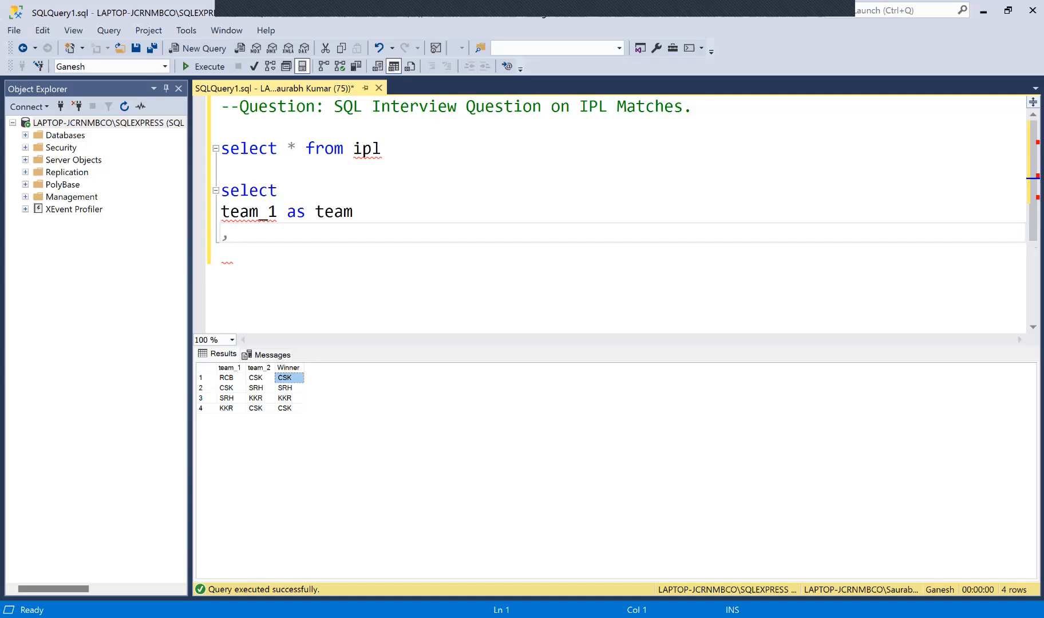
{"action": "left_click", "coordinate": [227, 378]}
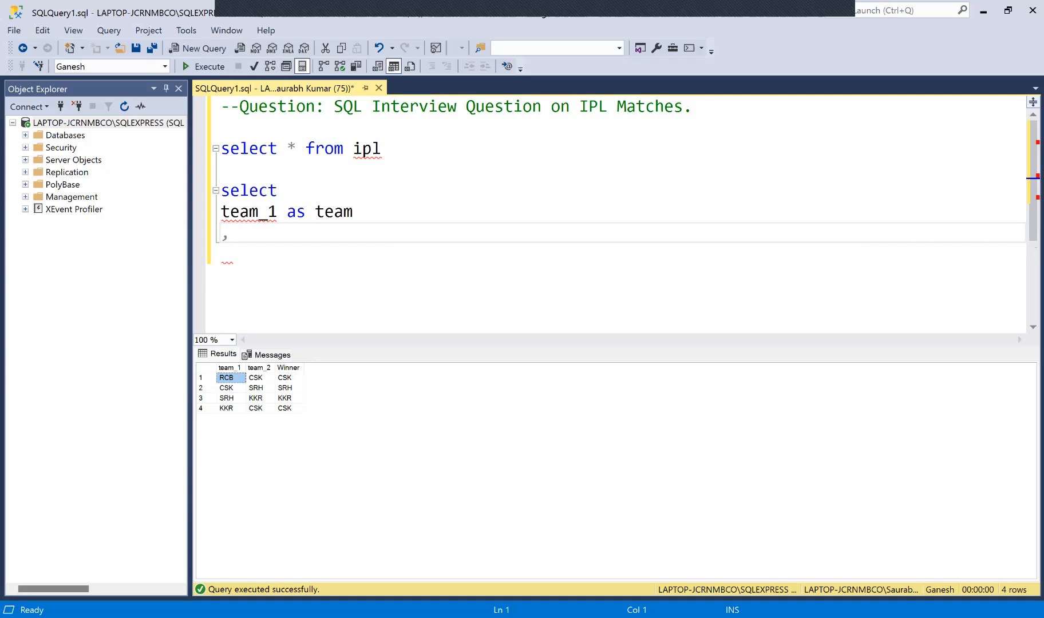
{"action": "left_click", "coordinate": [257, 253]}
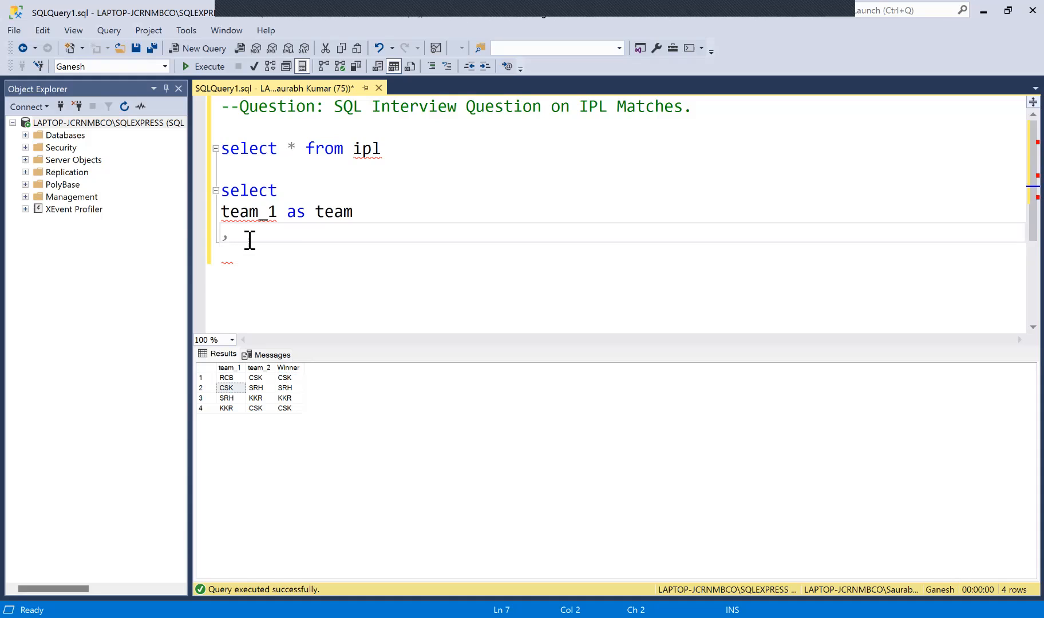
Step: Add 'case when team_1=Winner then 1 else 0 end as Winner from ipl' after the team column
{"action": "type", "text": "case when"}
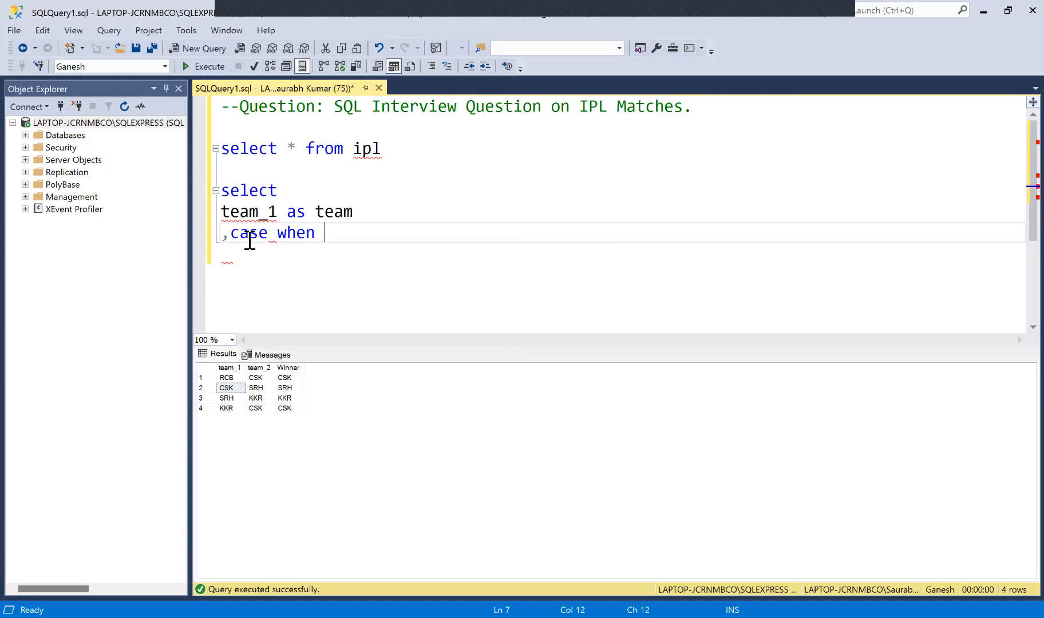
{"action": "type", "text": "team_1"}
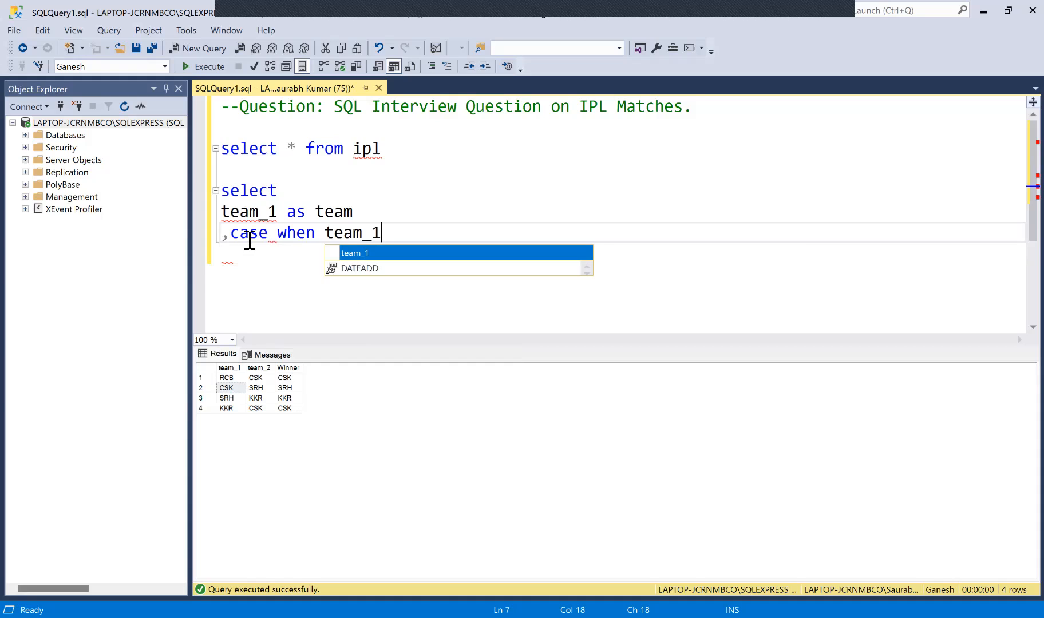
{"action": "type", "text": "="}
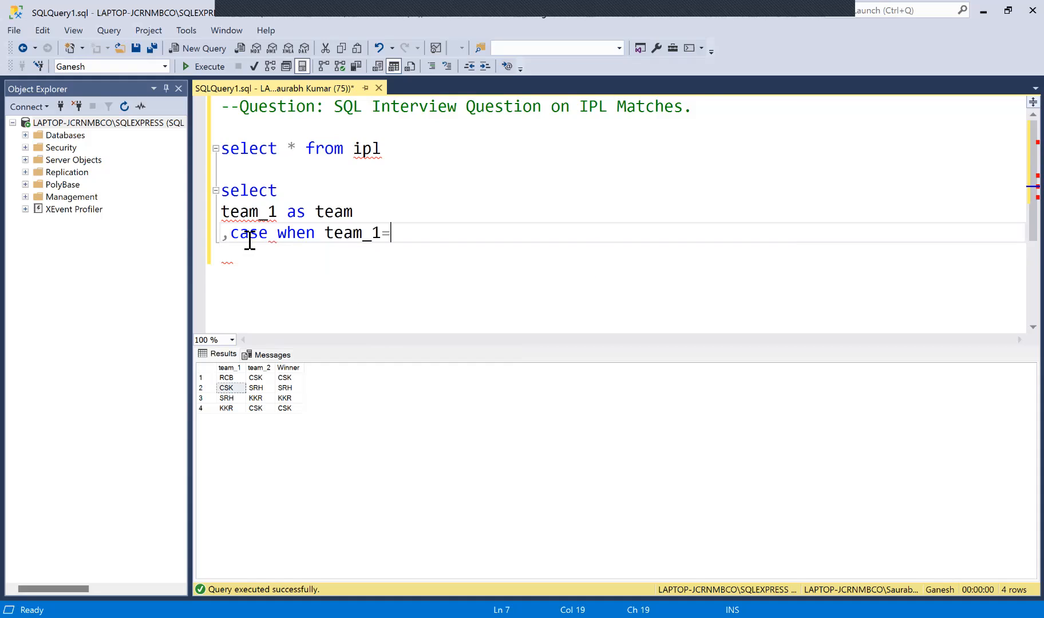
{"action": "type", "text": "Winner"}
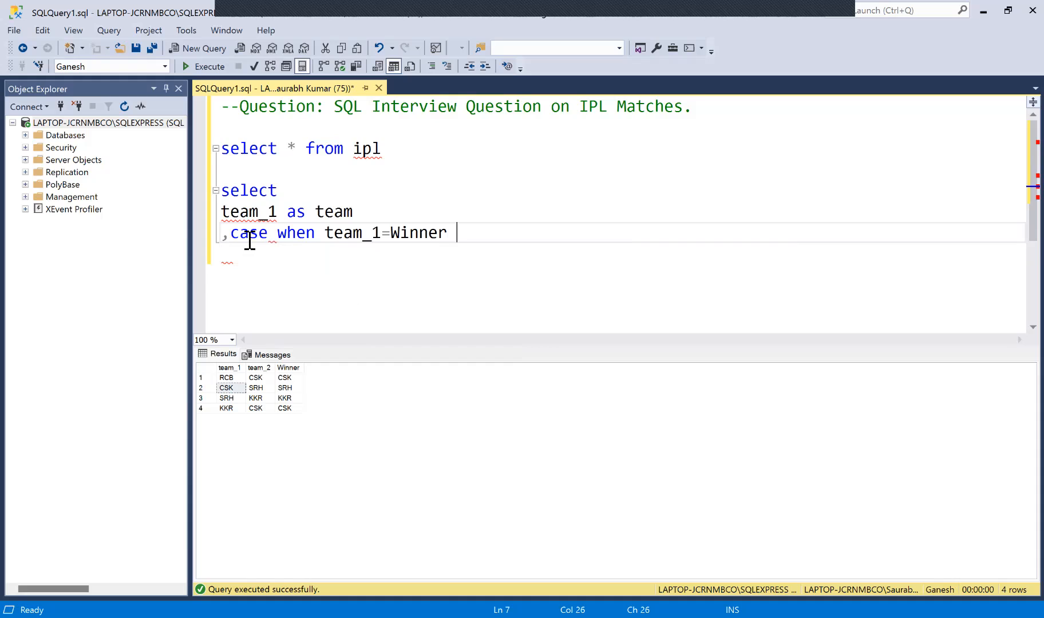
{"action": "type", "text": "then 1 e"}
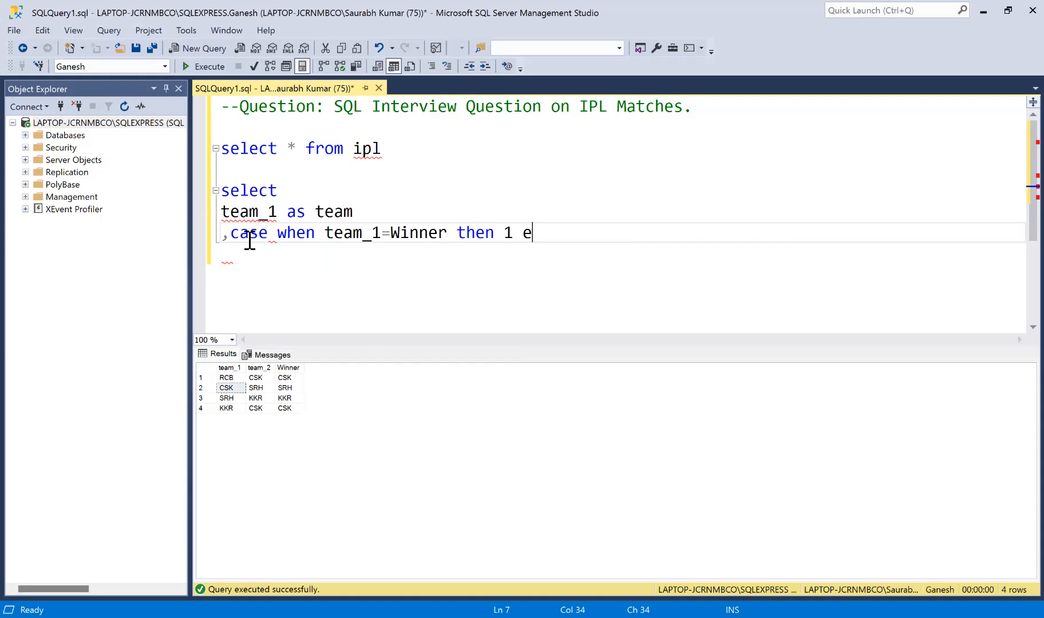
{"action": "type", "text": "lse 0 as"}
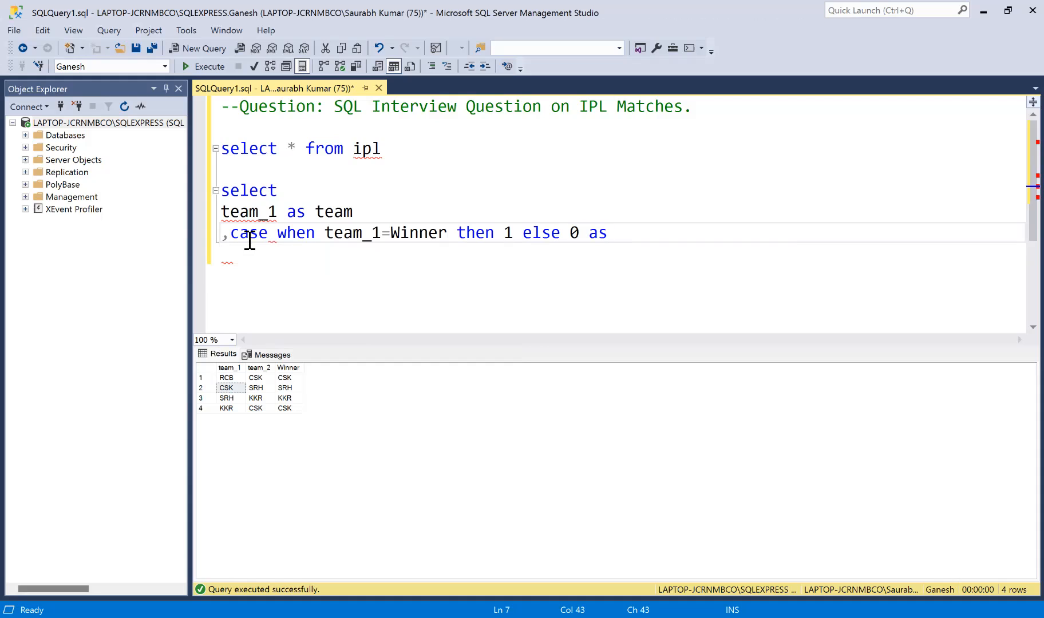
{"action": "type", "text": "end a"}
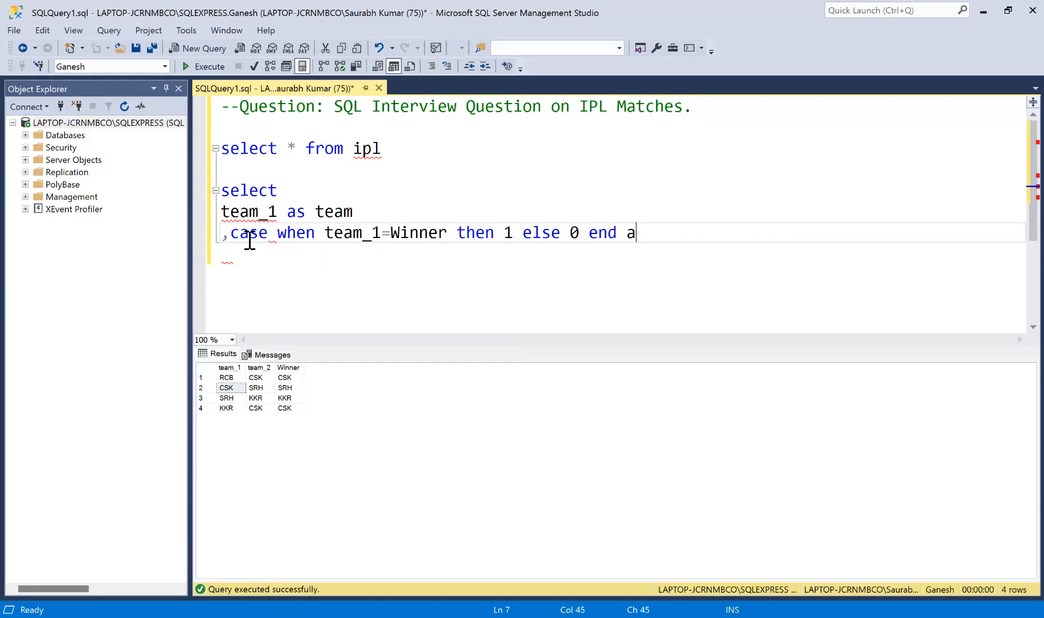
{"action": "type", "text": "s Winner"}
{"action": "type", "text": "\\"}
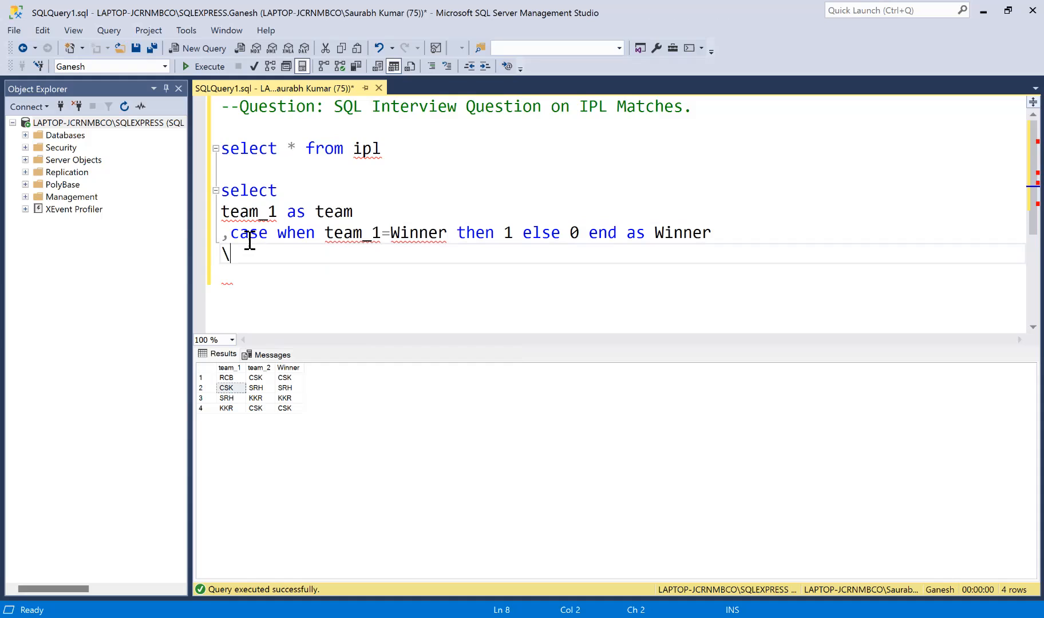
{"action": "type", "text": "from"}
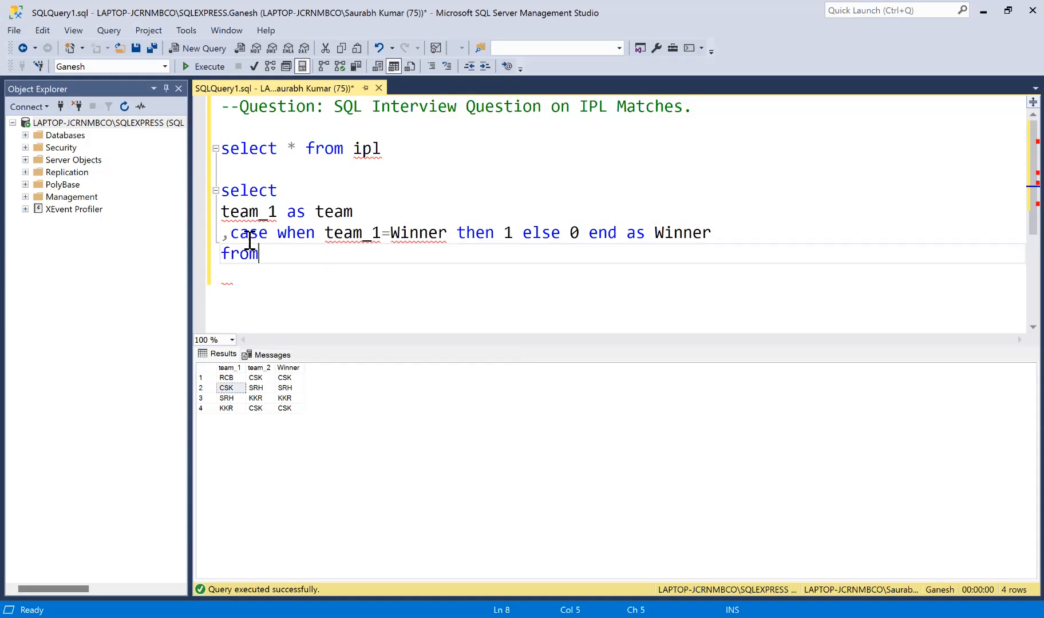
{"action": "type", "text": "i"}
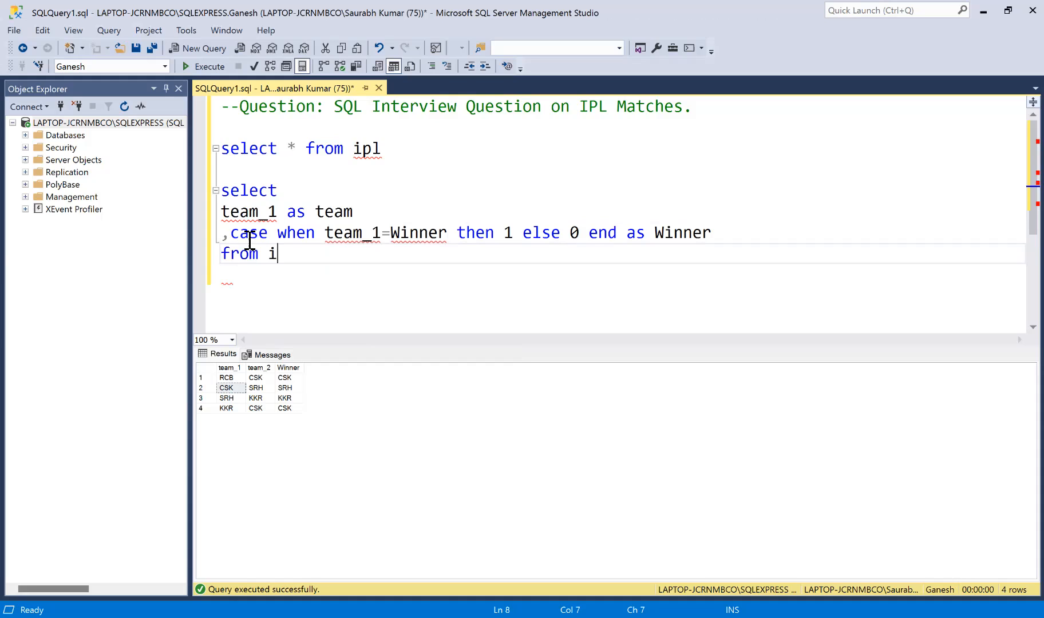
{"action": "type", "text": "pl"}
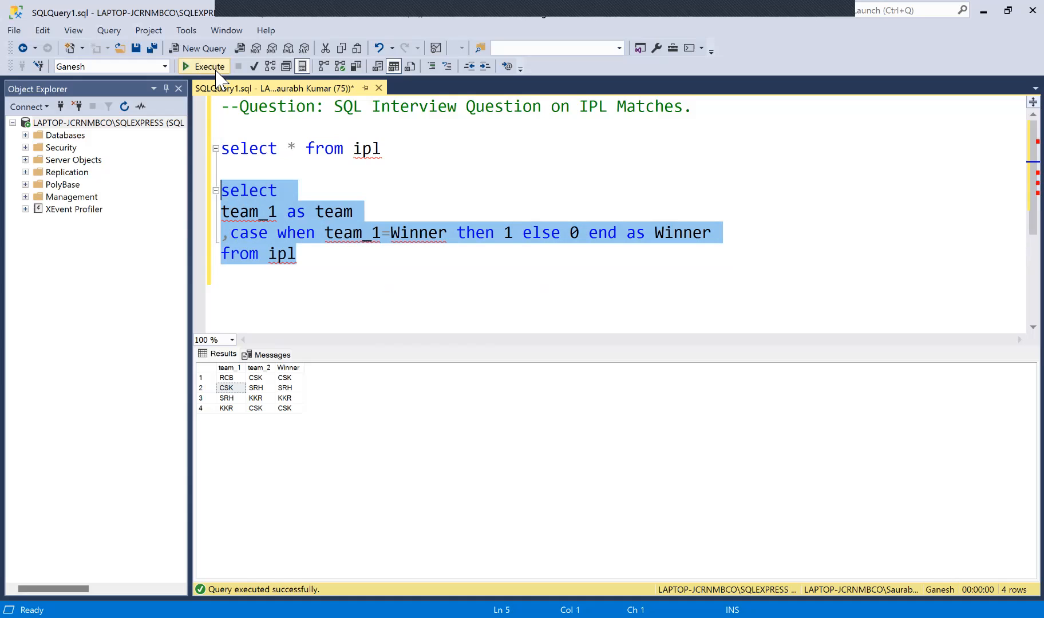
{"action": "mouse_move", "coordinate": [209, 66]}
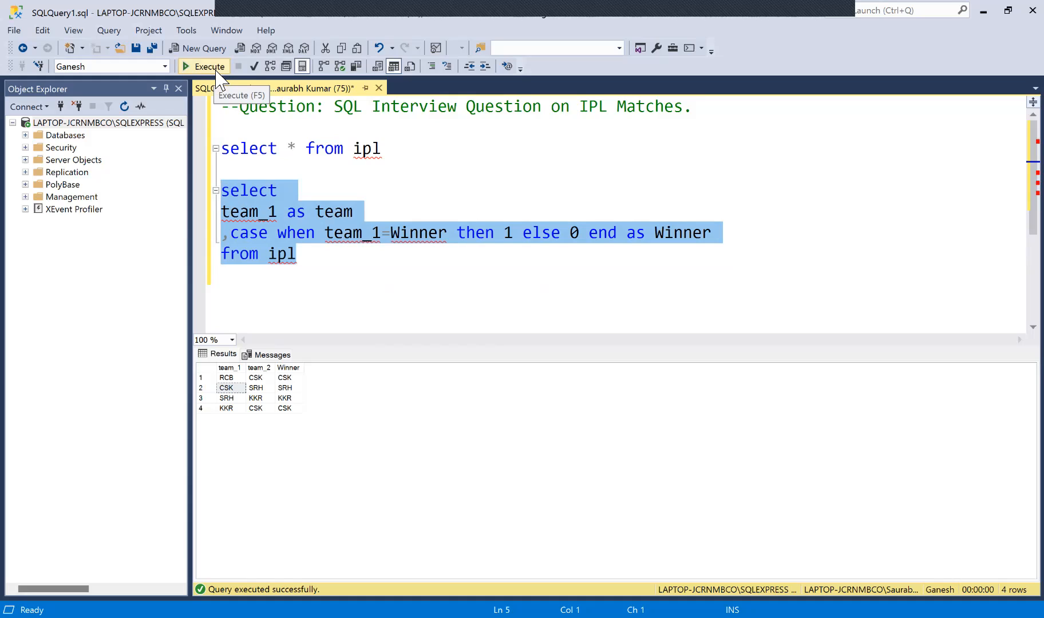
Step: Run the team/Winner query, then run it together with the raw ipl query
{"action": "left_click", "coordinate": [208, 66]}
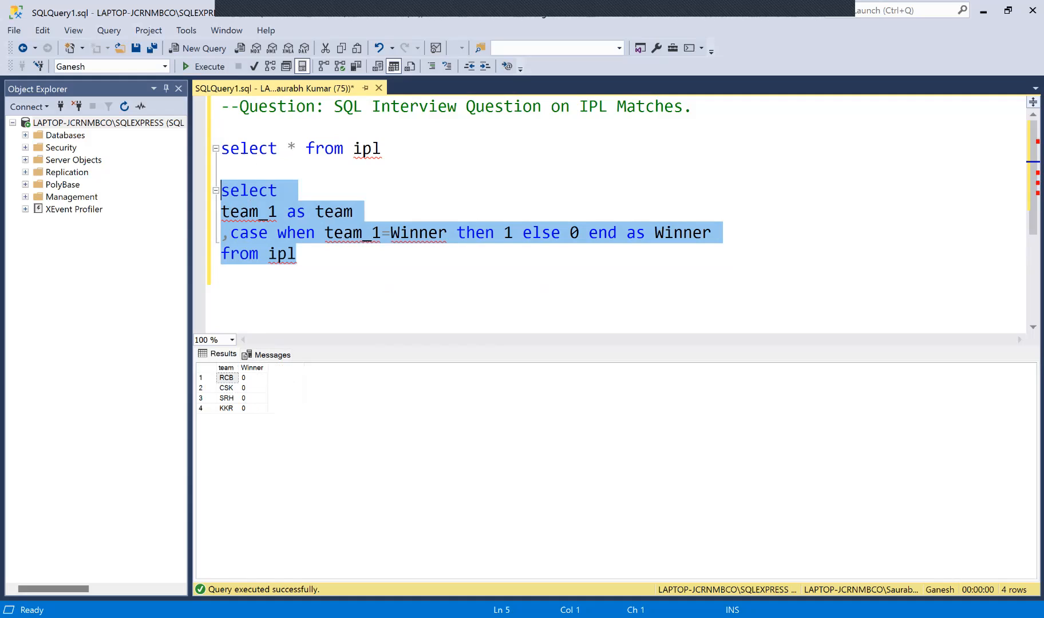
{"action": "left_click", "coordinate": [253, 378]}
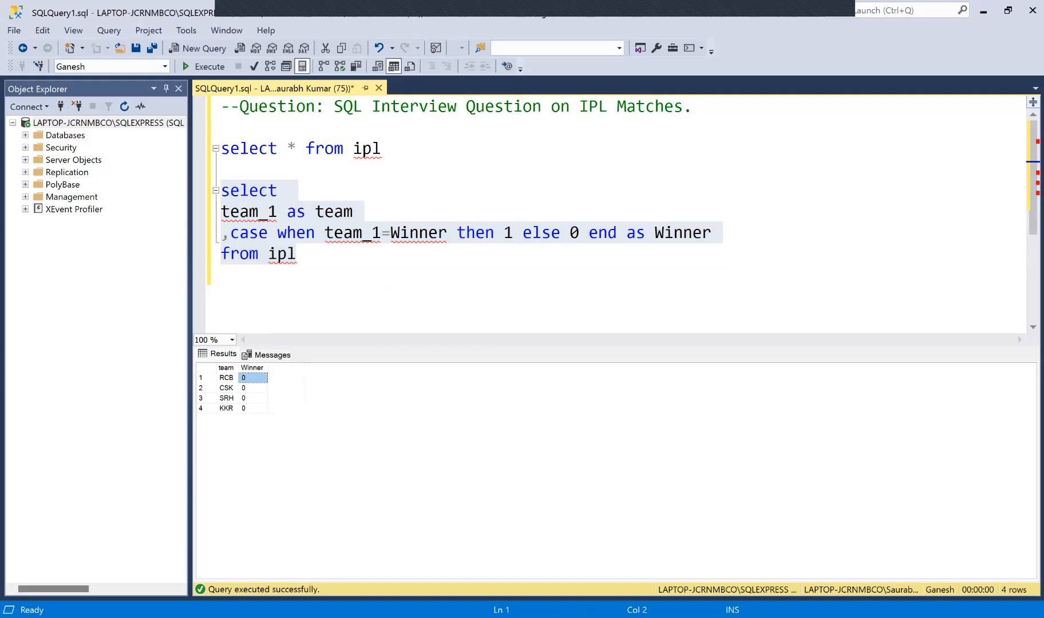
{"action": "left_click", "coordinate": [252, 408]}
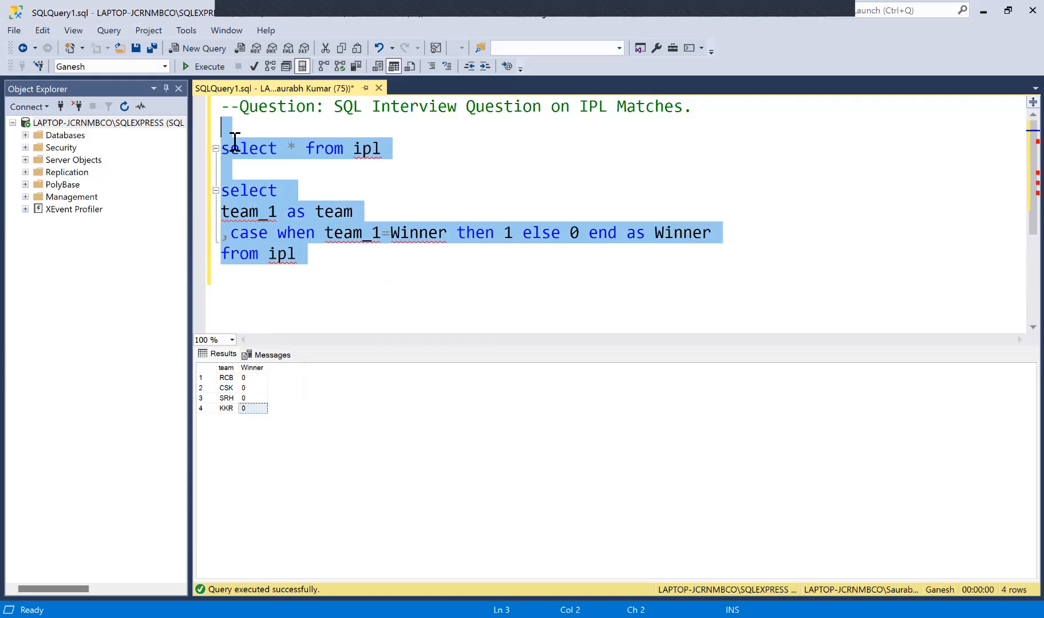
{"action": "left_click", "coordinate": [209, 66]}
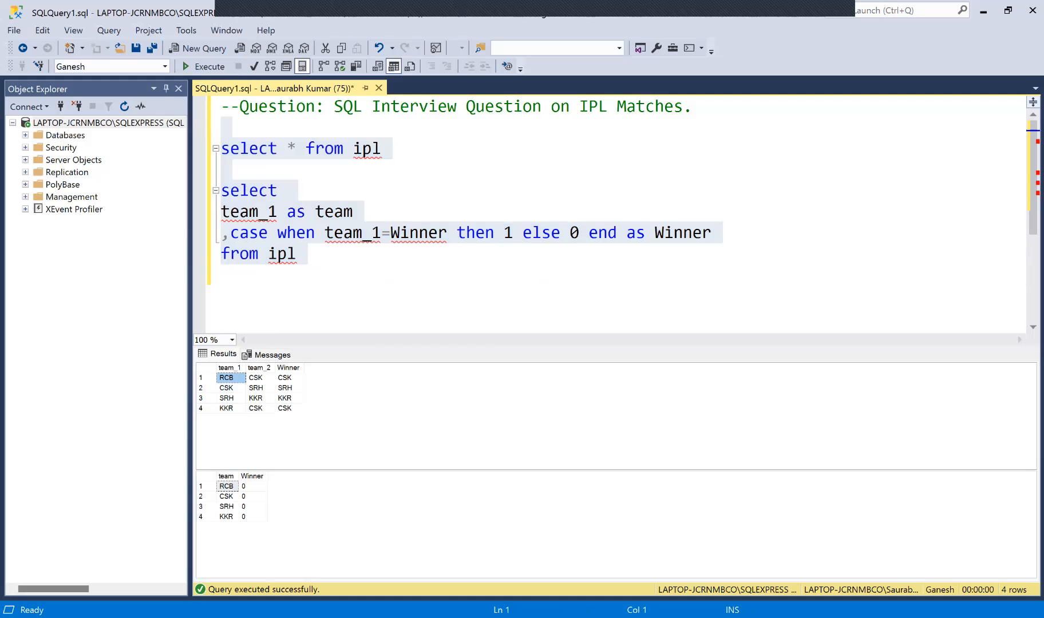
Step: Compare team_1 and winner cells of the four ipl matches, then return below the query
{"action": "left_click", "coordinate": [285, 378]}
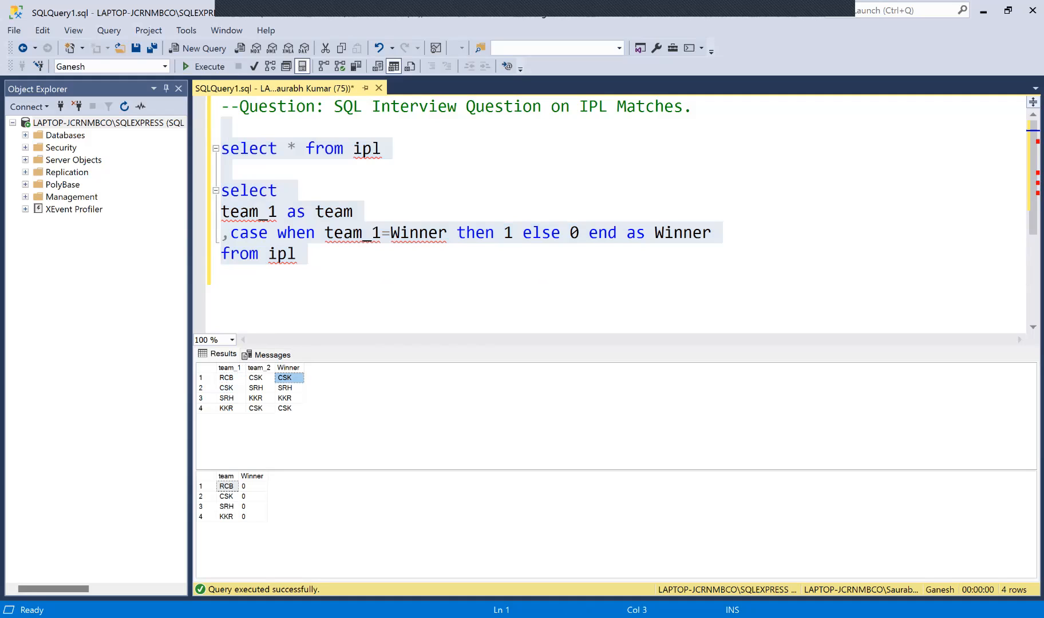
{"action": "left_click", "coordinate": [225, 387]}
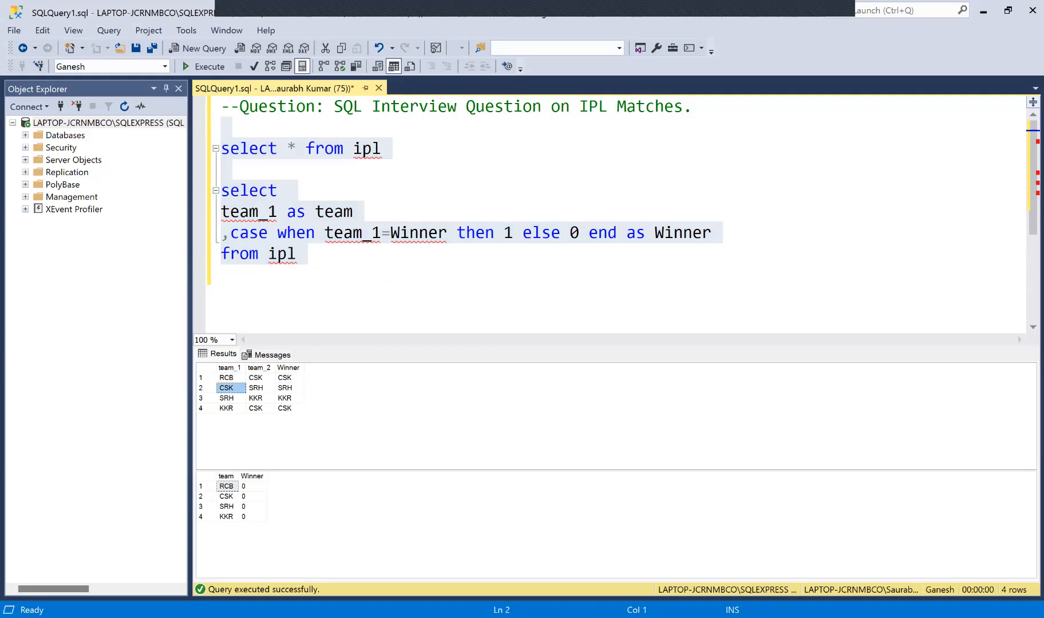
{"action": "left_click", "coordinate": [285, 387]}
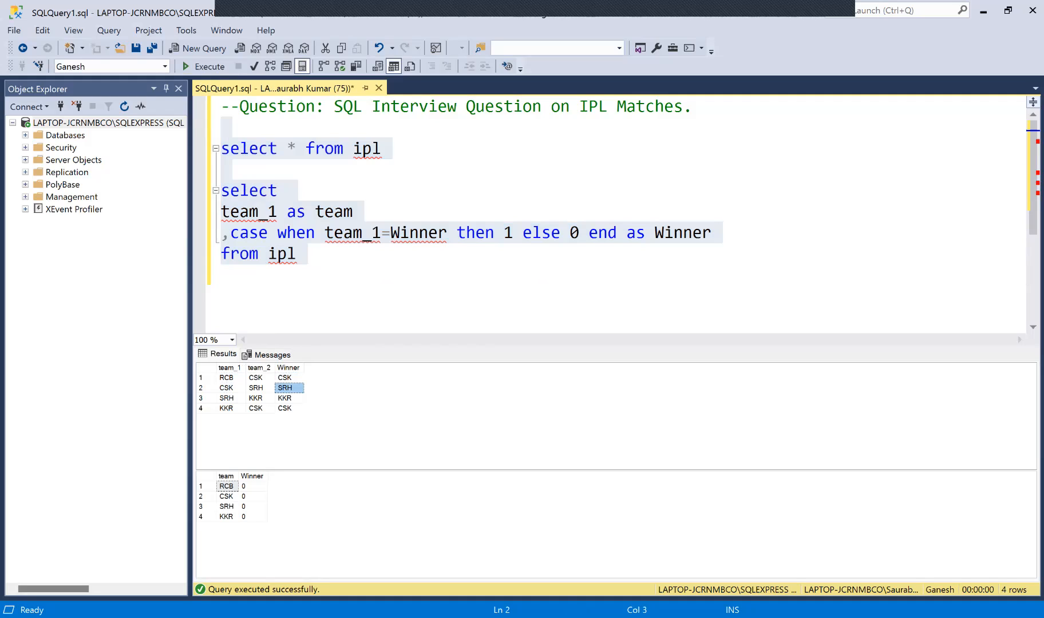
{"action": "left_click", "coordinate": [225, 398]}
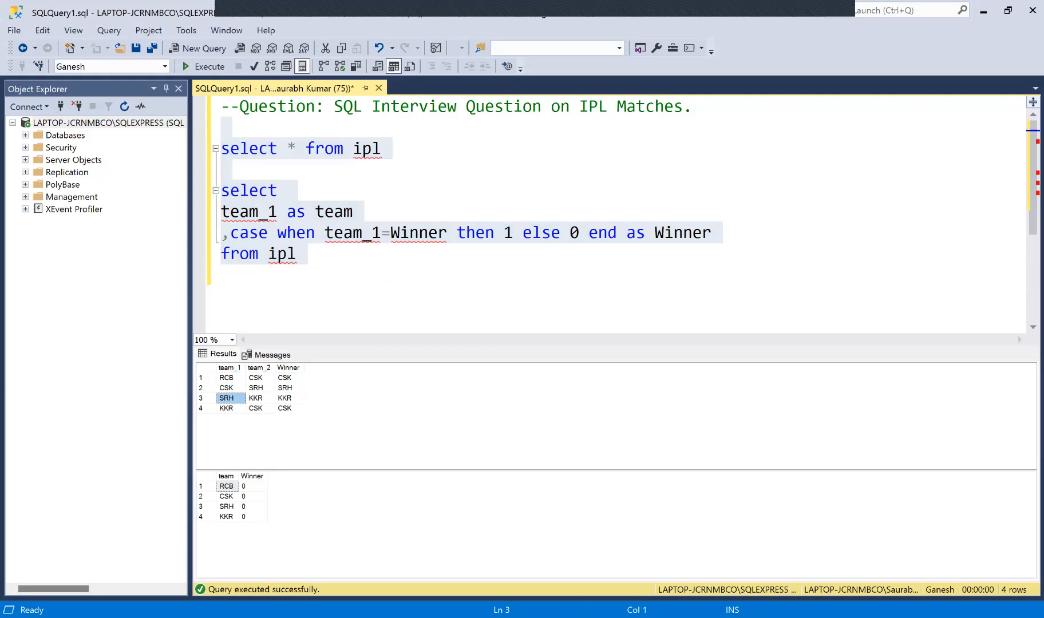
{"action": "left_click", "coordinate": [226, 407]}
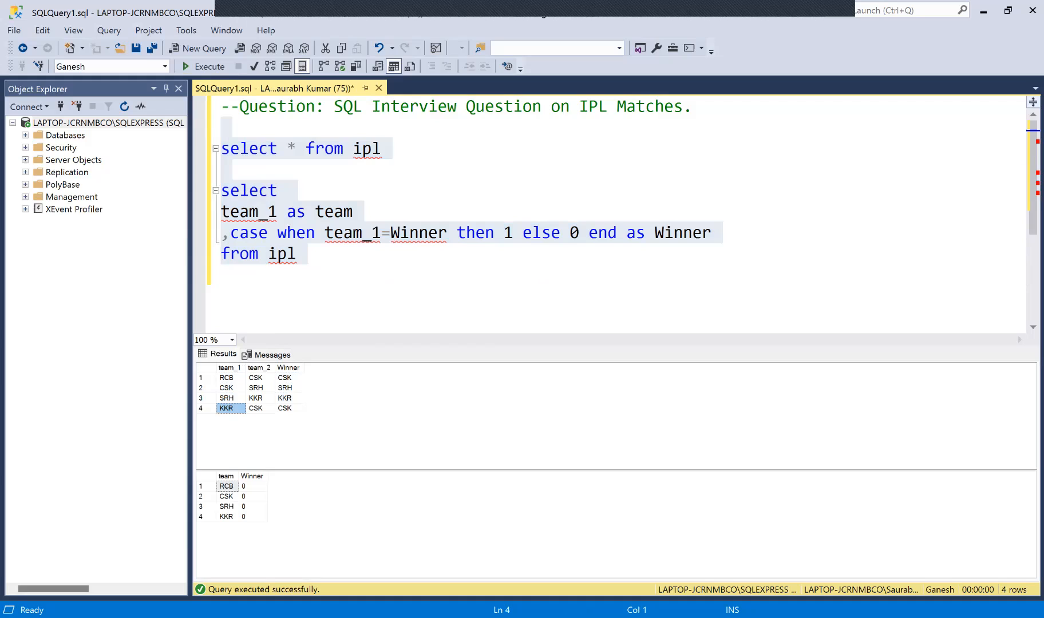
{"action": "left_click", "coordinate": [284, 407]}
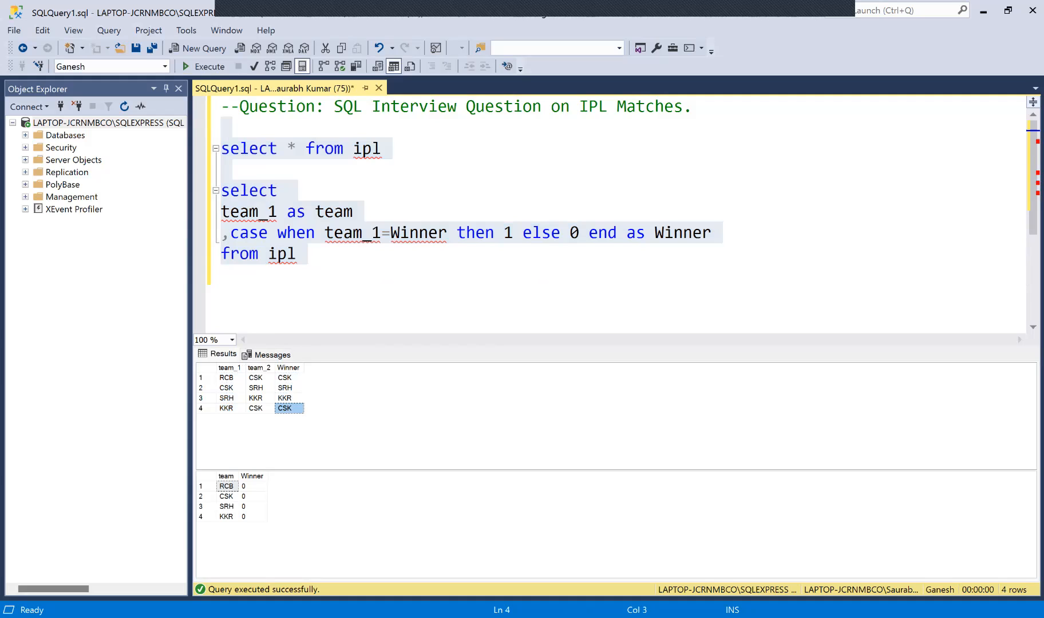
{"action": "left_click", "coordinate": [305, 254]}
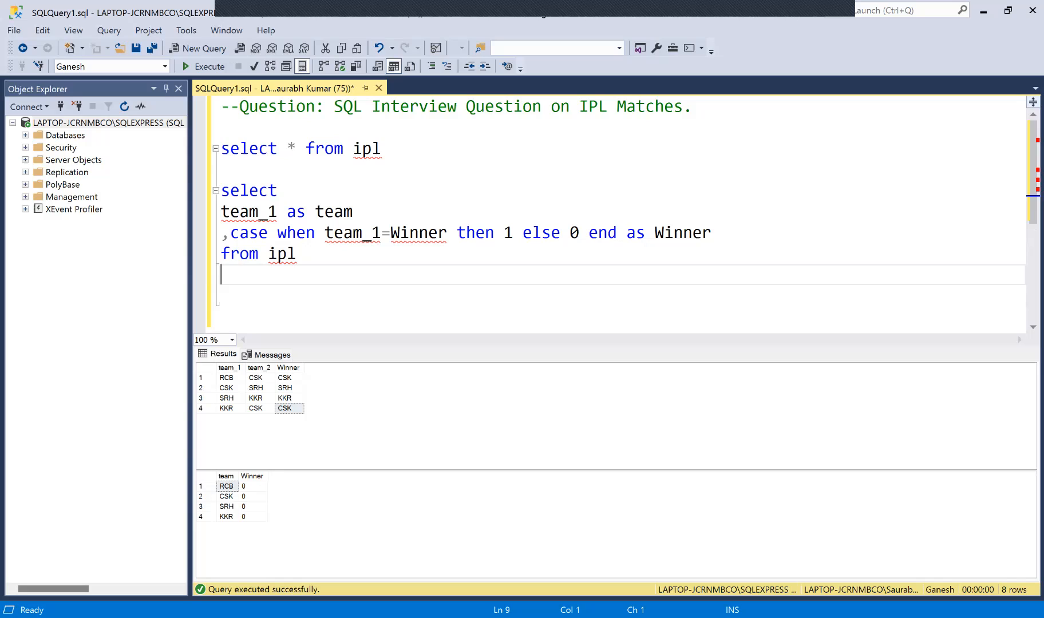
Step: Type 'union all' below the team_1 query to begin the team_2 branch
{"action": "type", "text": "union"}
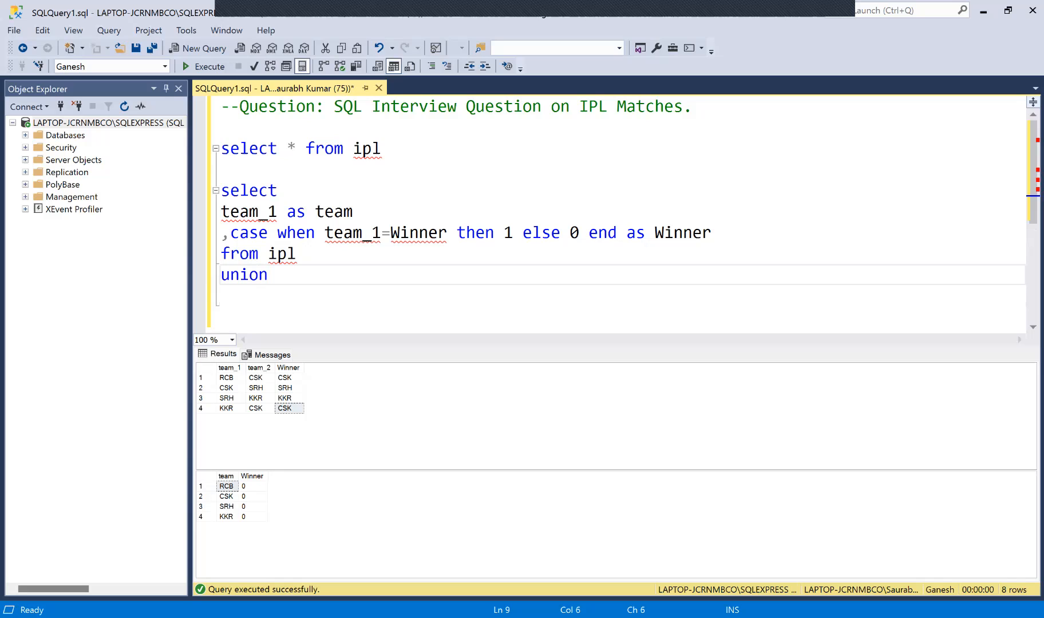
{"action": "type", "text": "all"}
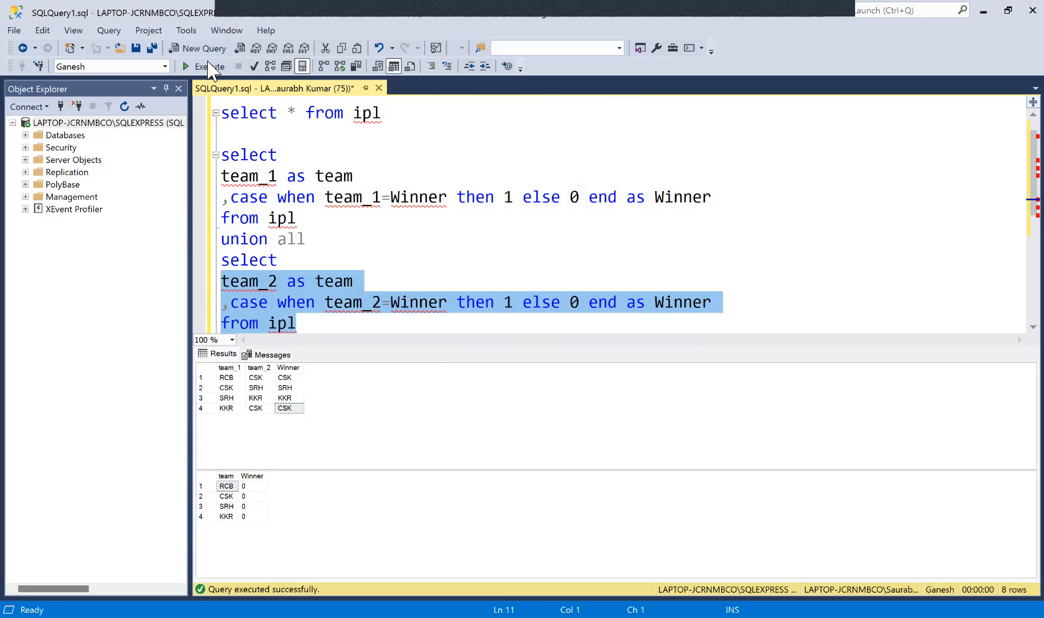
Step: Execute the team_2 branch alone, returning CSK, SRH, KKR and CSK with Winner 1
{"action": "left_click", "coordinate": [203, 66]}
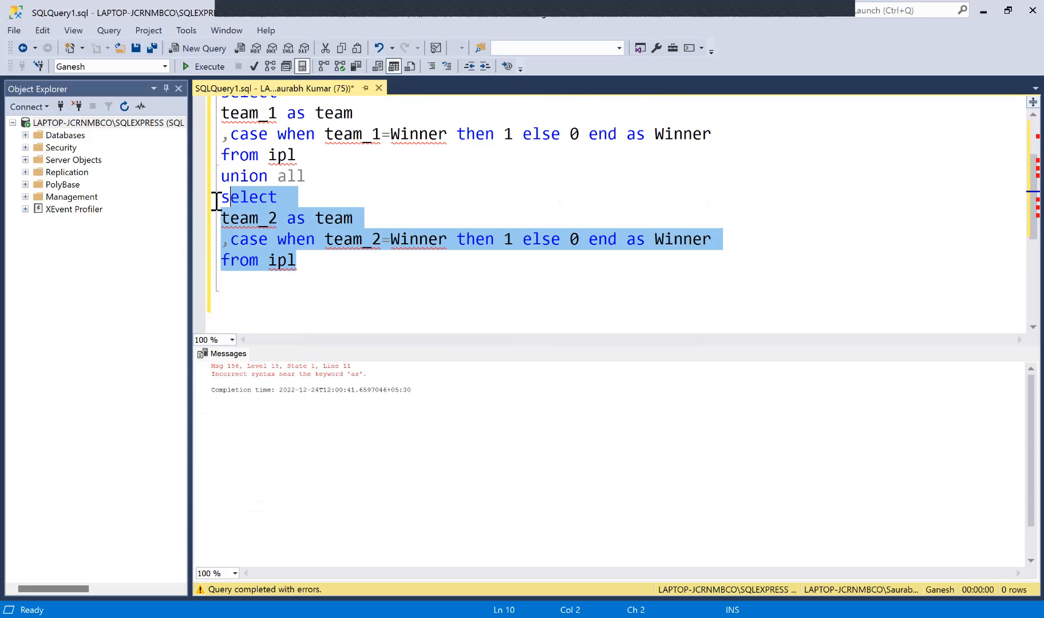
{"action": "left_click", "coordinate": [211, 66]}
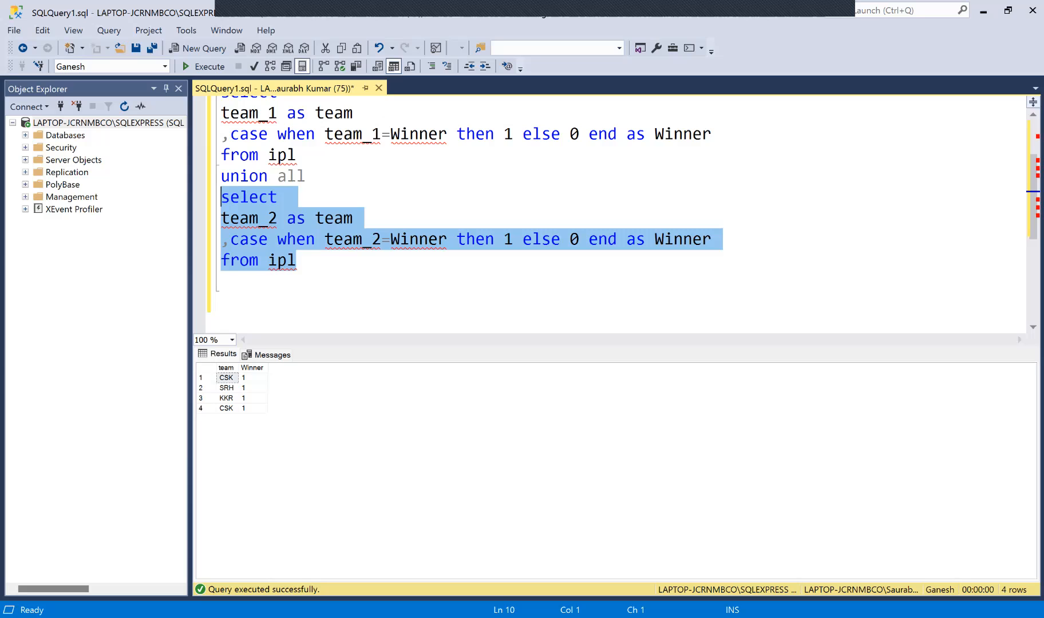
{"action": "scroll", "scroll_direction": "up", "scroll_amount": 3}
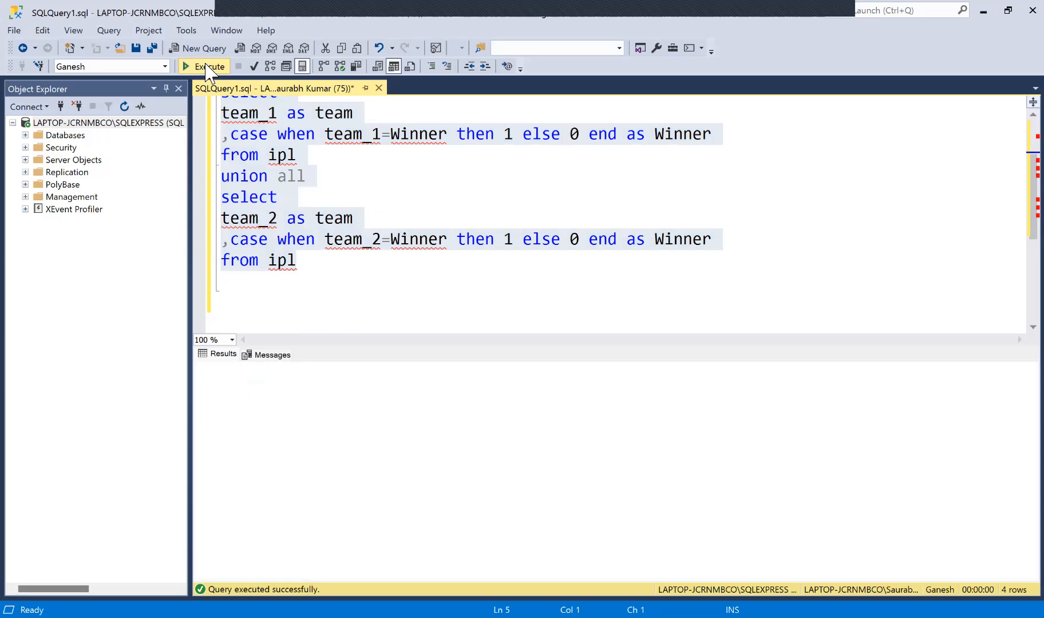
Step: Execute the full union all query for eight rows and scroll back to the top
{"action": "left_click", "coordinate": [208, 65]}
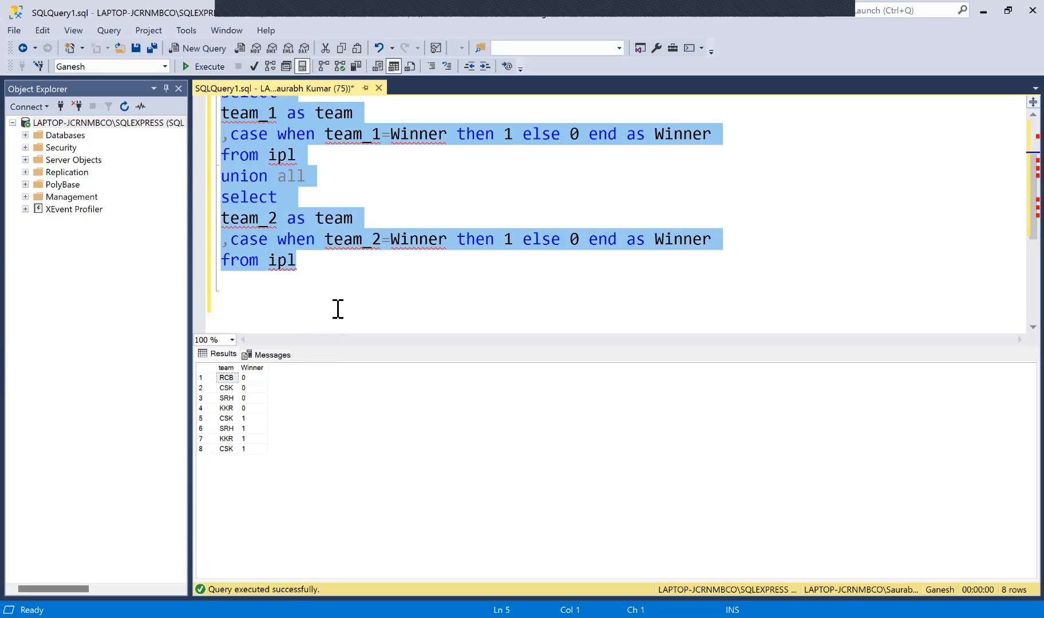
{"action": "scroll", "scroll_direction": "up", "scroll_amount": 3}
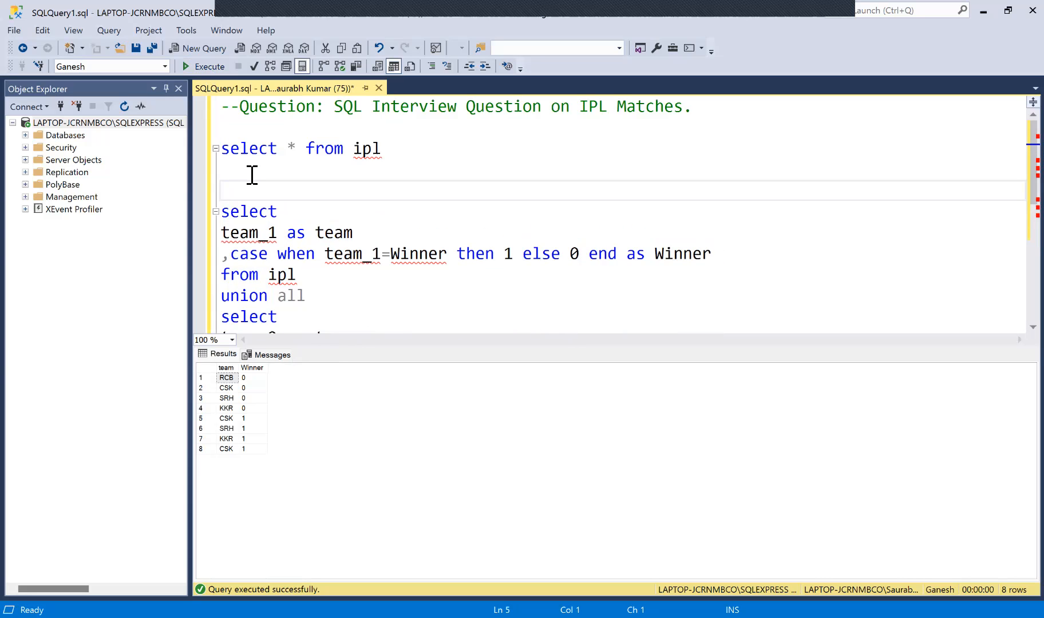
Step: Wrap the union query as 'WITH CTE_IPL AS ( ... )', closing the parenthesis after 'from ipl'
{"action": "left_click", "coordinate": [223, 190]}
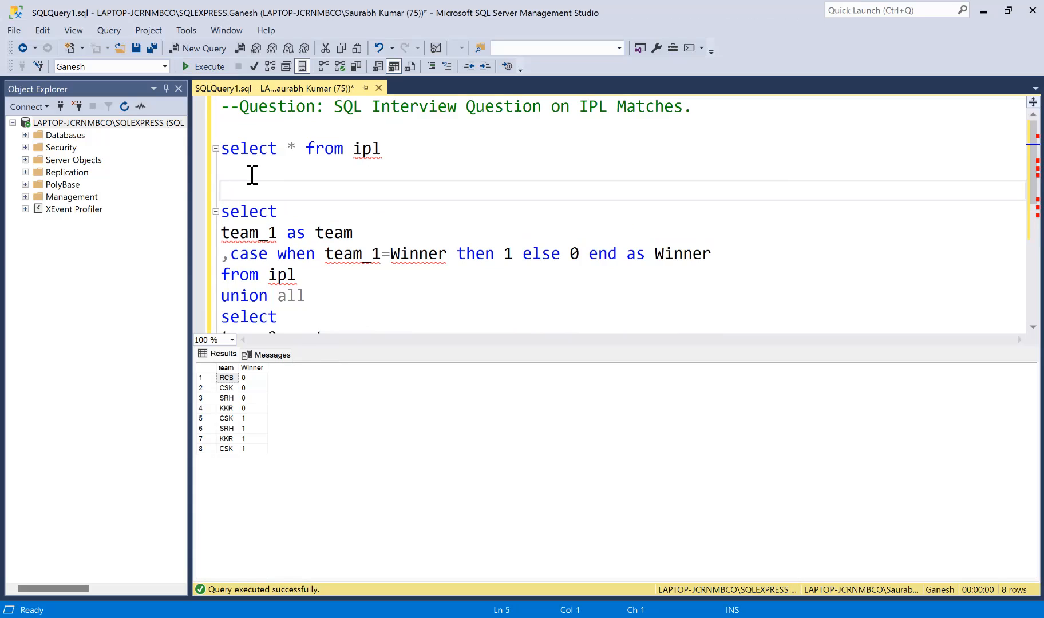
{"action": "type", "text": "WITH C"}
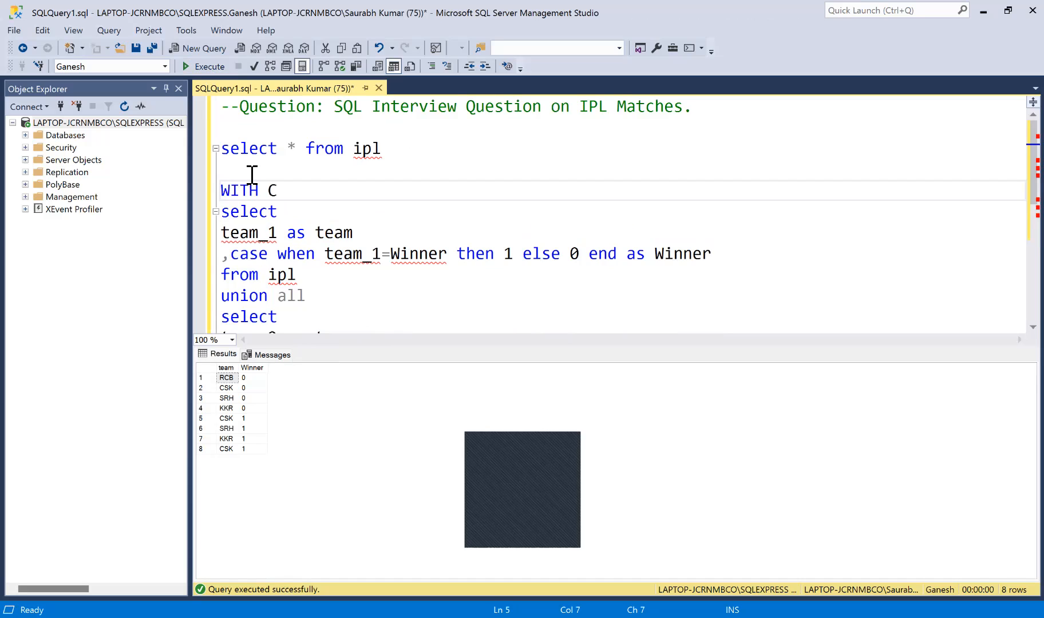
{"action": "type", "text": "TE"}
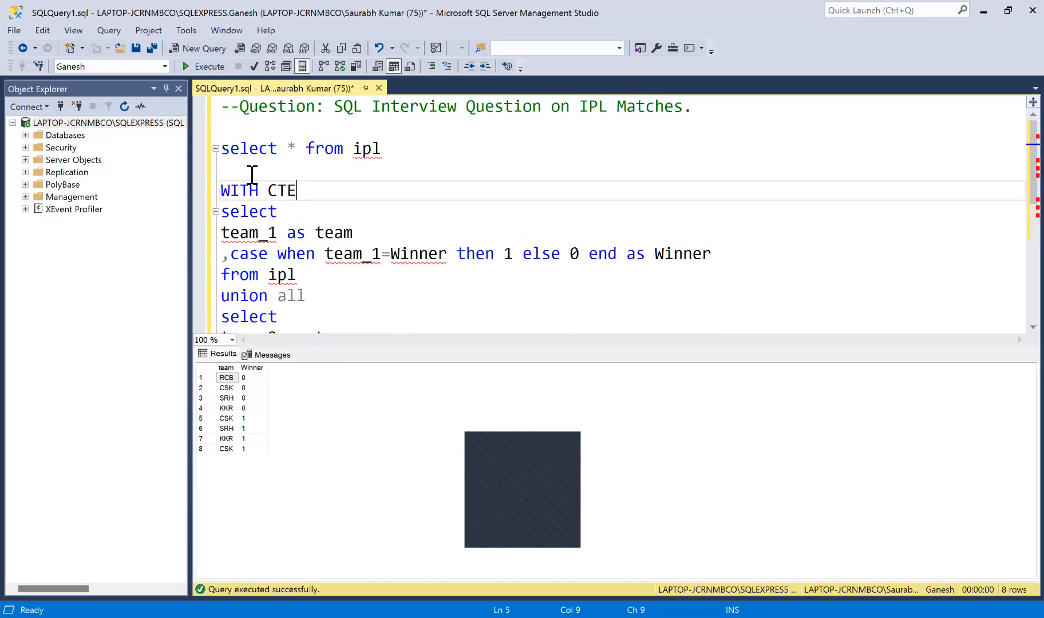
{"action": "type", "text": "_IPL"}
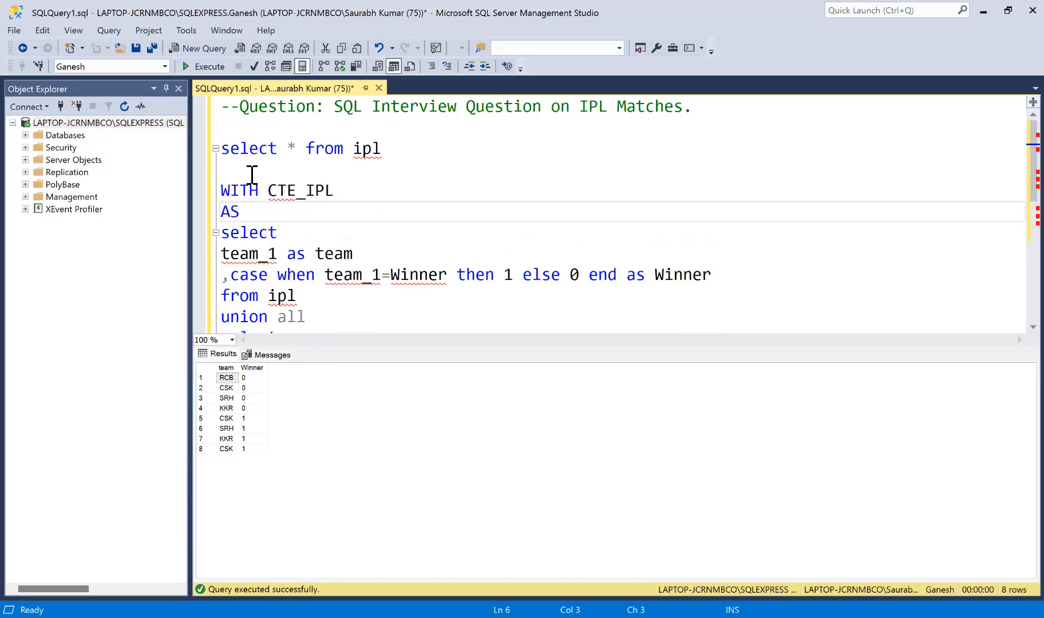
{"action": "key", "text": "enter"}
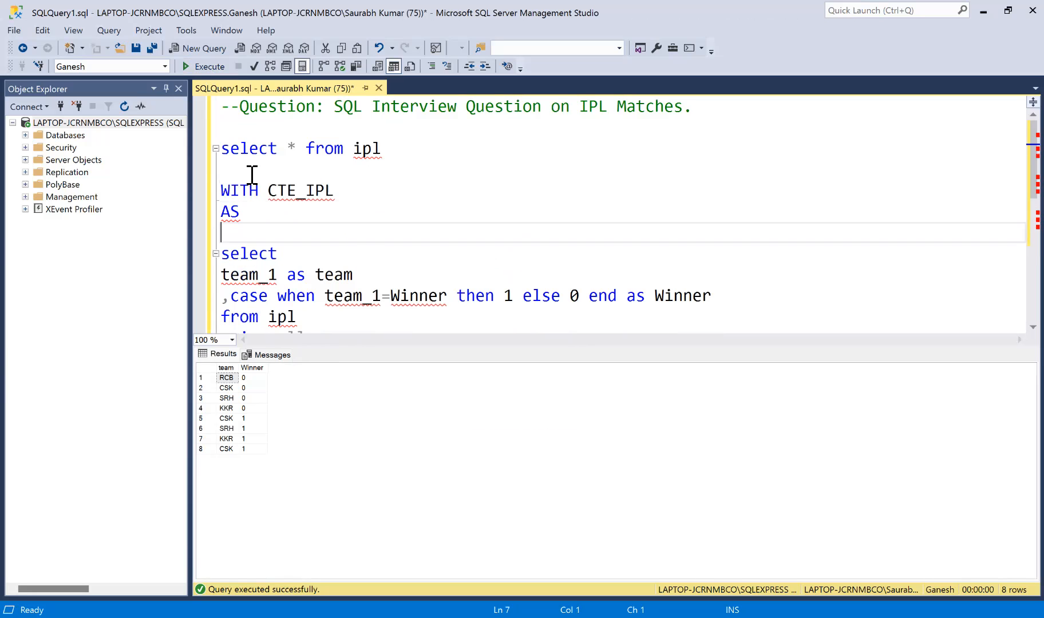
{"action": "scroll", "scroll_direction": "down", "scroll_amount": 3}
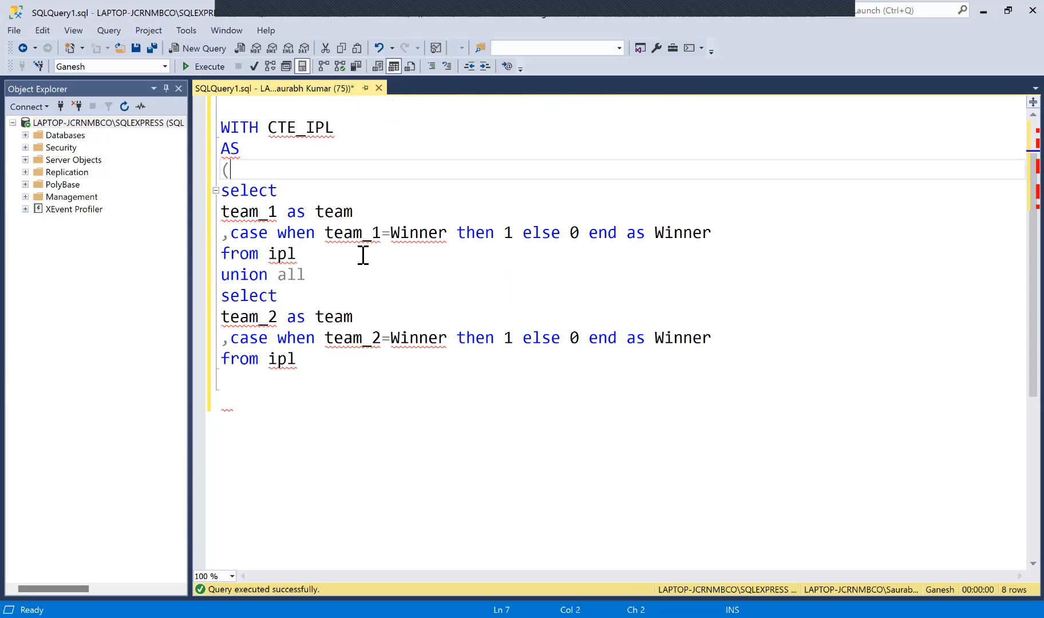
{"action": "left_click", "coordinate": [313, 370]}
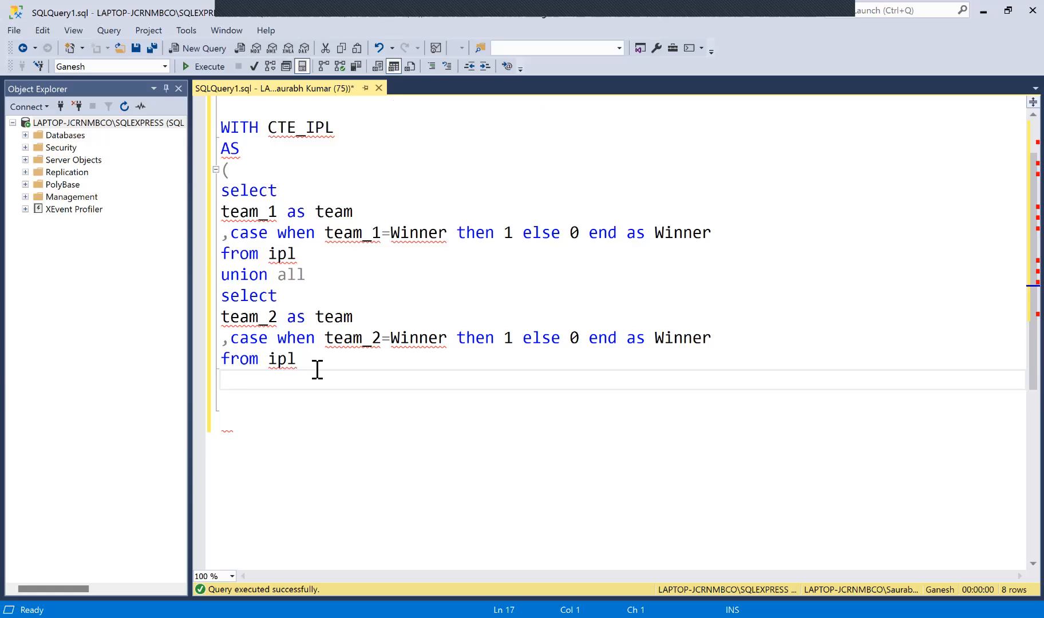
{"action": "type", "text": ")"}
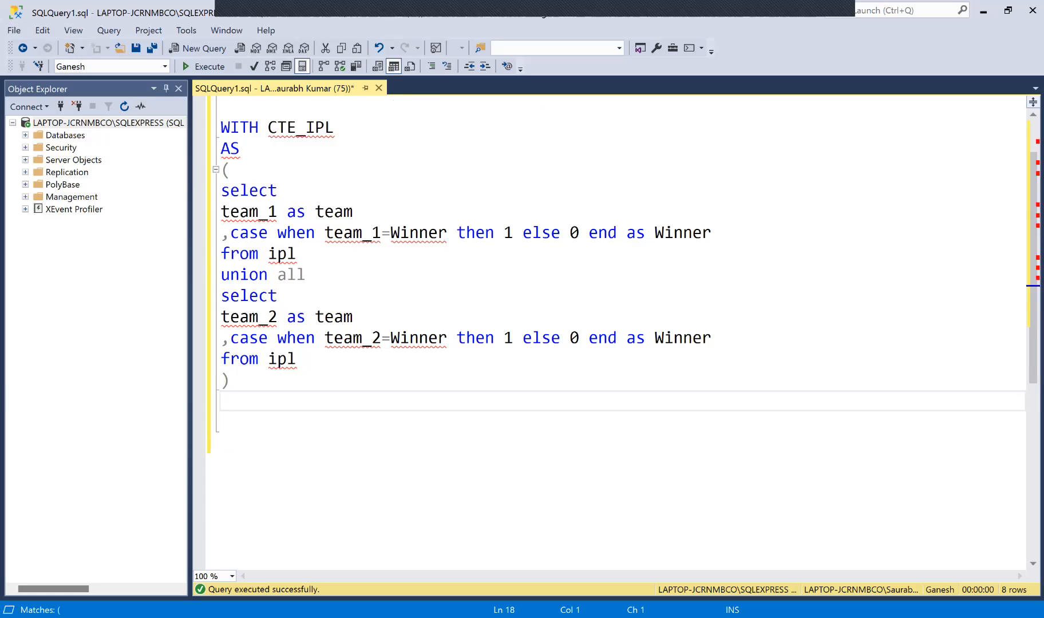
{"action": "left_click", "coordinate": [223, 401]}
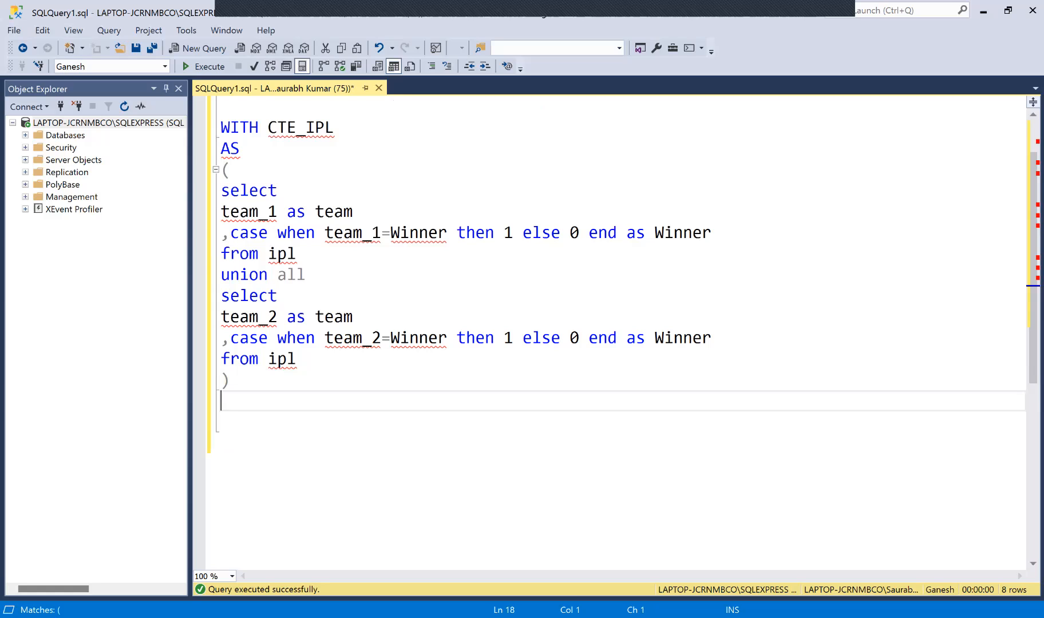
Step: Write the outer select with team, count(team) as Played and sum(winner) as Won
{"action": "type", "text": "select"}
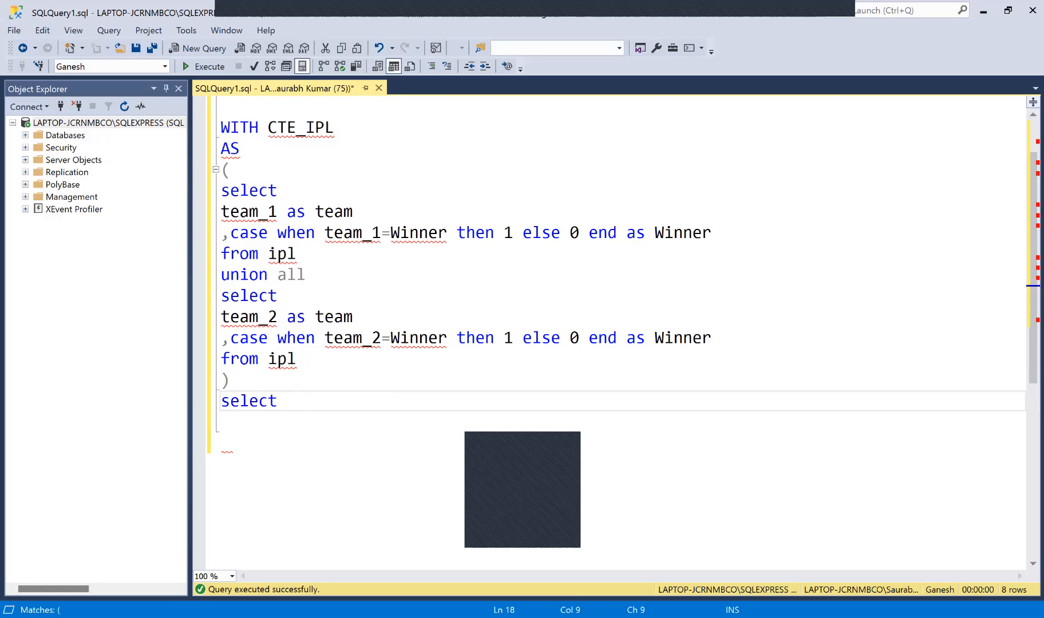
{"action": "type", "text": "t"}
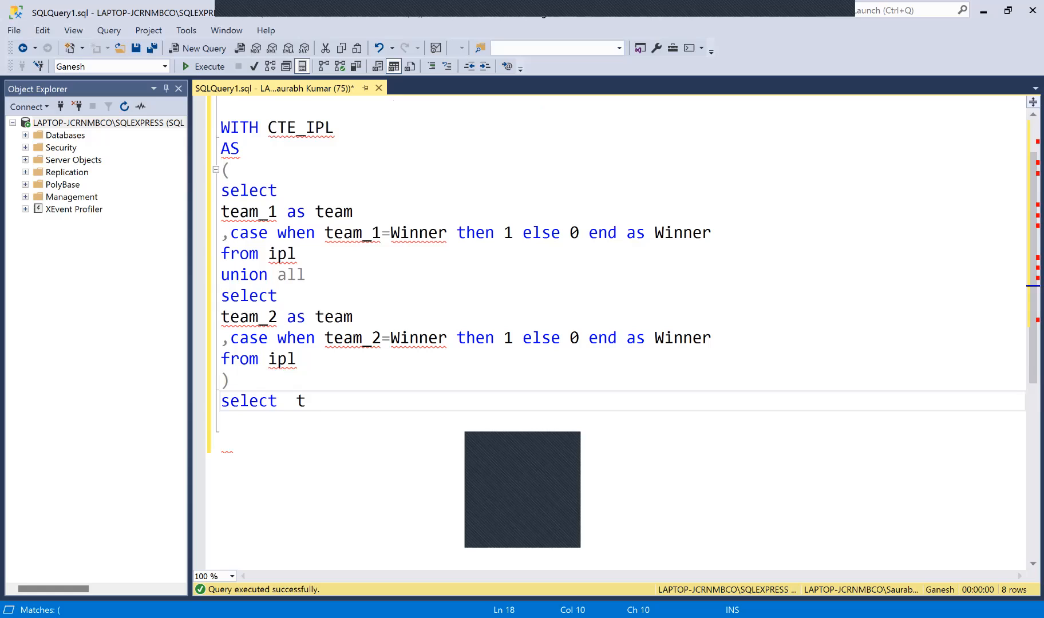
{"action": "type", "text": "eam"}
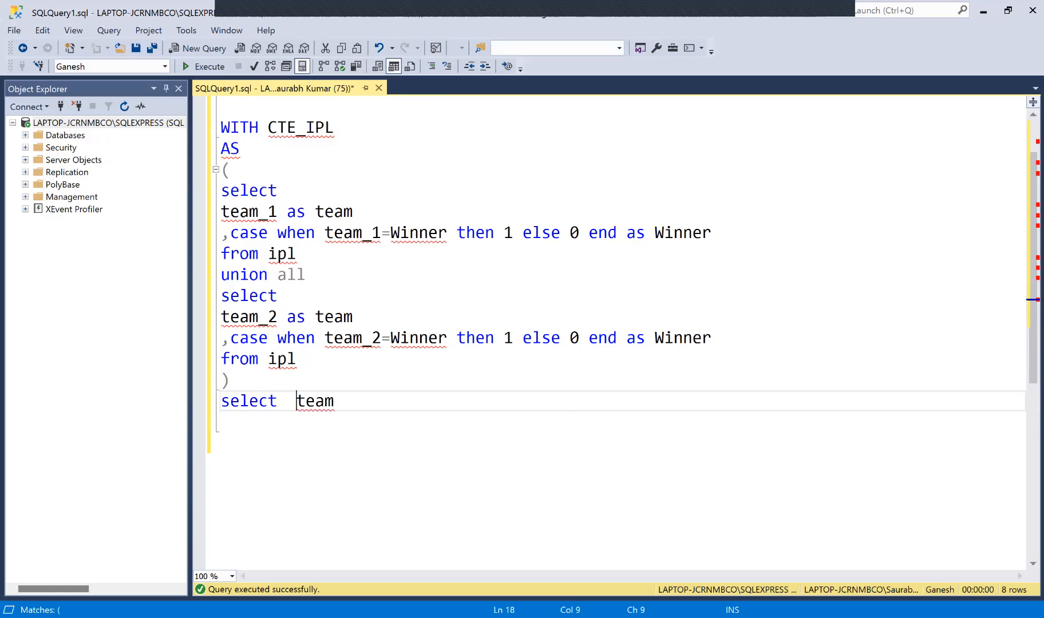
{"action": "key", "text": "Enter"}
{"action": "type", "text": ",c"}
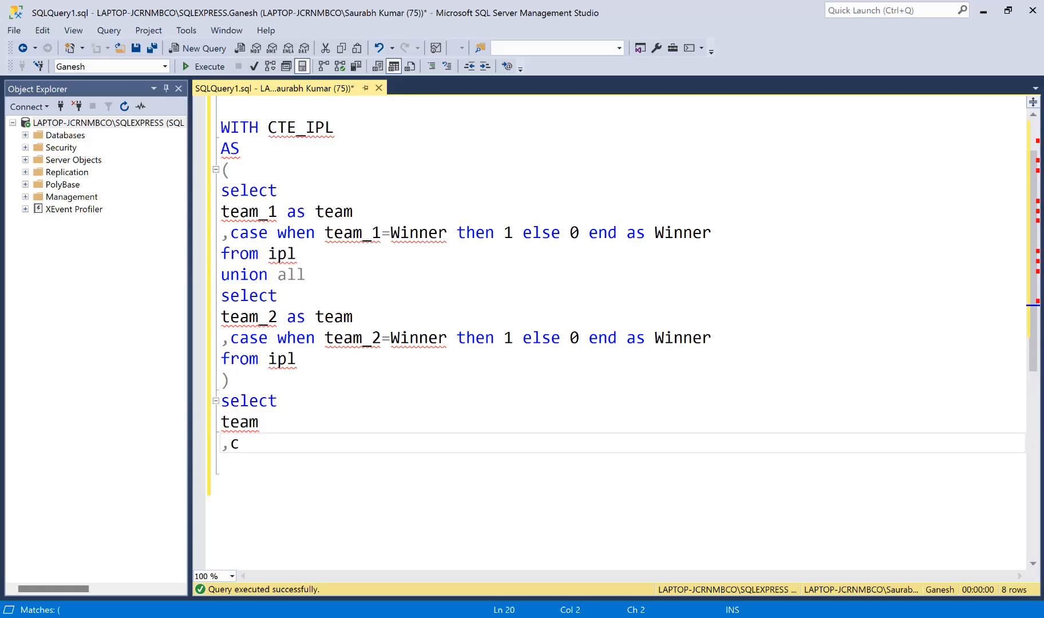
{"action": "type", "text": "ount()"}
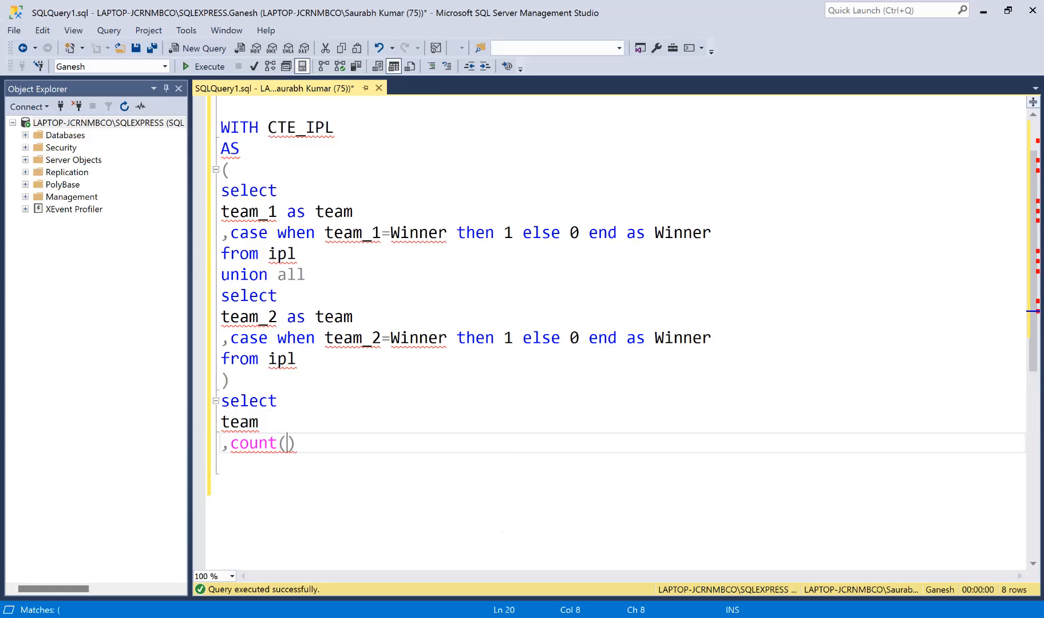
{"action": "type", "text": "team"}
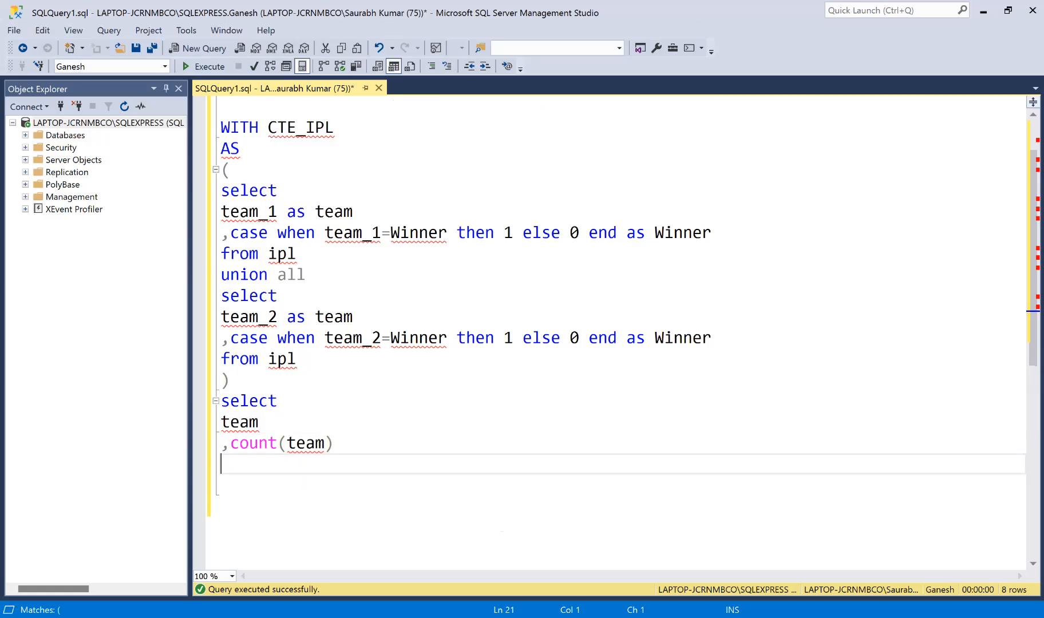
{"action": "type", "text": "as Played"}
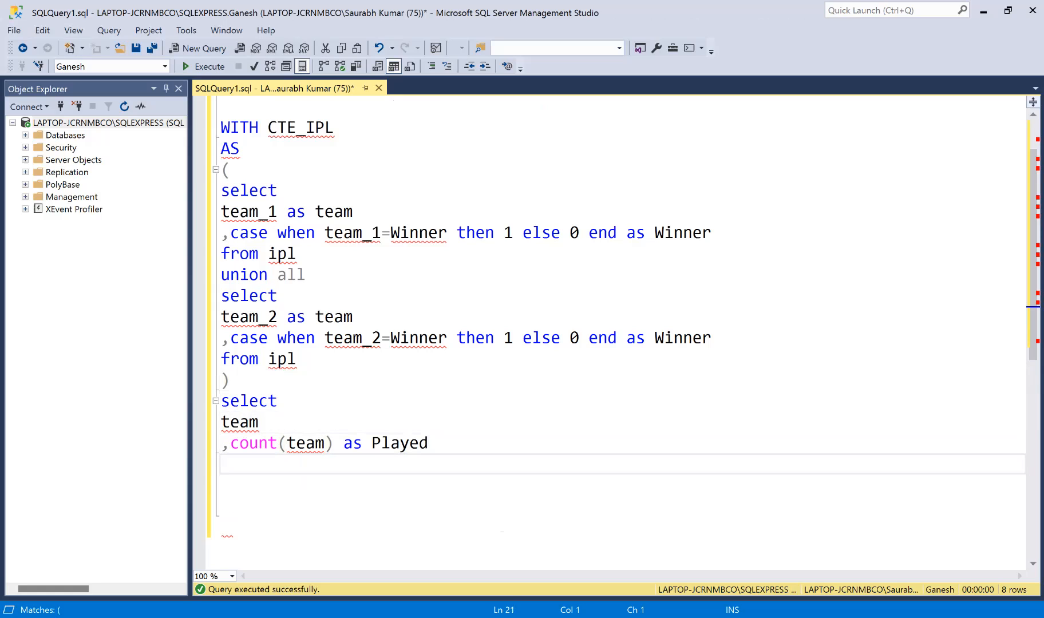
{"action": "type", "text": ","}
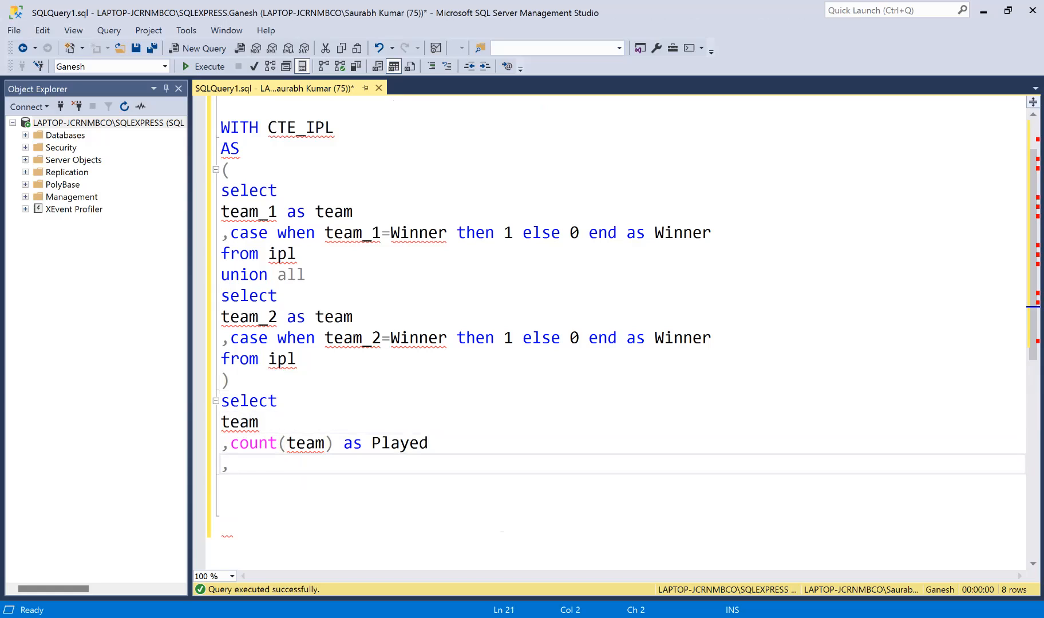
{"action": "type", "text": "sum()"}
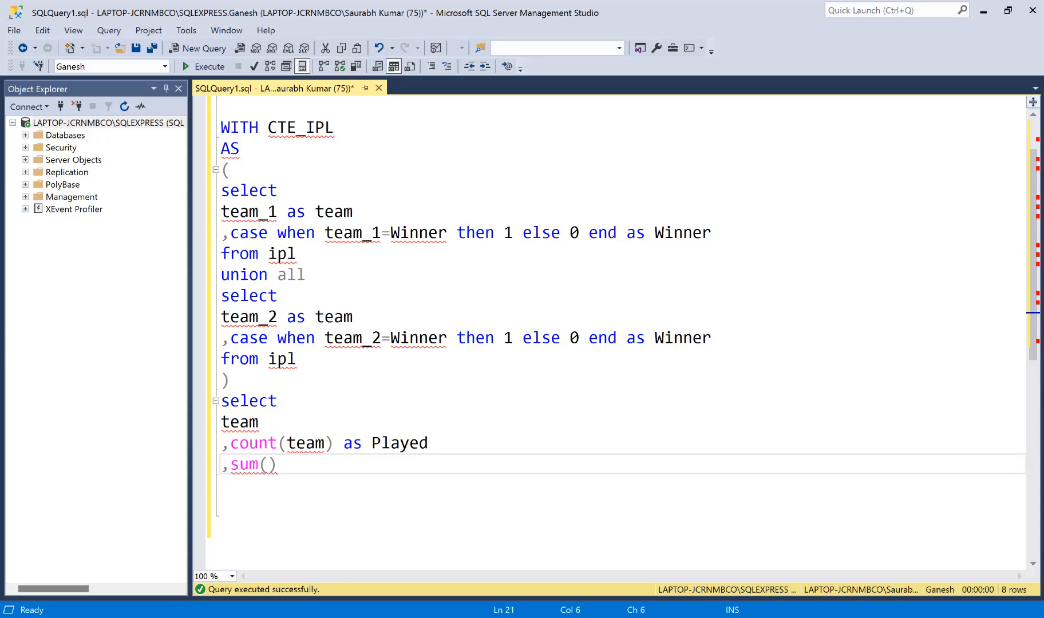
{"action": "type", "text": "wo"}
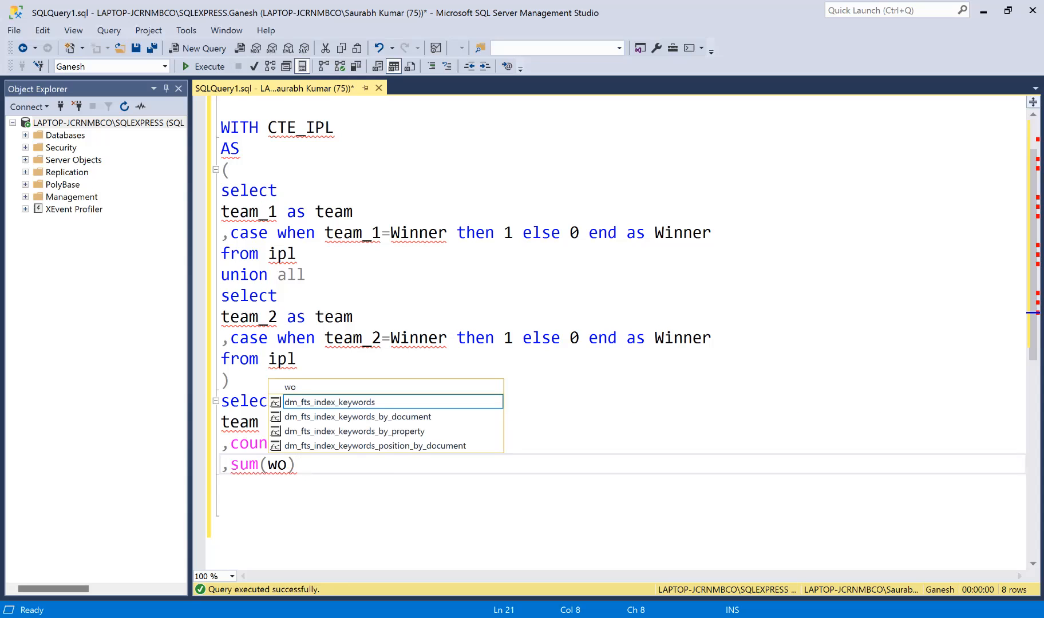
{"action": "type", "text": "winner) as Won"}
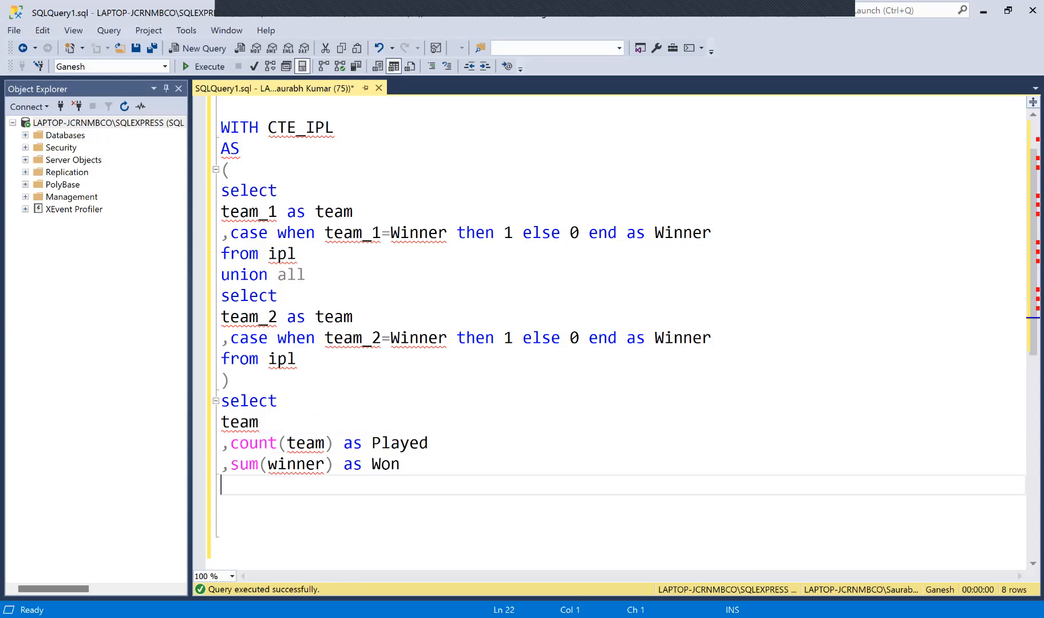
Step: Add 'count(team)-sum(winner) as Lost' to the outer select and begin the from clause
{"action": "type", "text": ","}
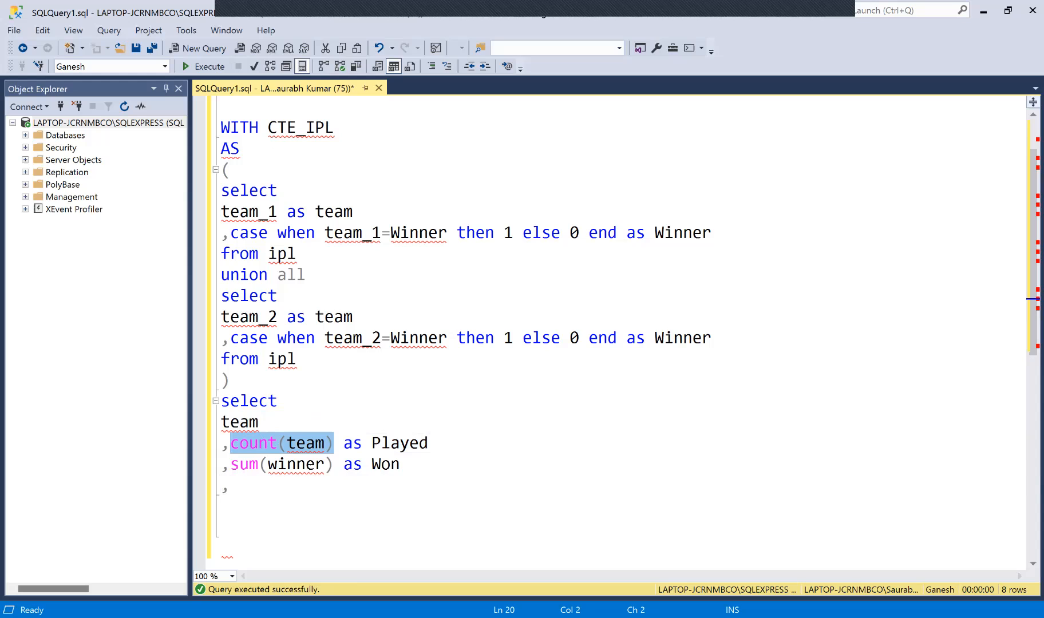
{"action": "type", "text": ",count(team)-"}
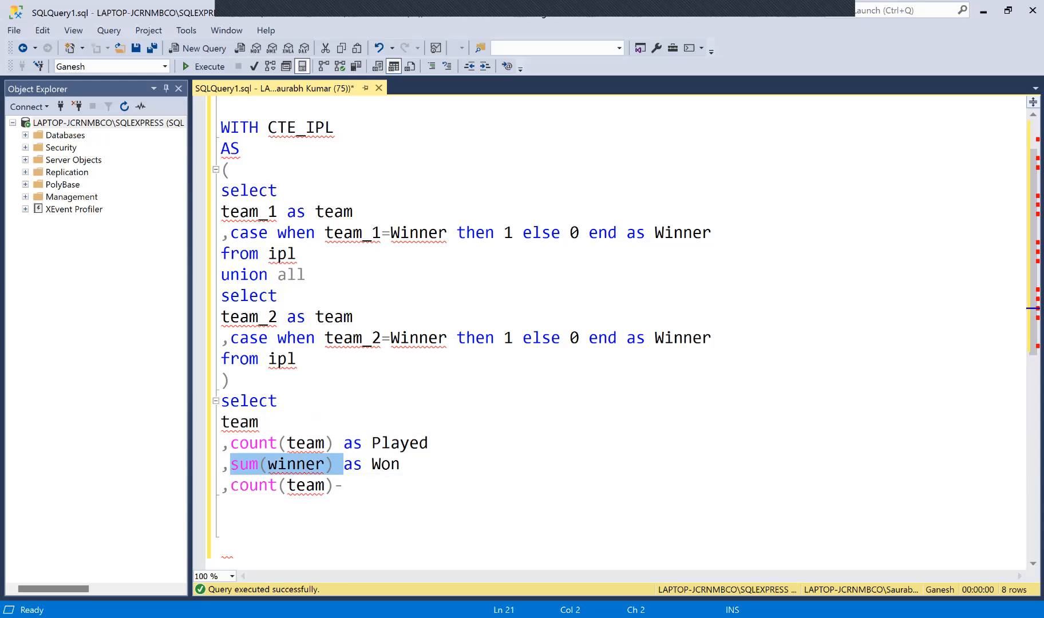
{"action": "type", "text": "sum(winner)"}
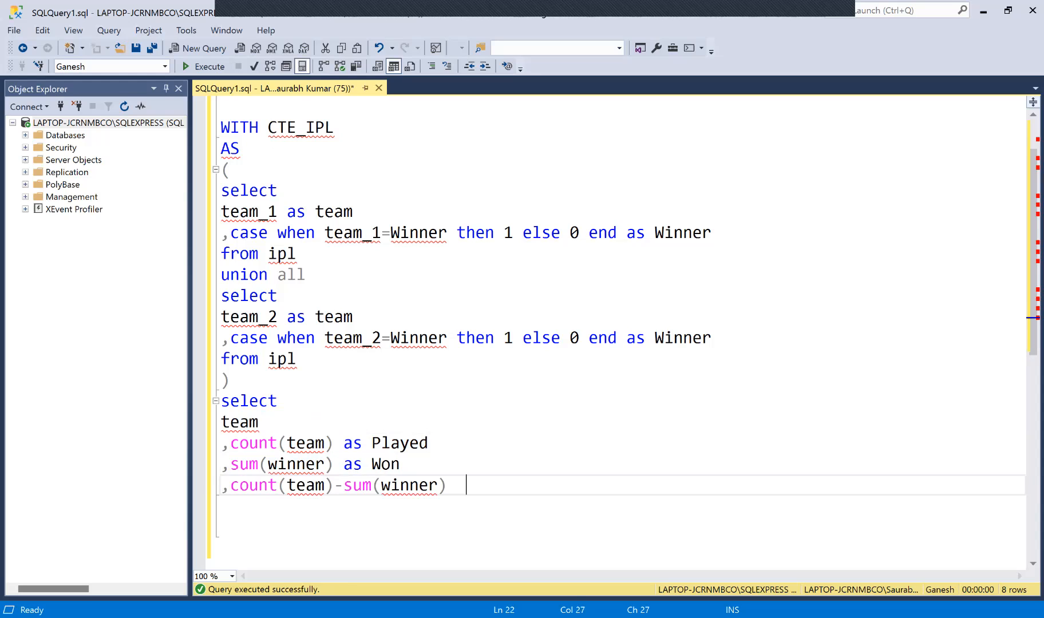
{"action": "type", "text": "as Lost"}
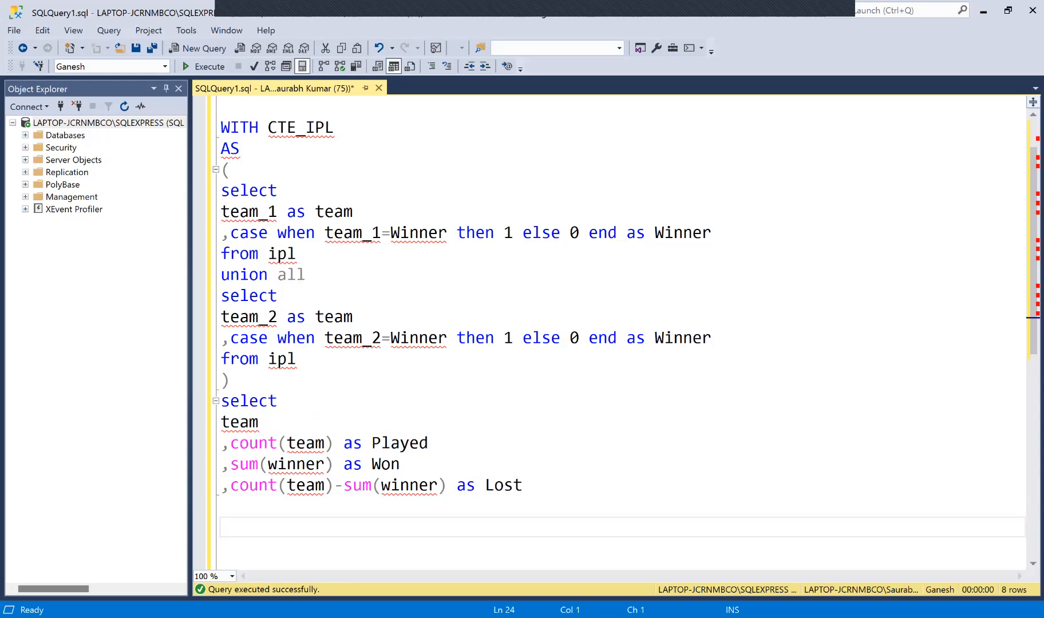
{"action": "type", "text": "from"}
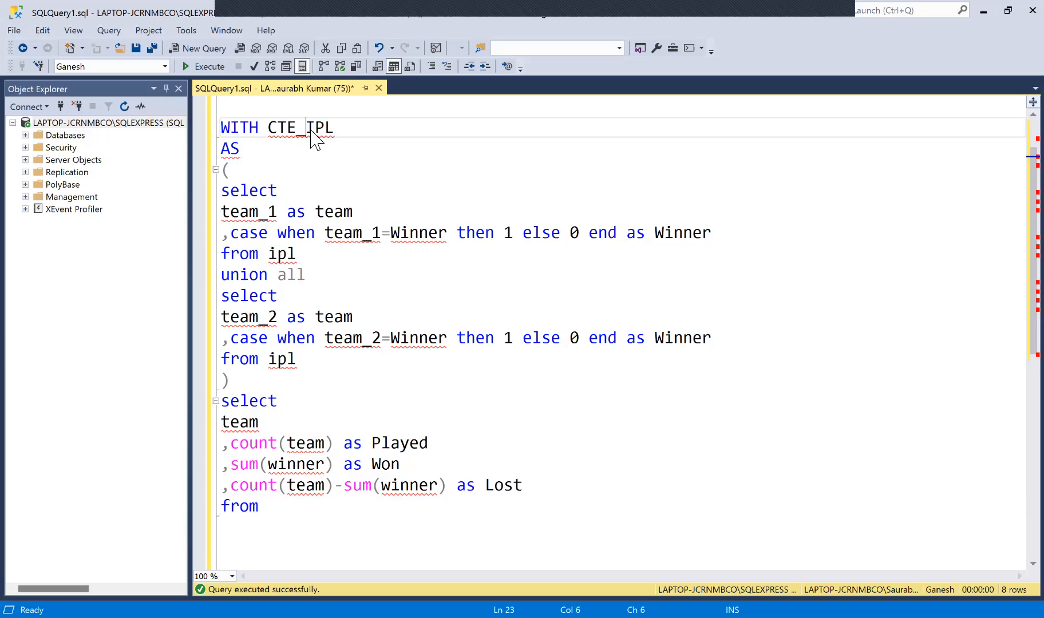
Step: Finish the outer query with 'from CTE_IPL group by team'
{"action": "double_click", "coordinate": [299, 127]}
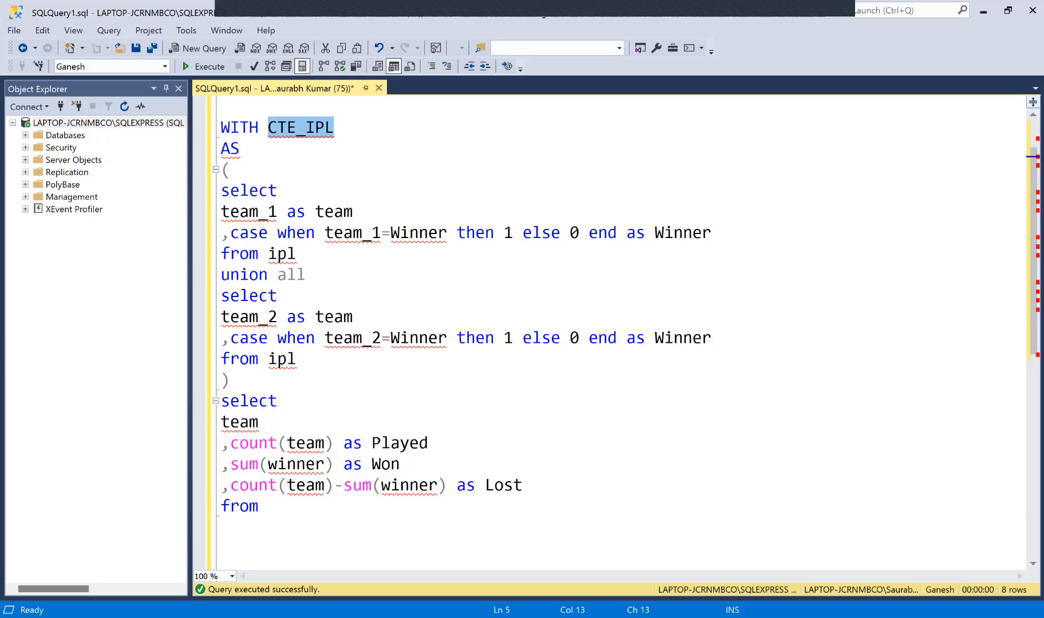
{"action": "type", "text": "CTE_IPL"}
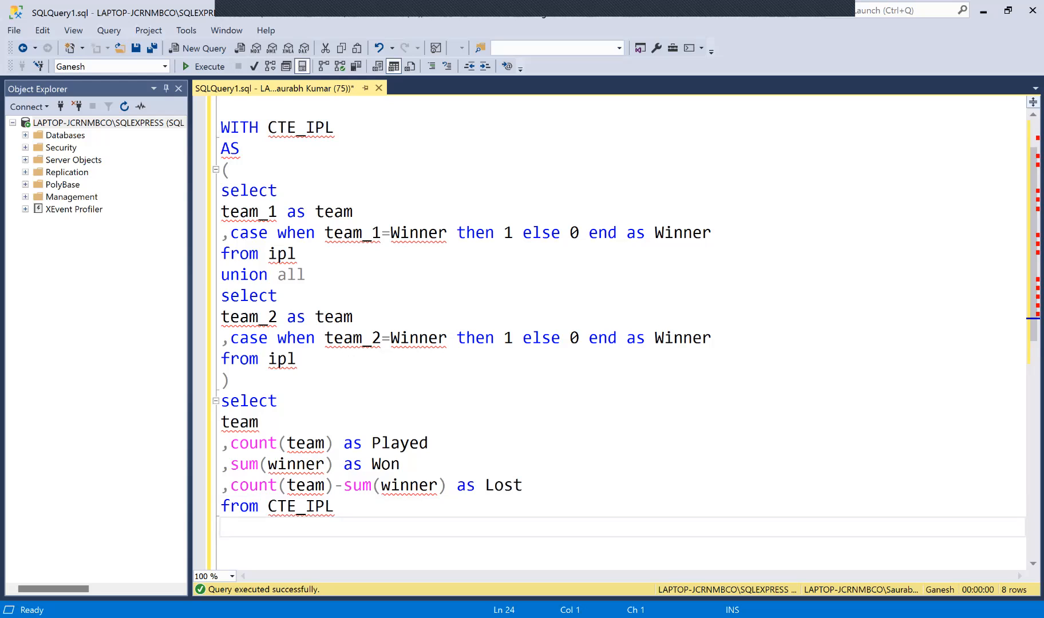
{"action": "type", "text": "gro"}
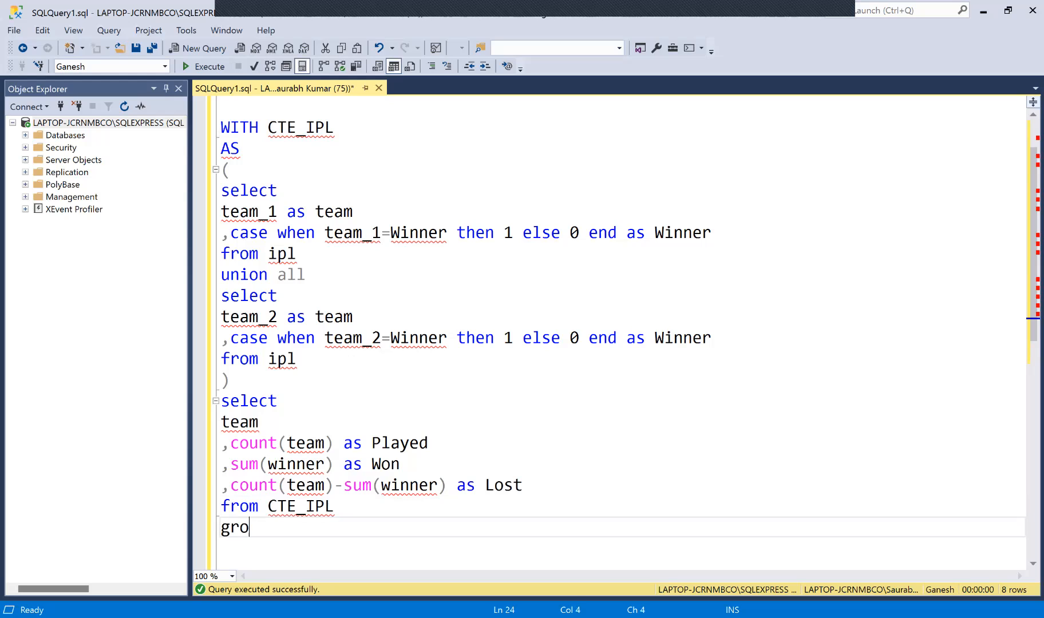
{"action": "type", "text": "up by"}
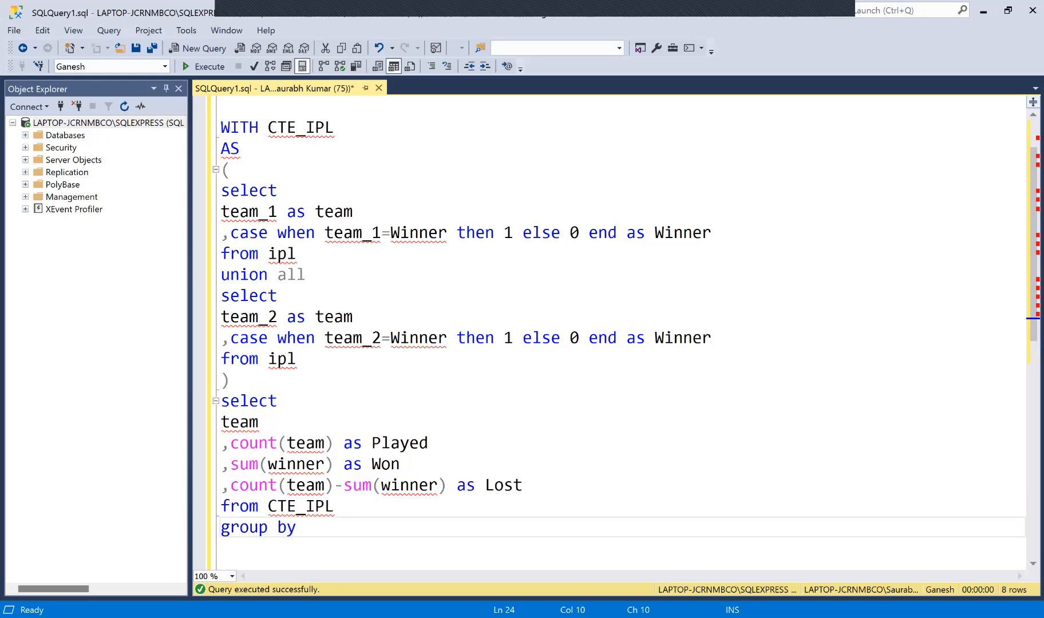
{"action": "type", "text": "team"}
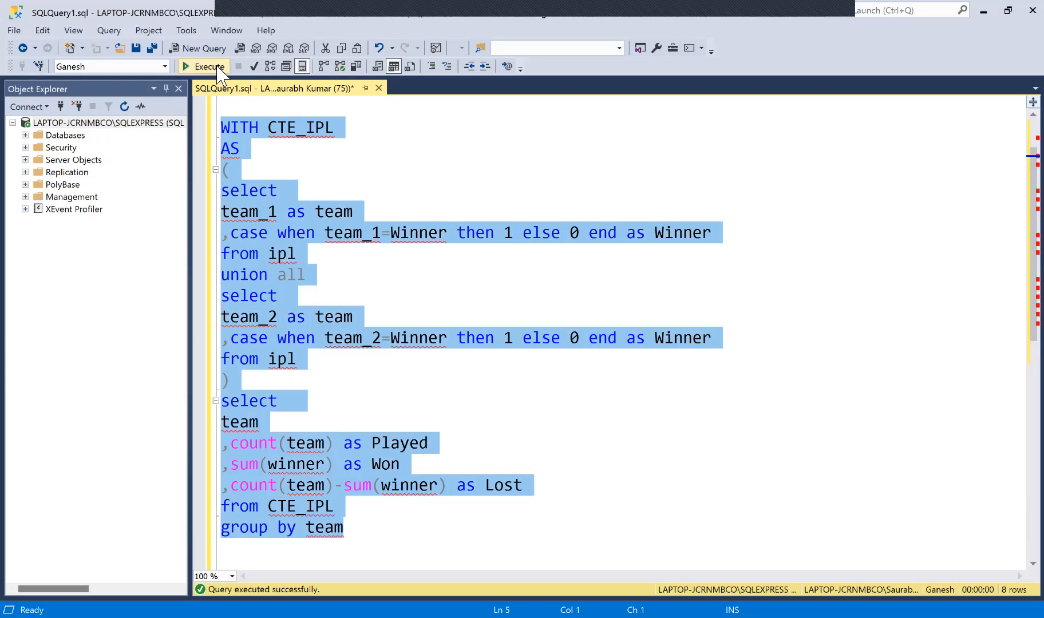
Step: Execute the CTE query, then run it together with select * from ipl
{"action": "left_click", "coordinate": [209, 66]}
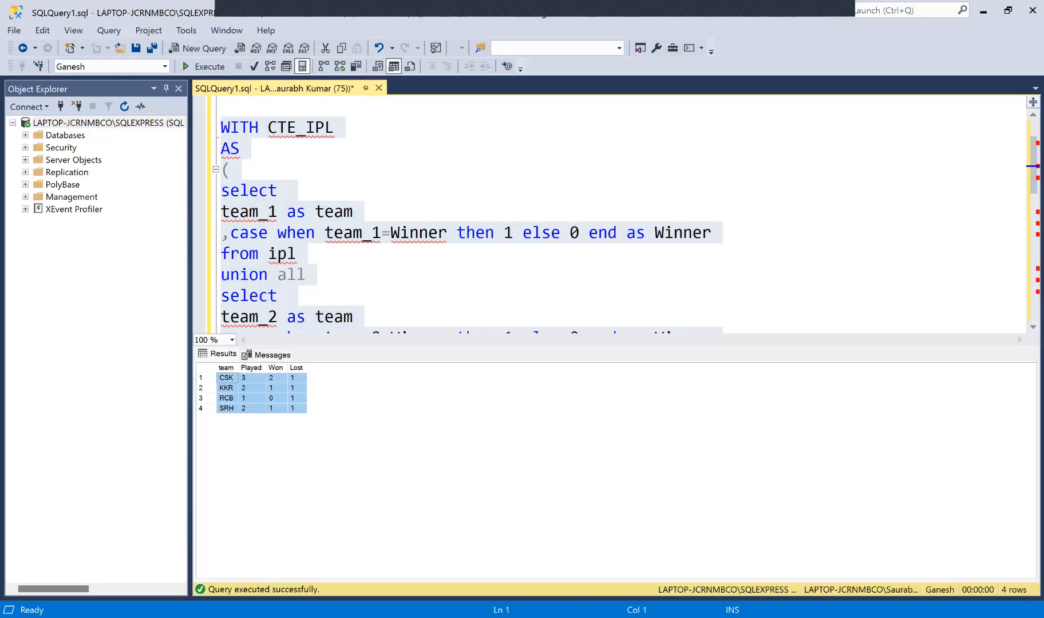
{"action": "mouse_move", "coordinate": [433, 317]}
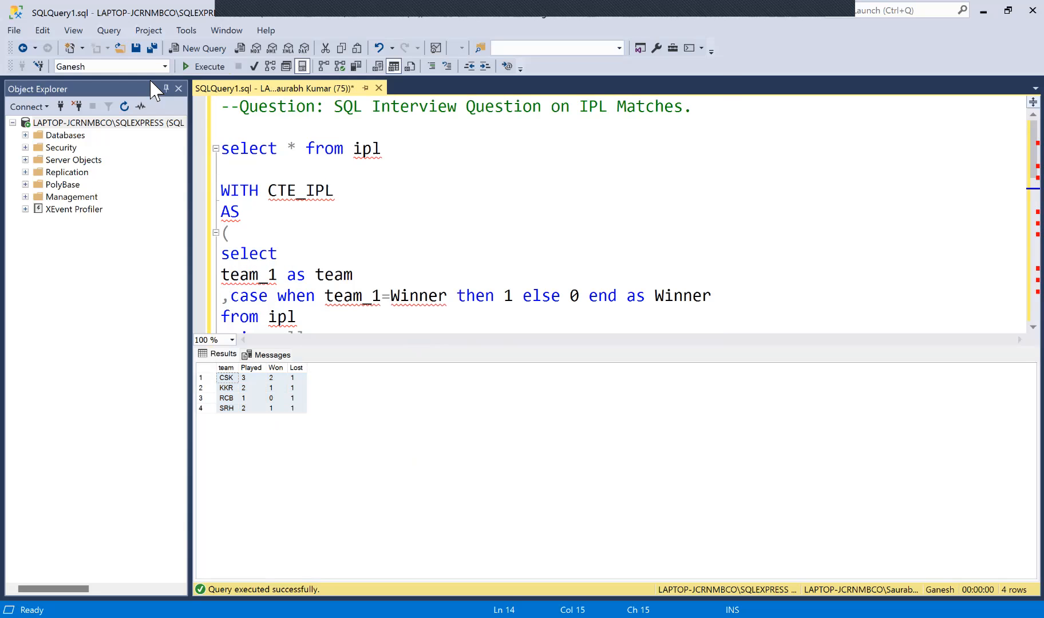
{"action": "mouse_move", "coordinate": [417, 165]}
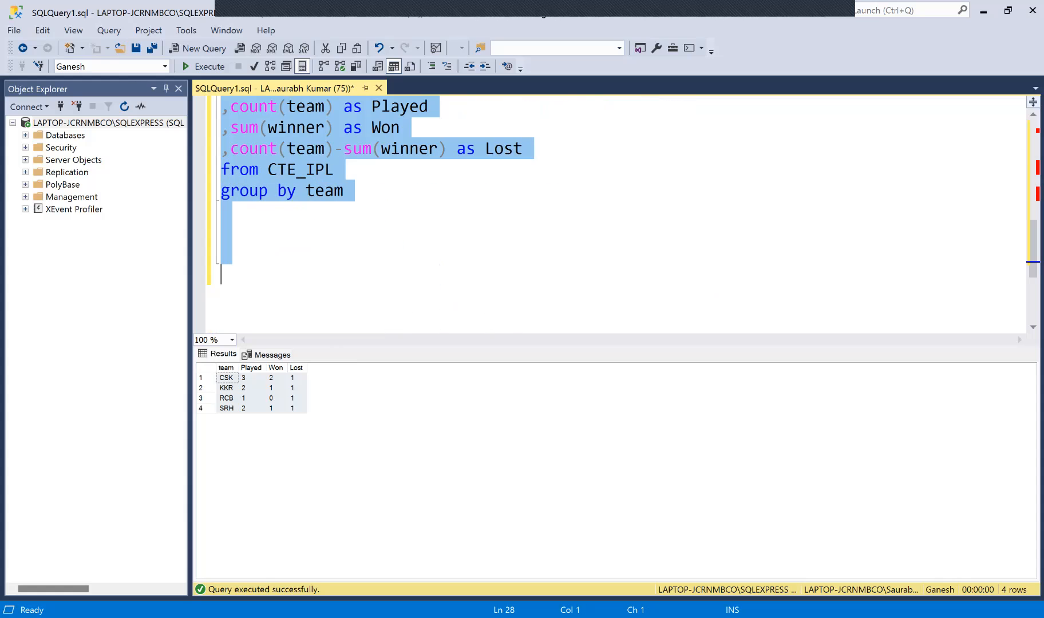
{"action": "left_click", "coordinate": [208, 66]}
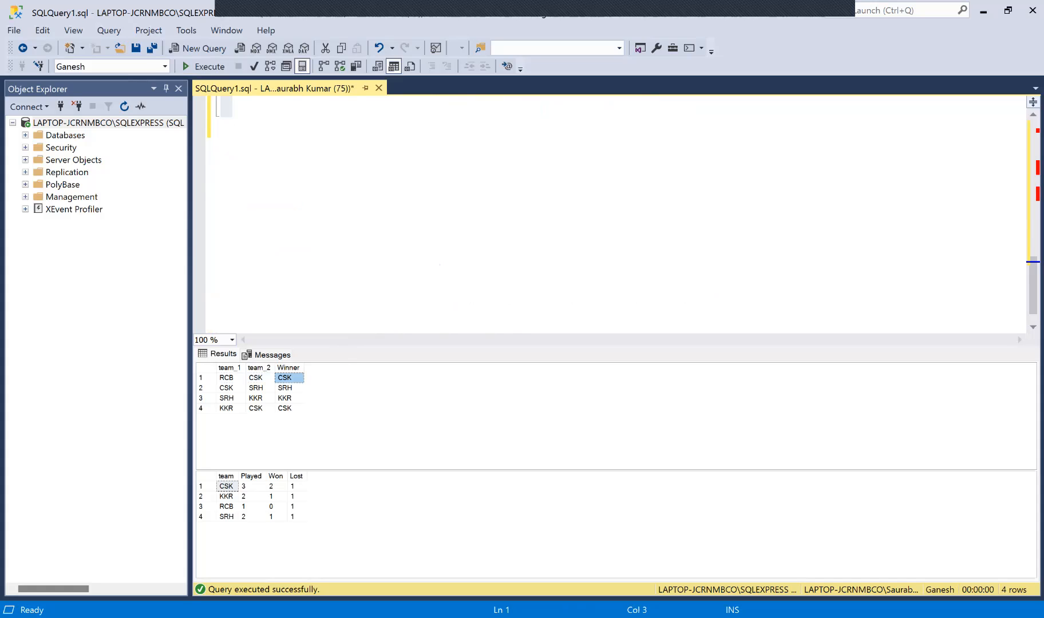
Step: Confirm CSK's Played count of 3 against its three matches in the raw rows
{"action": "left_click", "coordinate": [243, 486]}
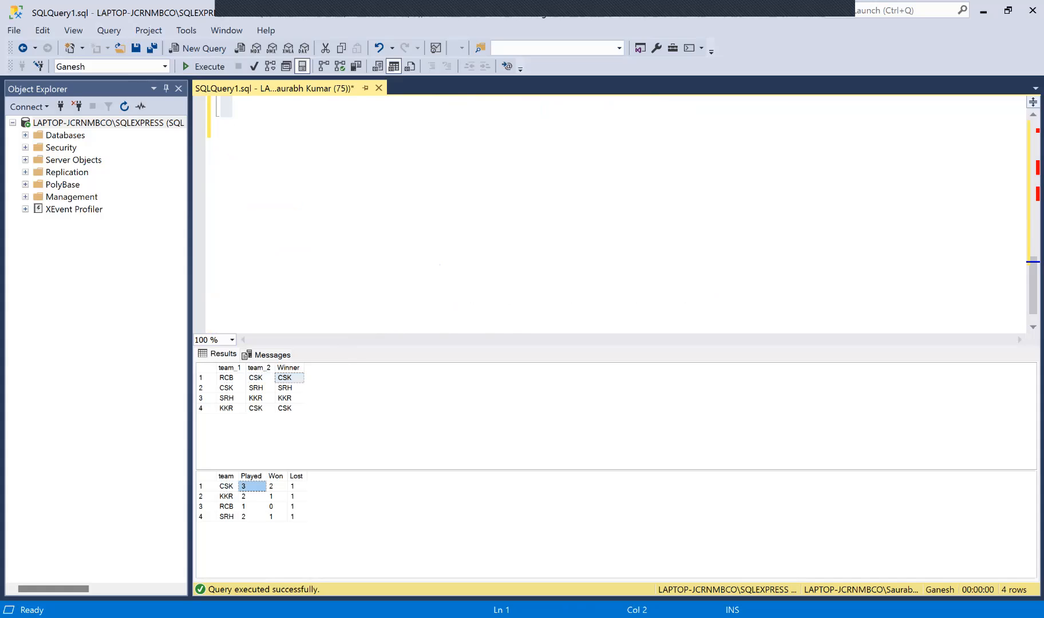
{"action": "left_click", "coordinate": [255, 378]}
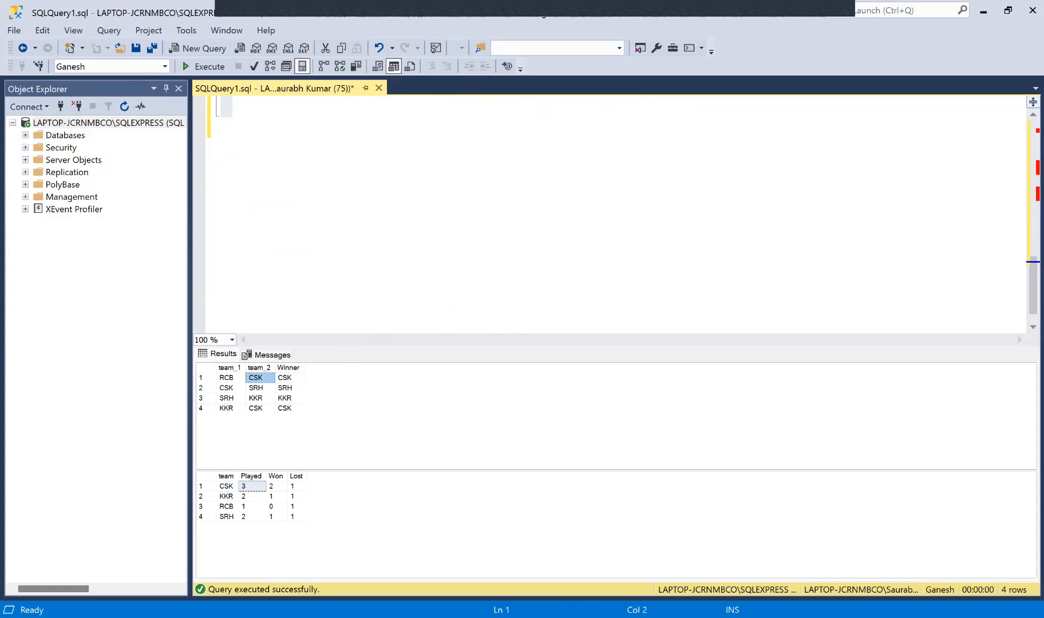
{"action": "left_click", "coordinate": [225, 387]}
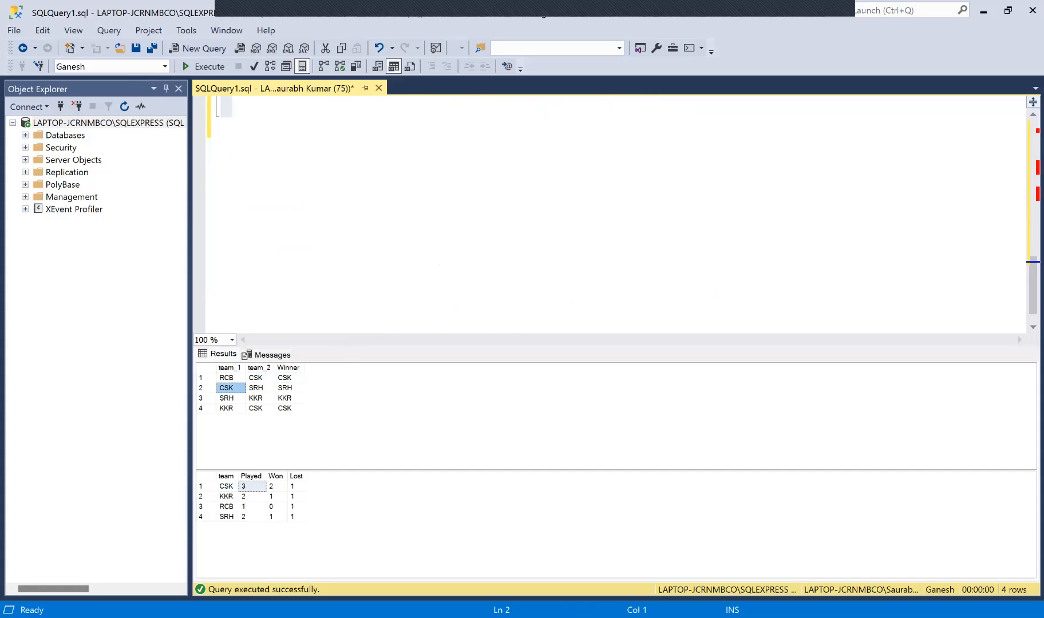
{"action": "left_click", "coordinate": [256, 407]}
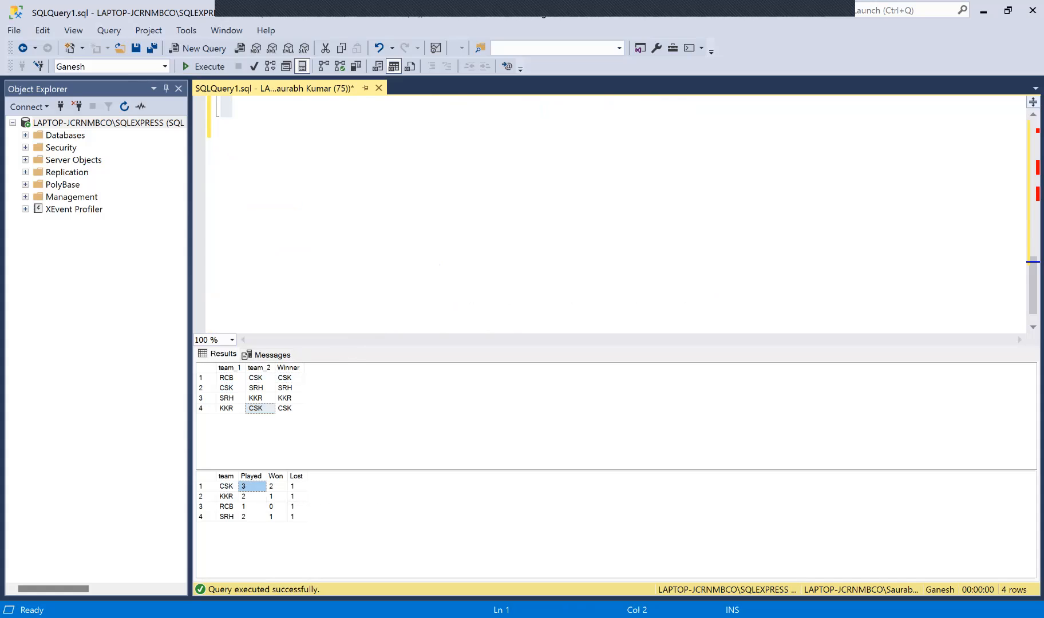
Step: Confirm CSK's 2 wins and 1 loss to SRH against the raw rows
{"action": "left_click", "coordinate": [285, 378]}
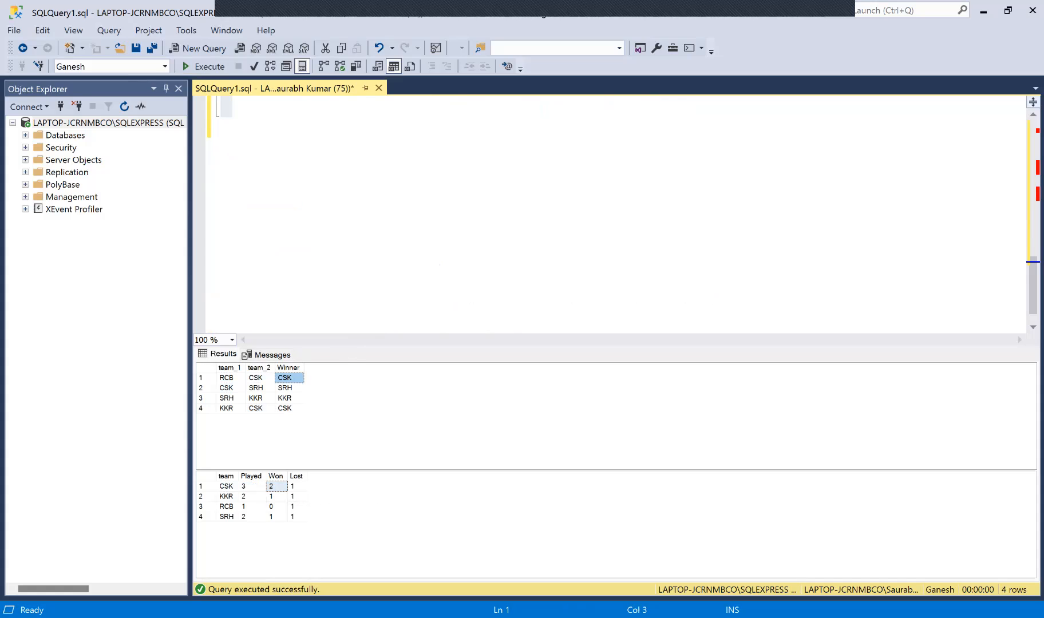
{"action": "left_click", "coordinate": [284, 407]}
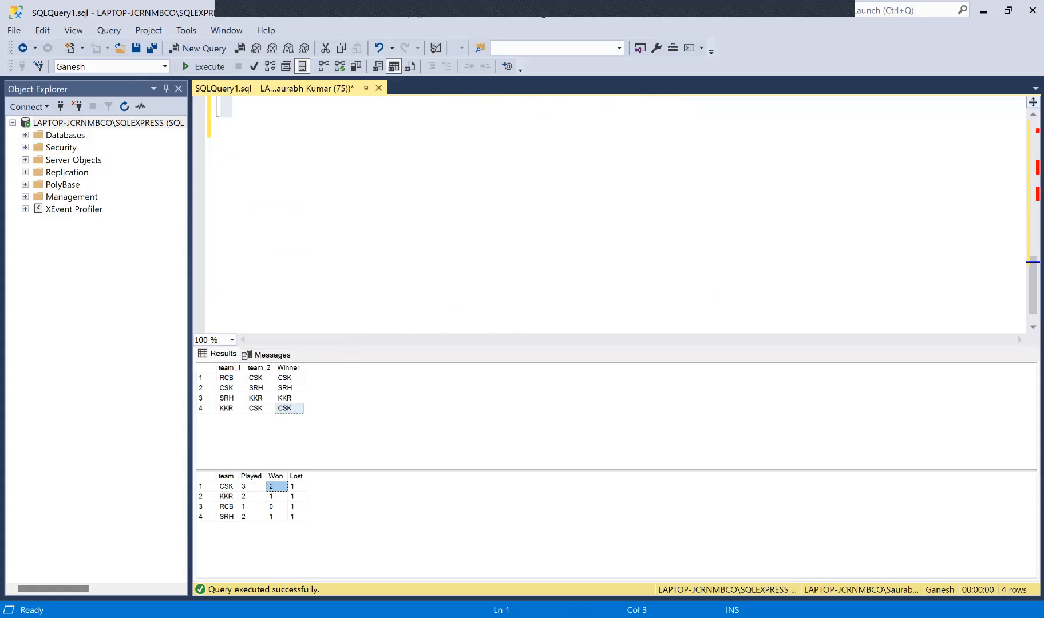
{"action": "left_click", "coordinate": [288, 388]}
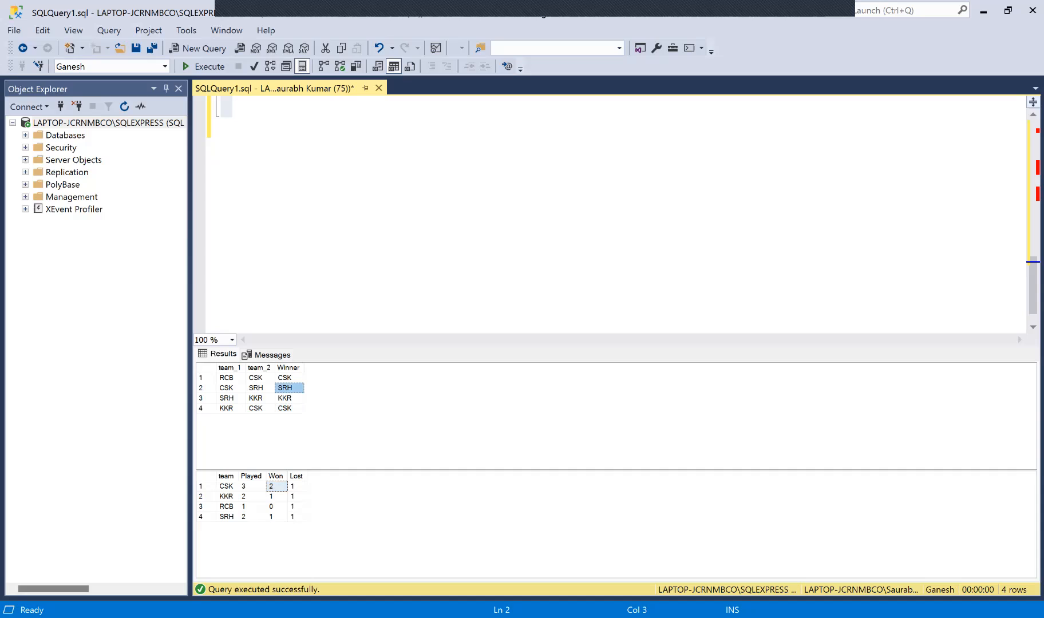
{"action": "left_click", "coordinate": [297, 485]}
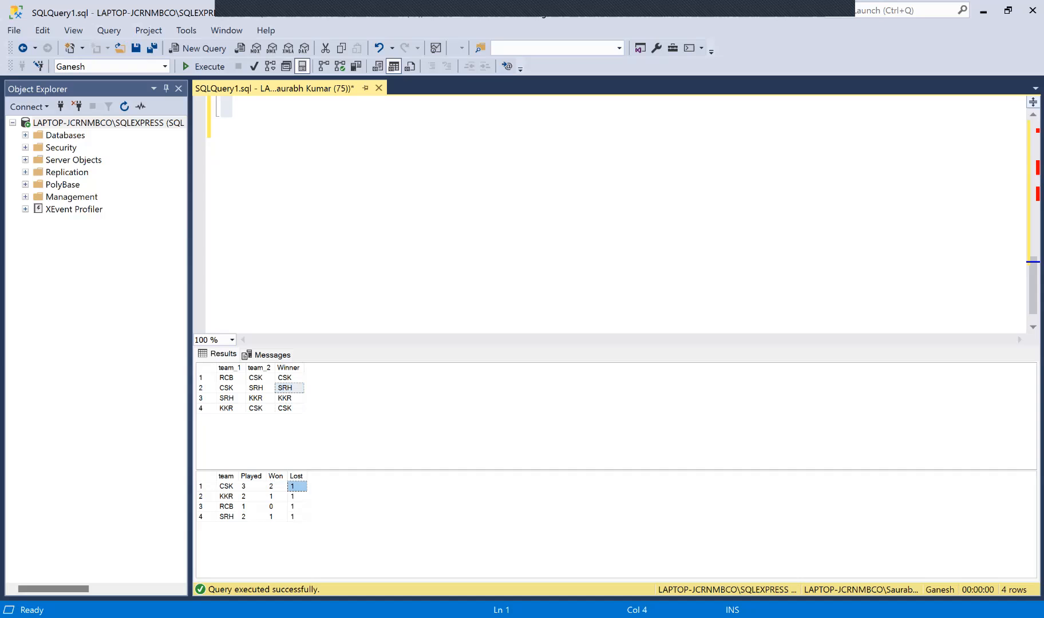
{"action": "mouse_move", "coordinate": [390, 237]}
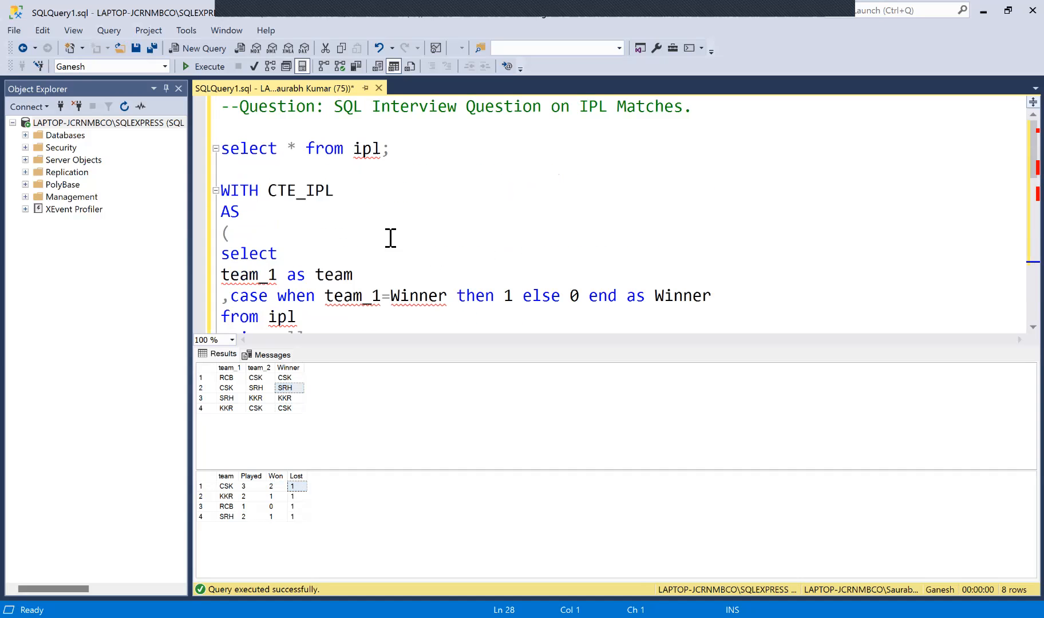
{"action": "scroll", "scroll_direction": "down", "scroll_amount": 3}
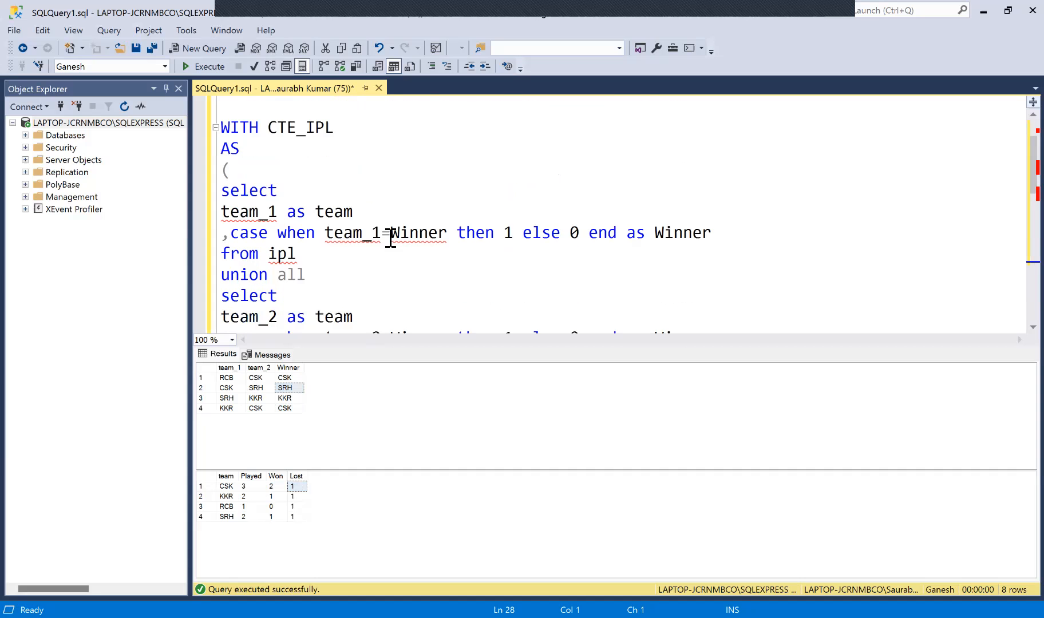
{"action": "scroll", "scroll_direction": "down", "scroll_amount": 3}
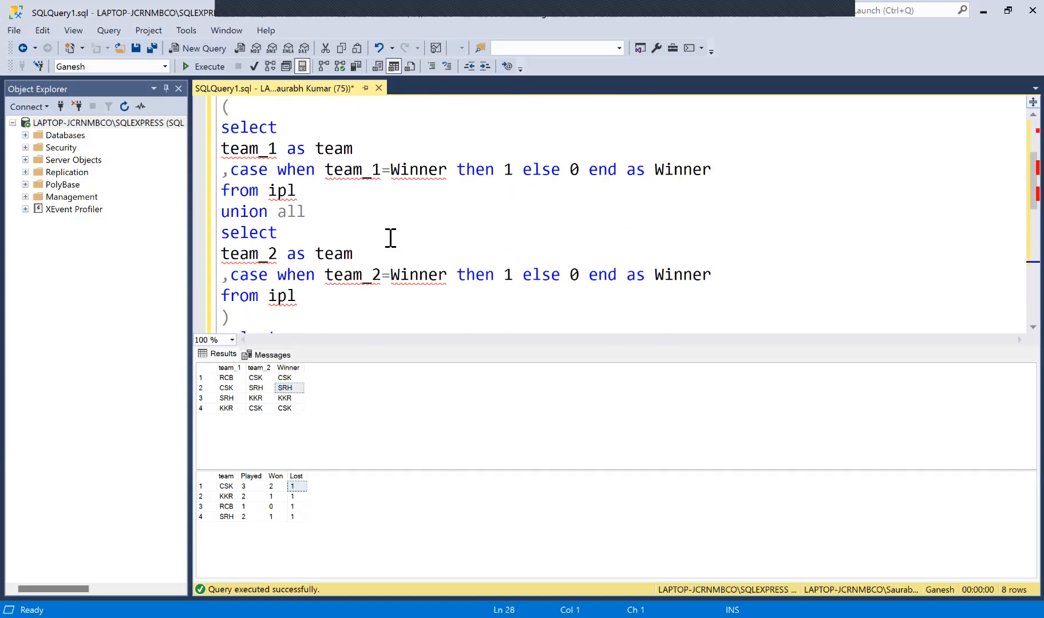
{"action": "scroll", "scroll_direction": "up", "scroll_amount": 3}
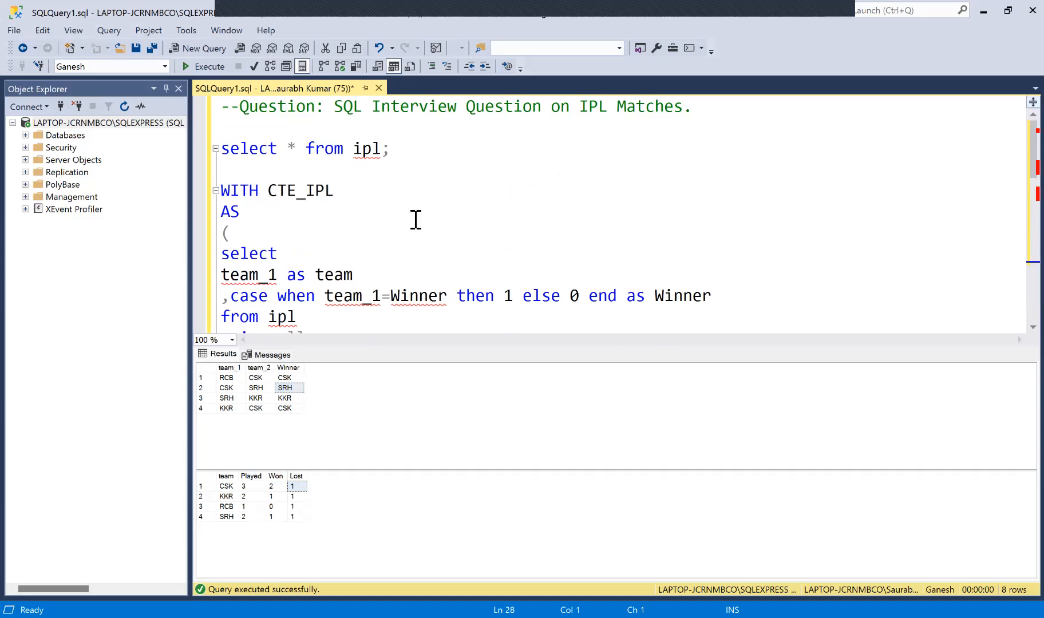
{"action": "mouse_move", "coordinate": [642, 10]}
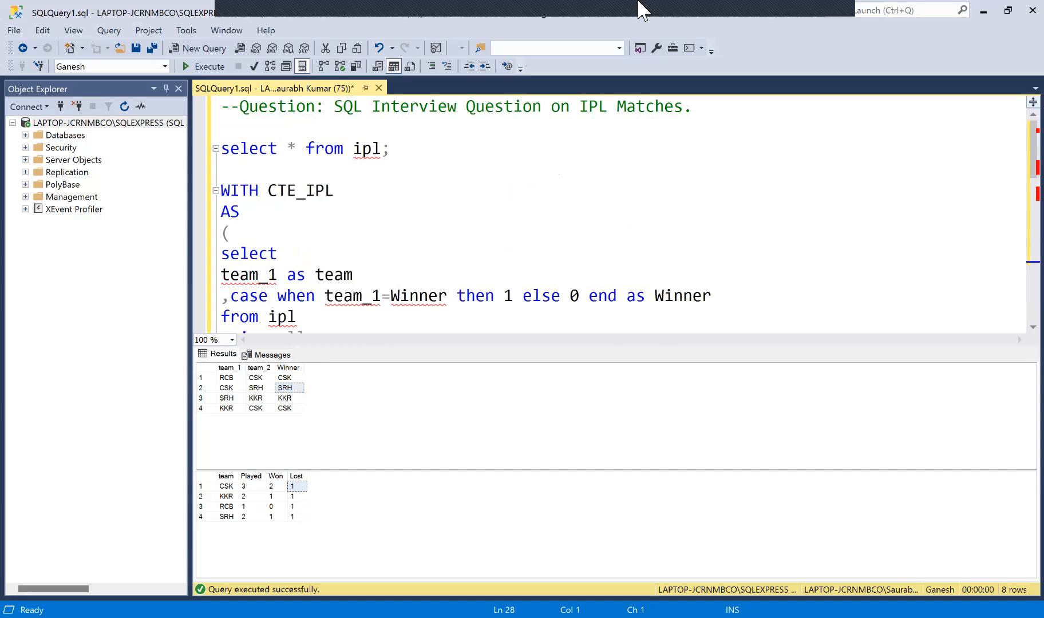